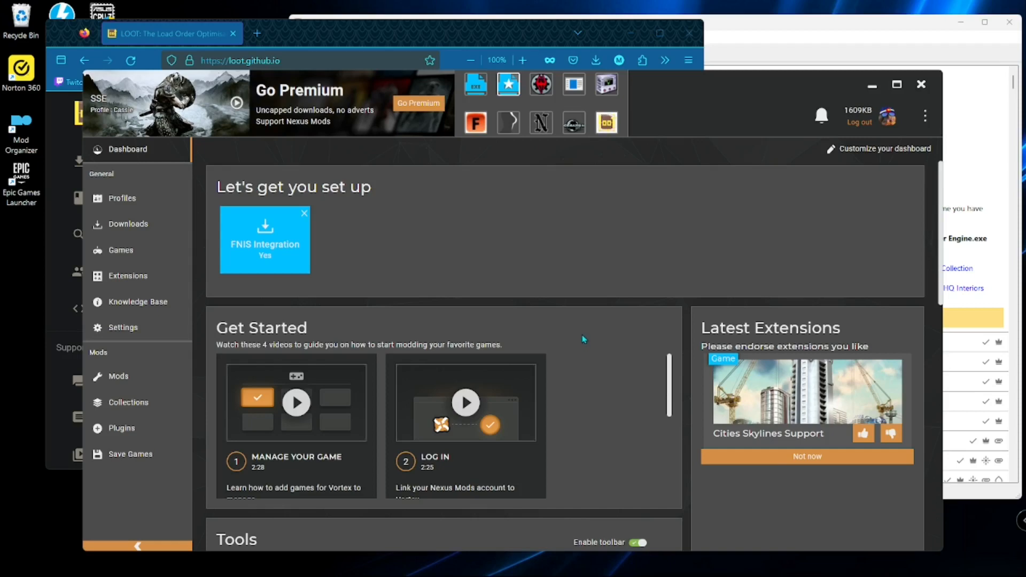
mouse_move(654, 243)
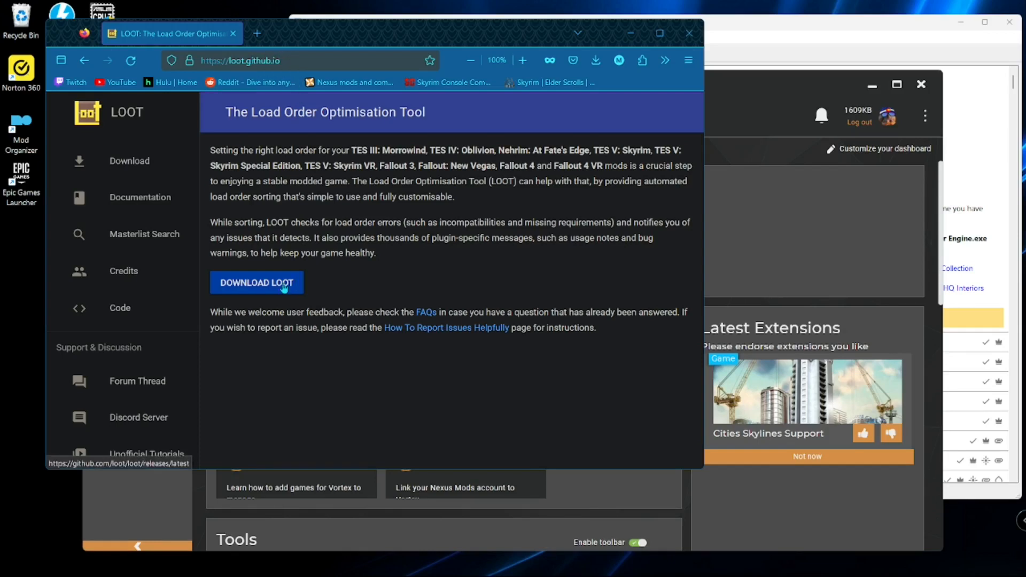
Follow DOWNLOAD LOOT to the v0.20.0 GitHub release and bring its Assets list into view.
click(256, 282)
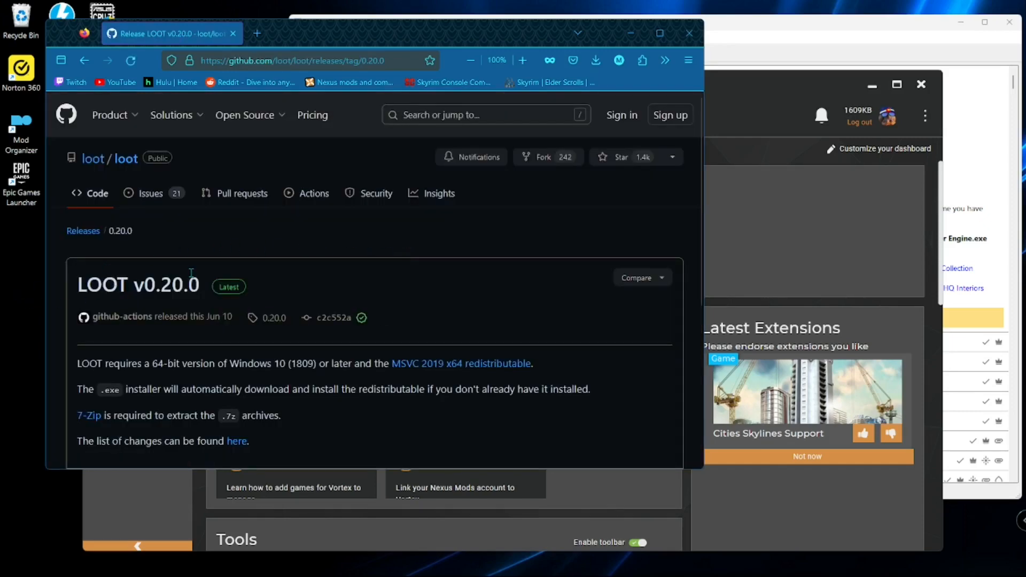
mouse_move(226, 292)
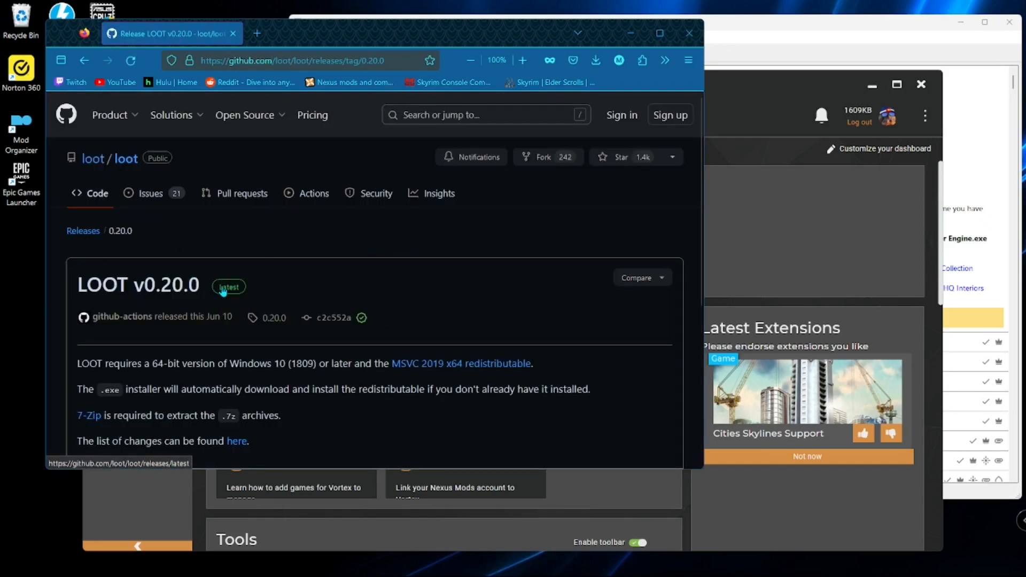
scroll(down, 3)
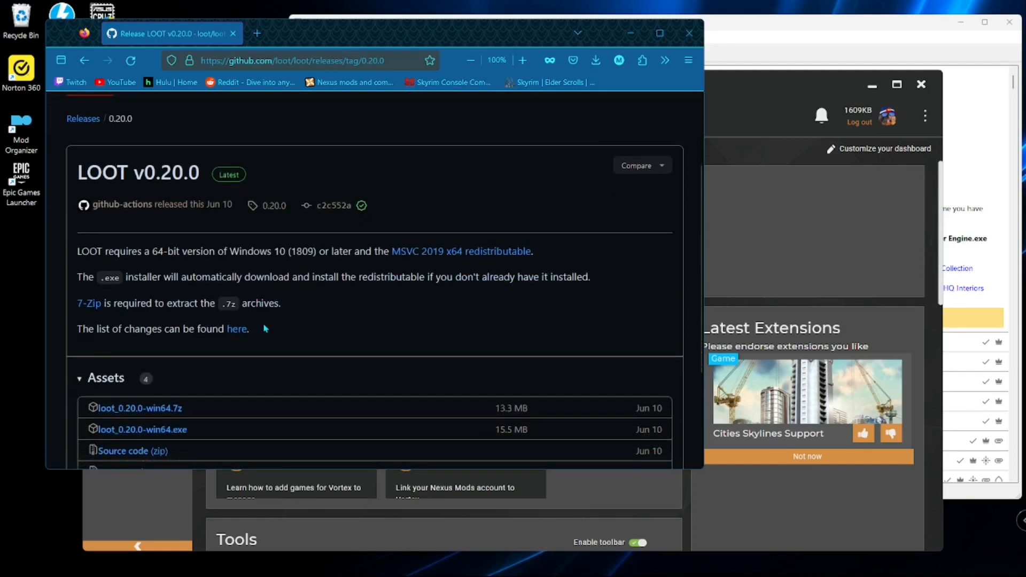
scroll(down, 3)
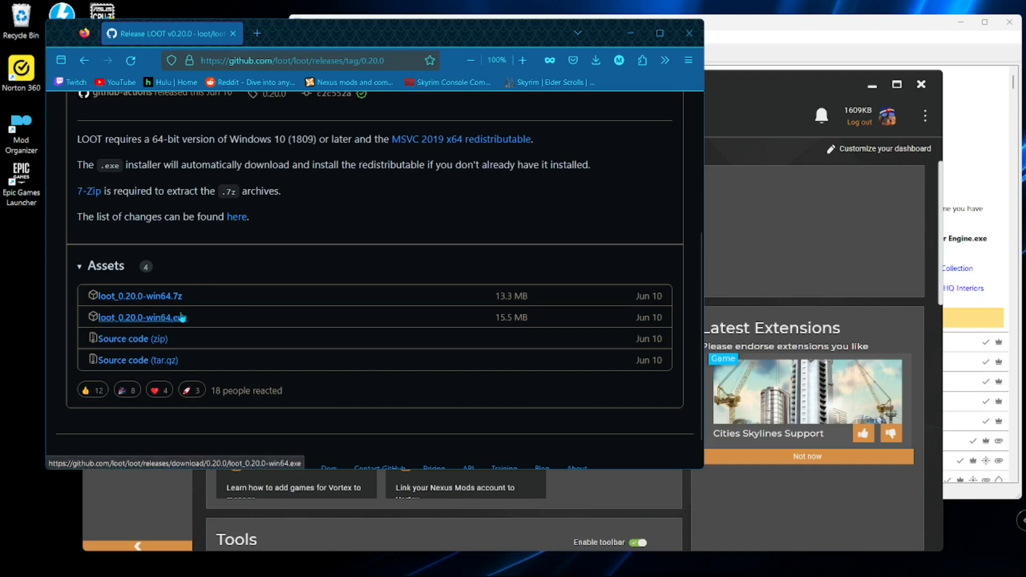
mouse_move(154, 325)
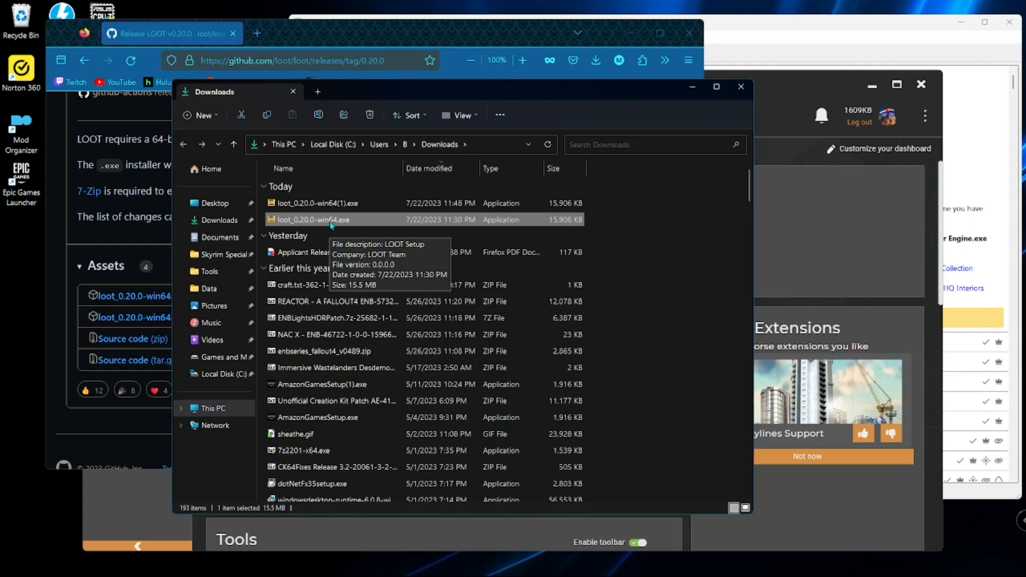
mouse_move(330, 225)
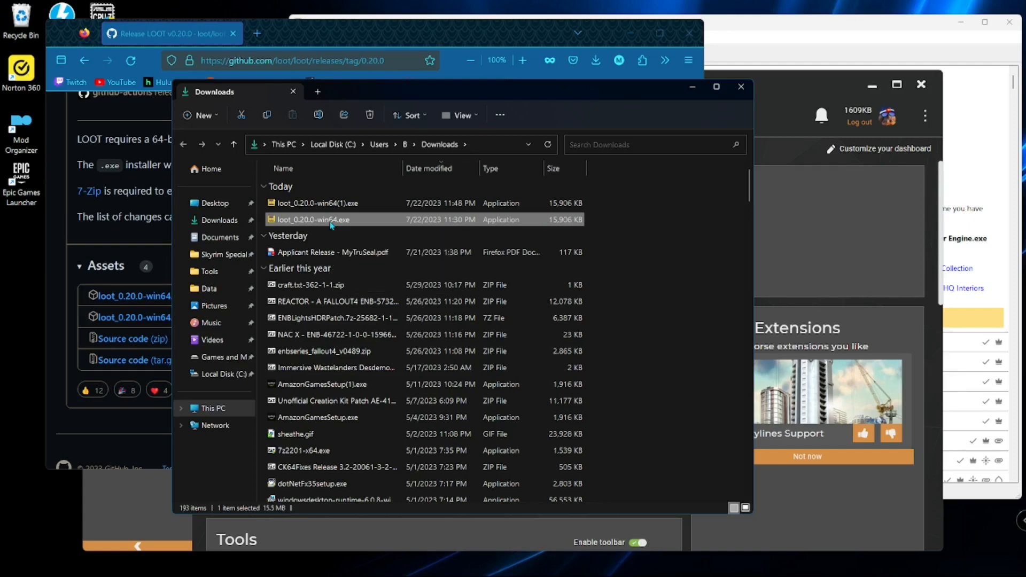
Run loot_0.20.0-win64.exe in English with the default folder and masterlist download kept.
double_click(313, 220)
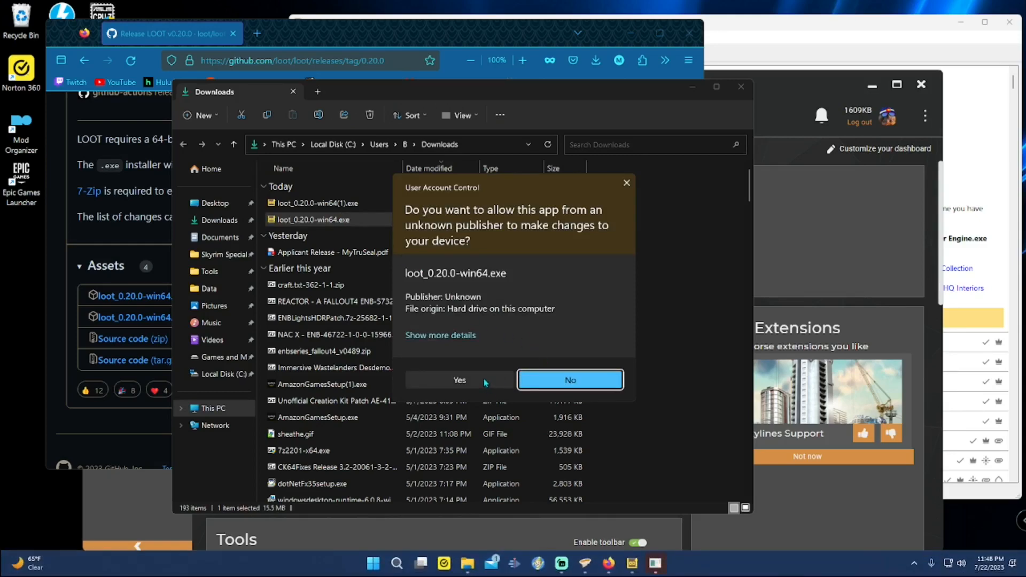
click(459, 381)
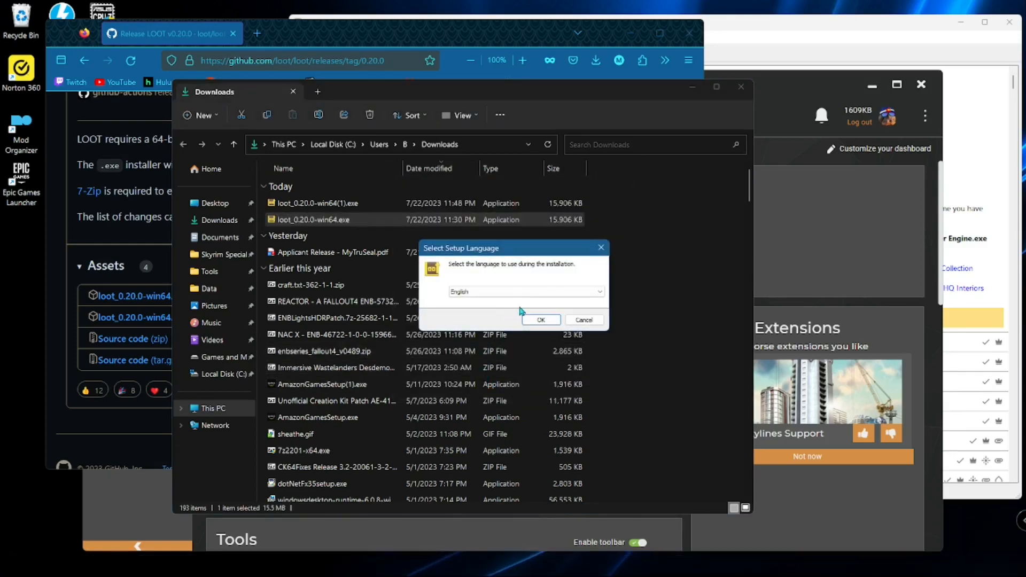
click(541, 319)
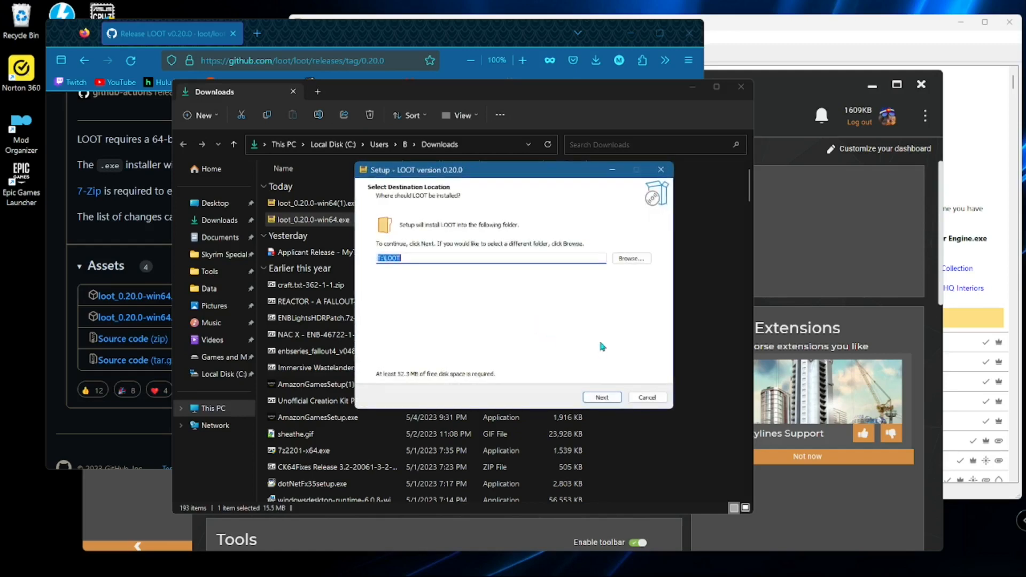
mouse_move(417, 228)
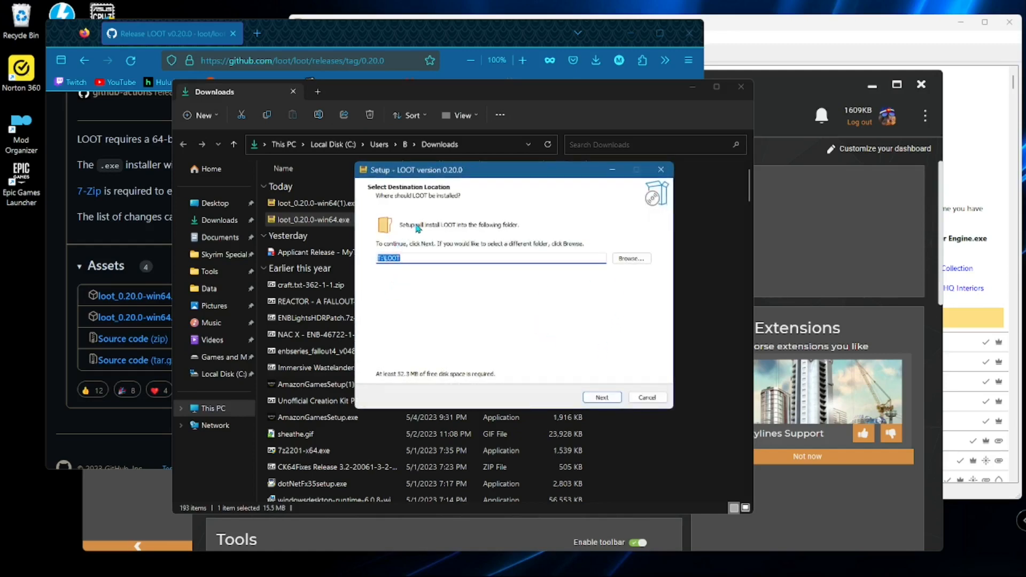
mouse_move(451, 233)
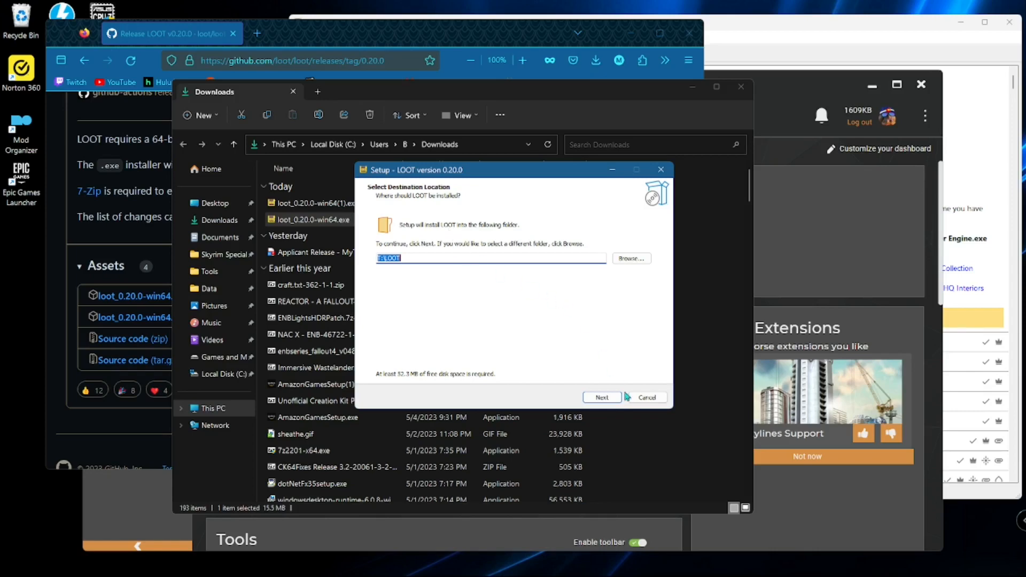
click(602, 397)
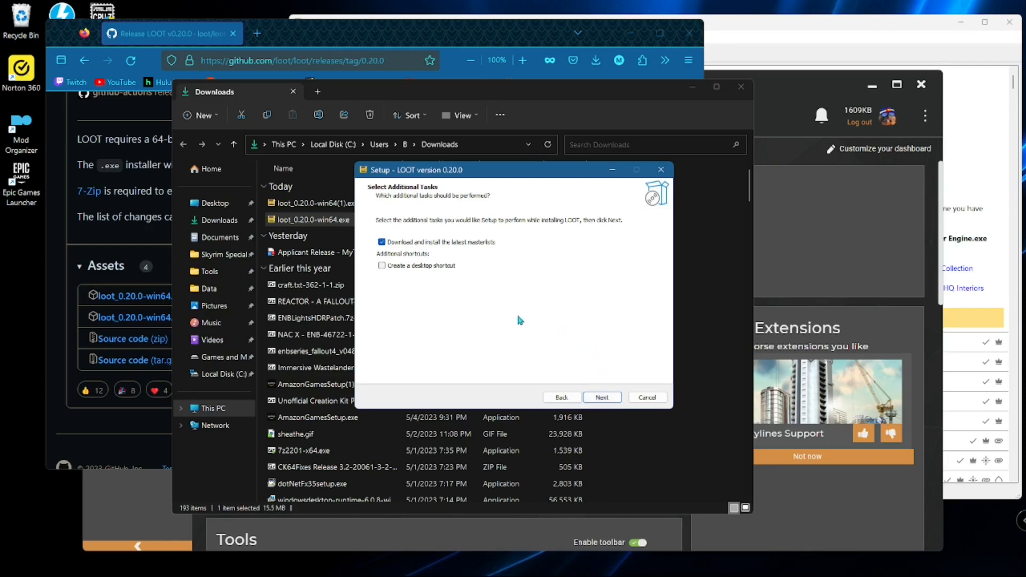
mouse_move(472, 254)
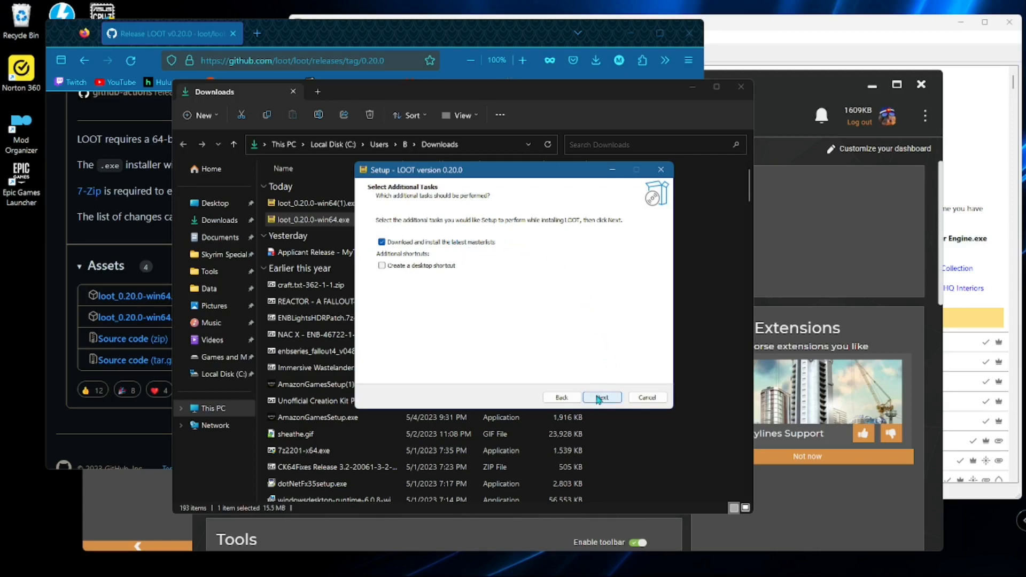
click(602, 397)
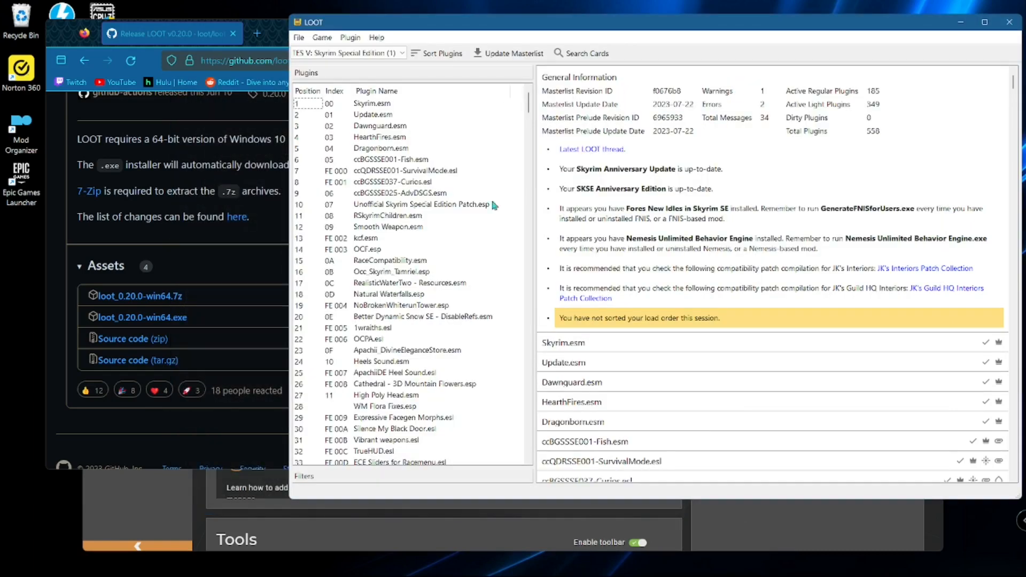
mouse_move(496, 152)
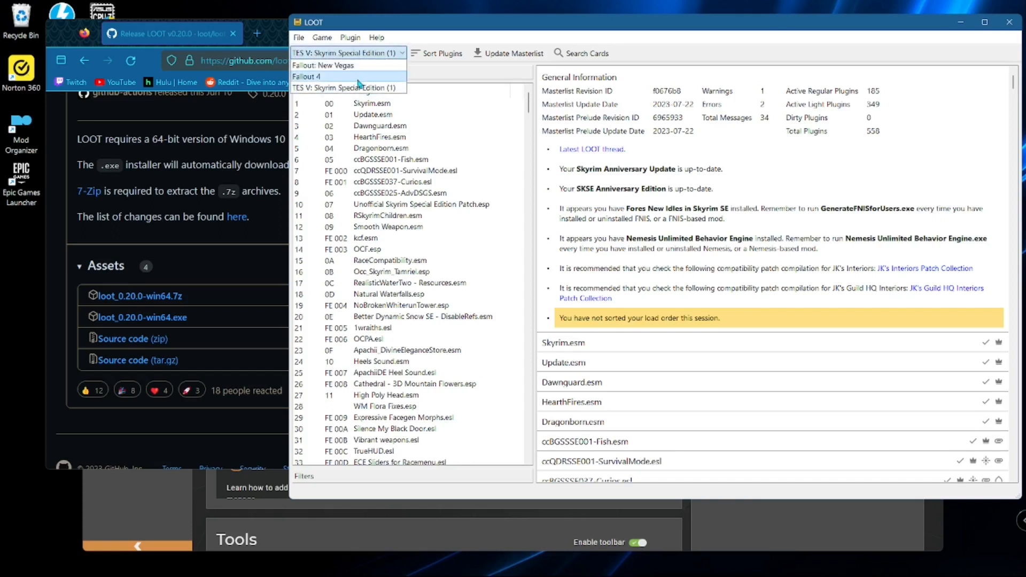
mouse_move(374, 98)
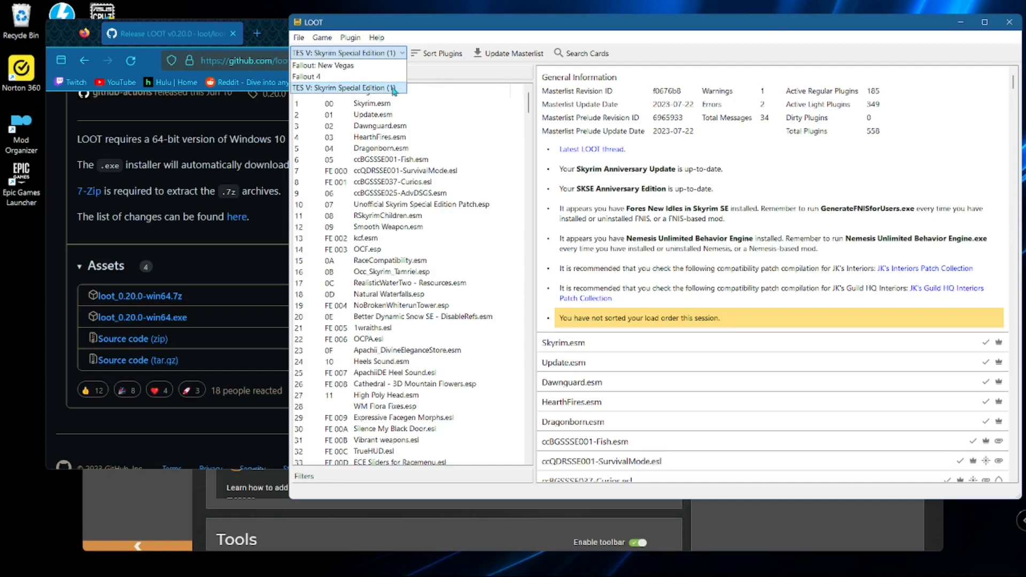
click(344, 88)
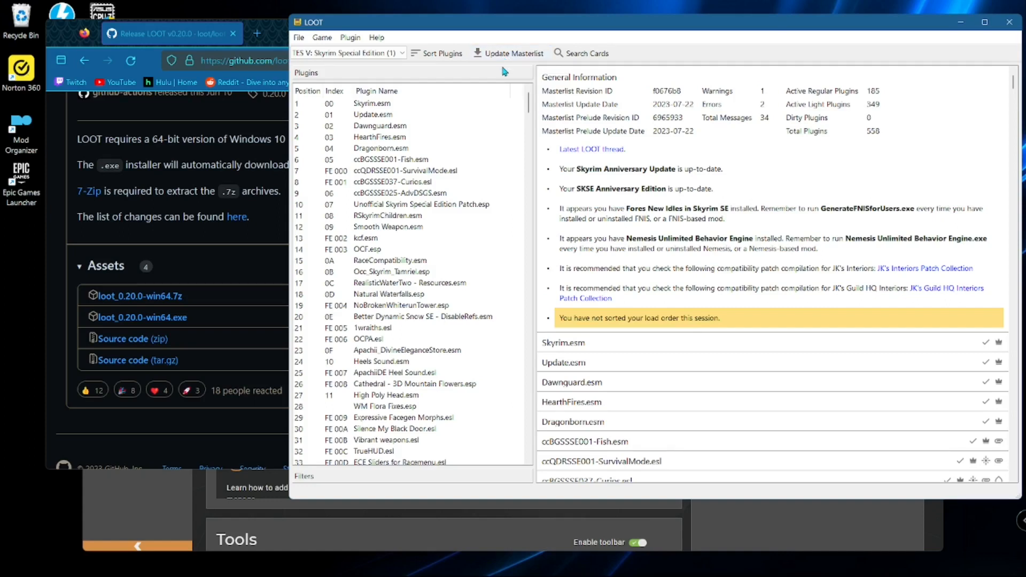
mouse_move(971, 24)
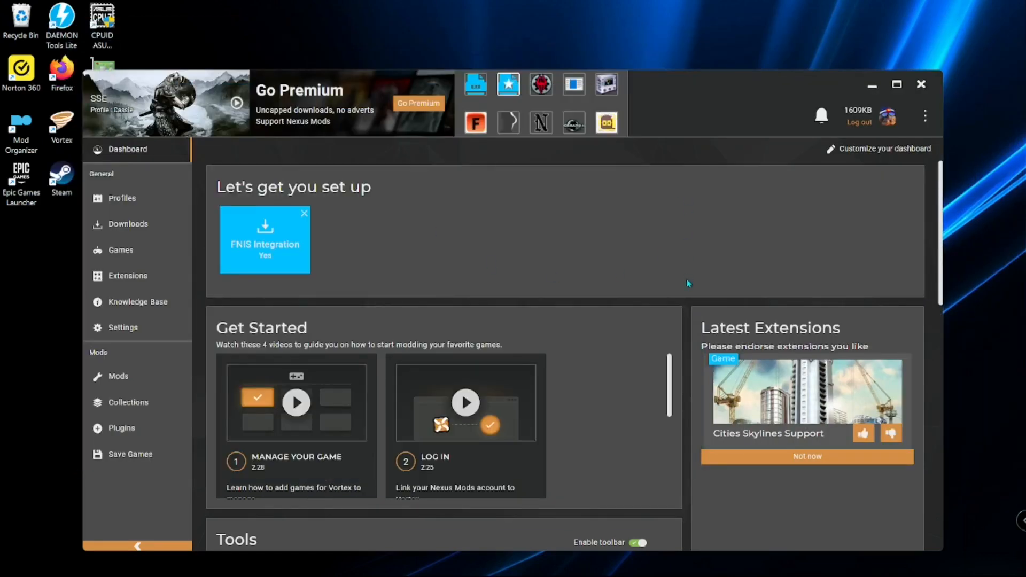
Reach the dashboard Tools and choose Edit on the LOOT tool's three-dot menu.
scroll(down, 3)
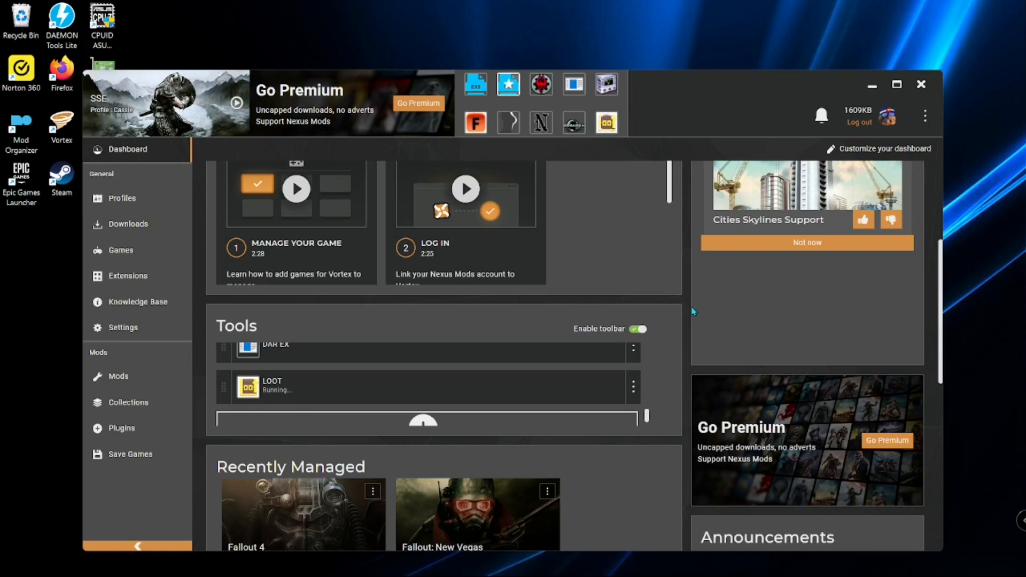
mouse_move(656, 416)
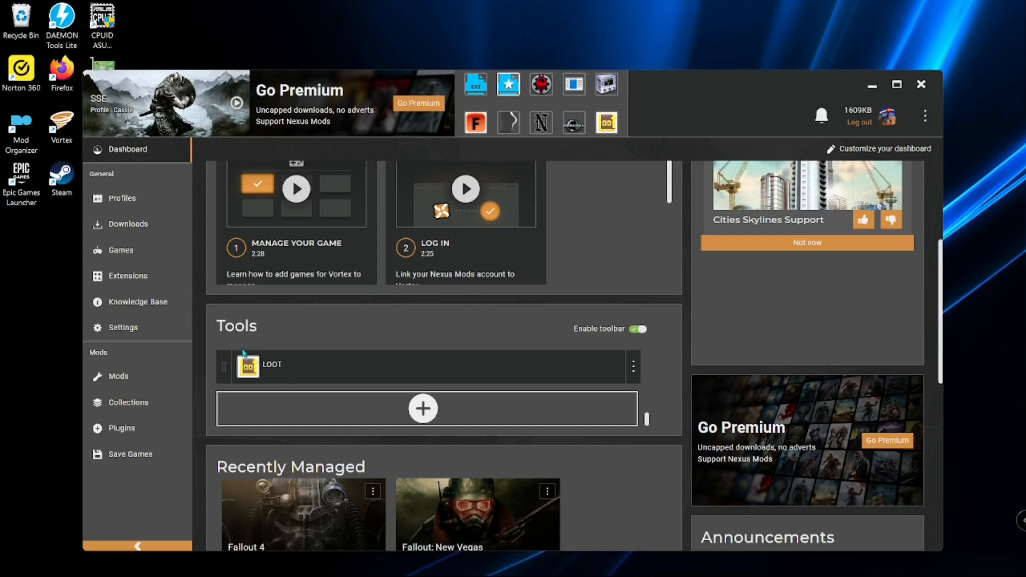
mouse_move(424, 412)
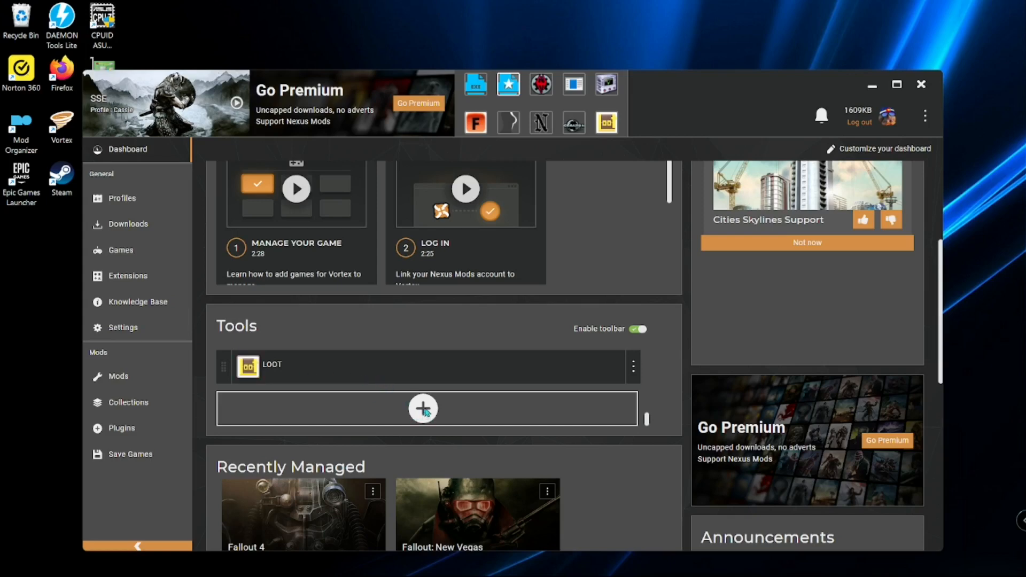
scroll(down, 3)
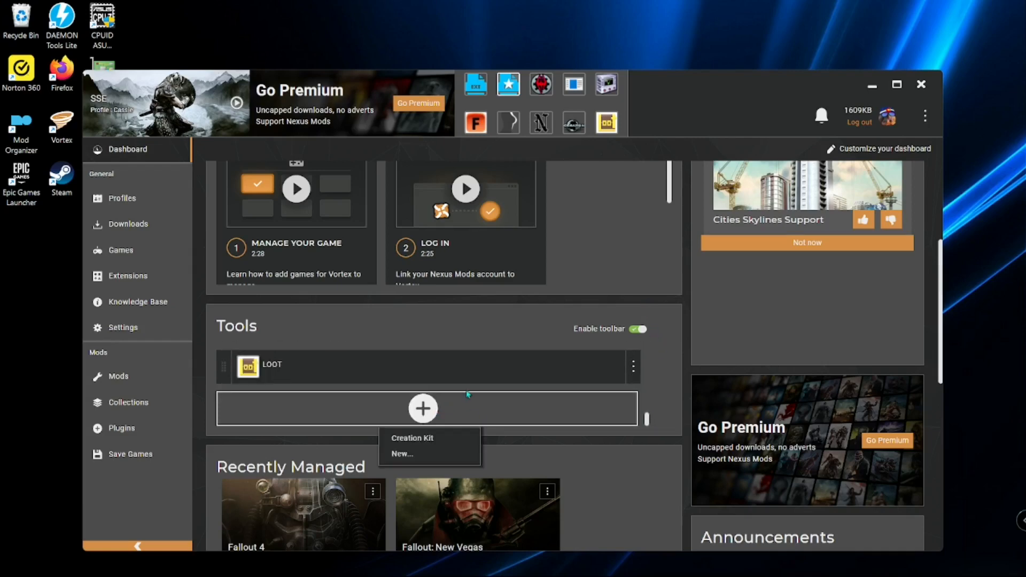
mouse_move(646, 365)
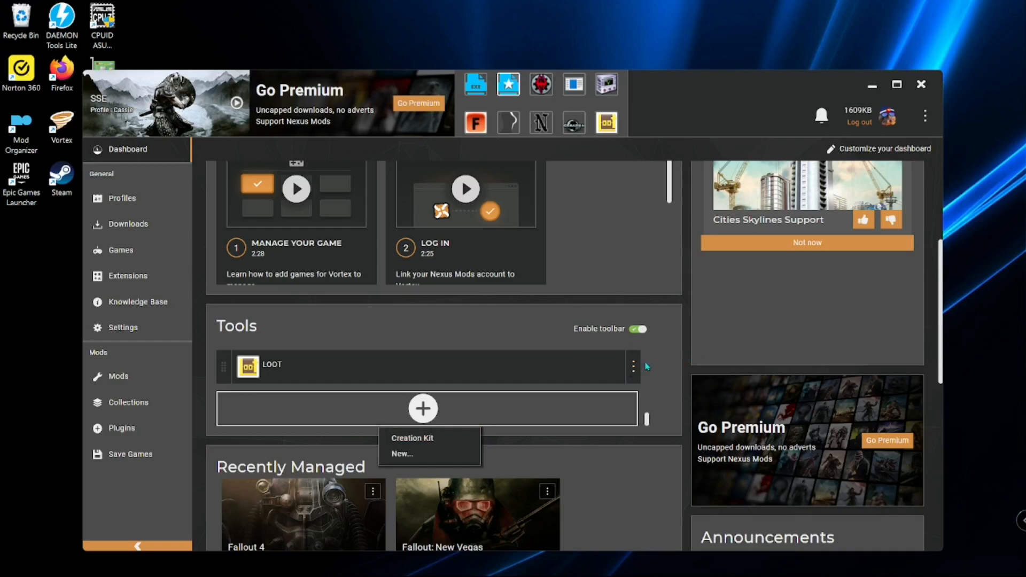
click(632, 367)
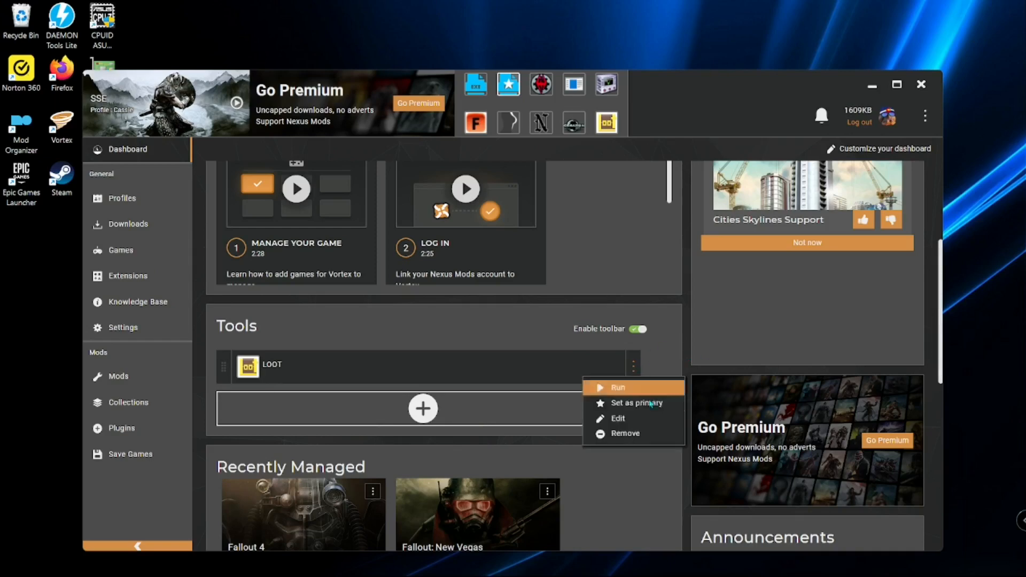
click(617, 419)
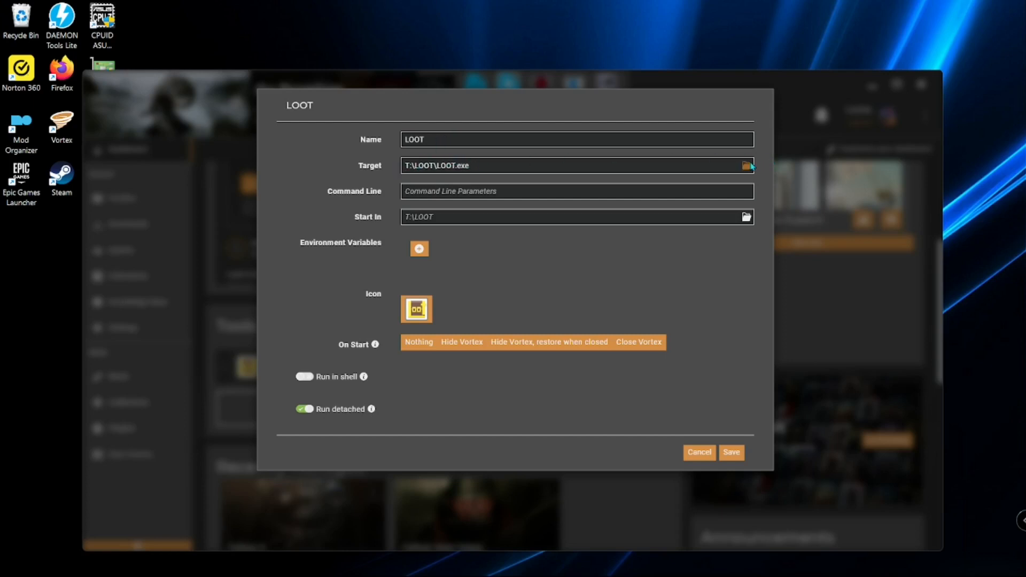
mouse_move(745, 166)
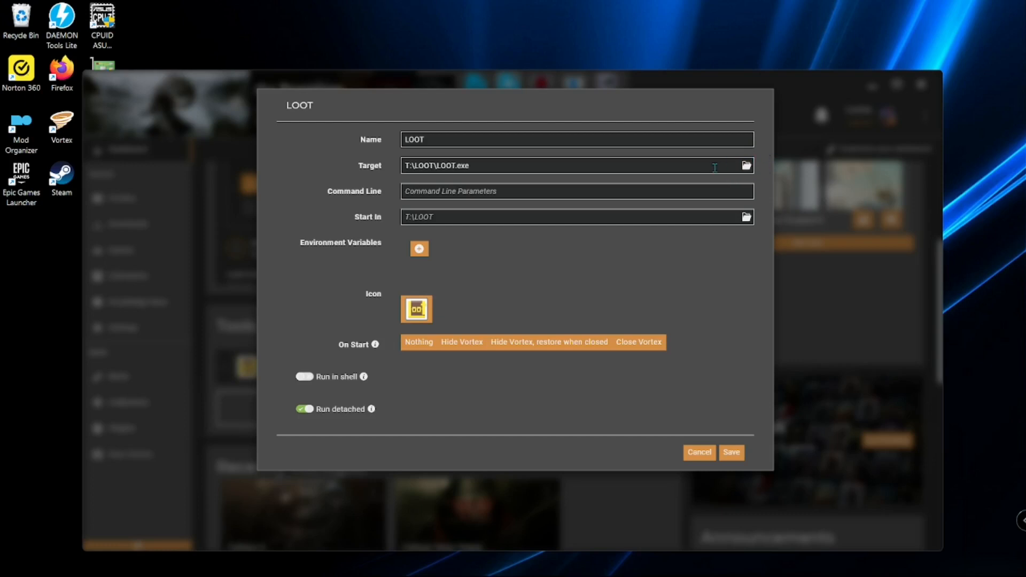
mouse_move(746, 167)
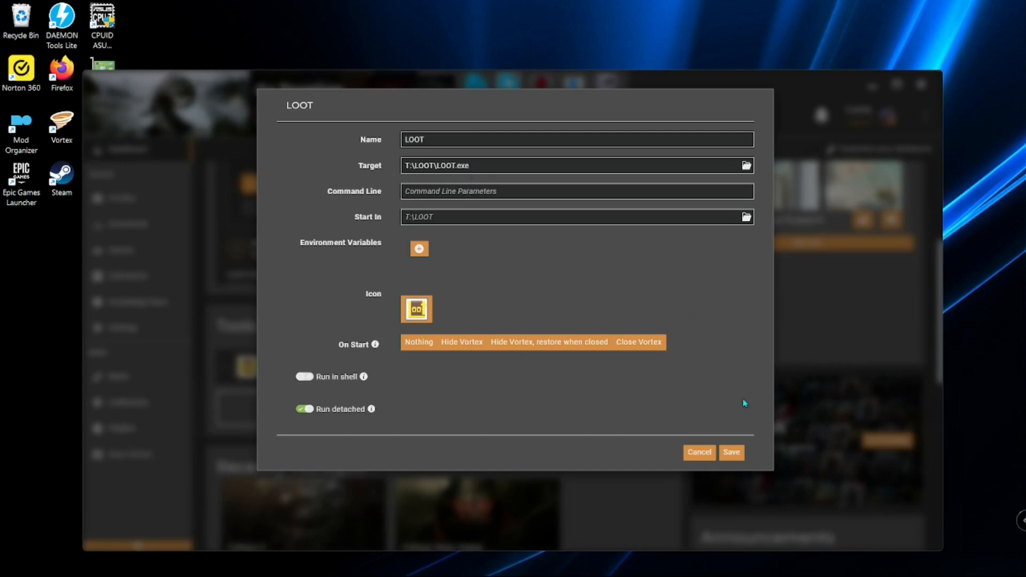
Save the LOOT tool with Name LOOT and Target T:\LOOT\LOOT.exe.
click(731, 453)
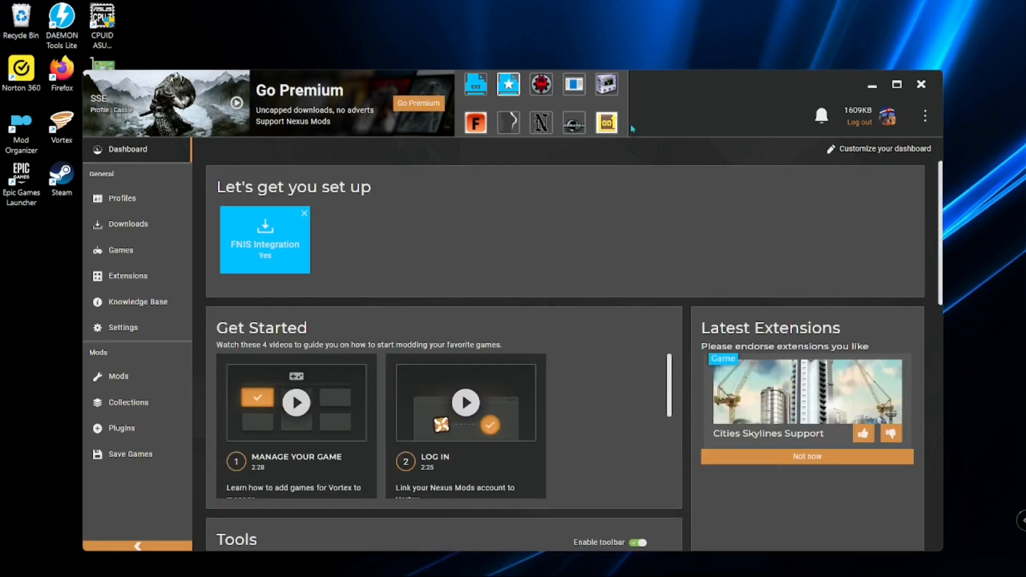
mouse_move(606, 122)
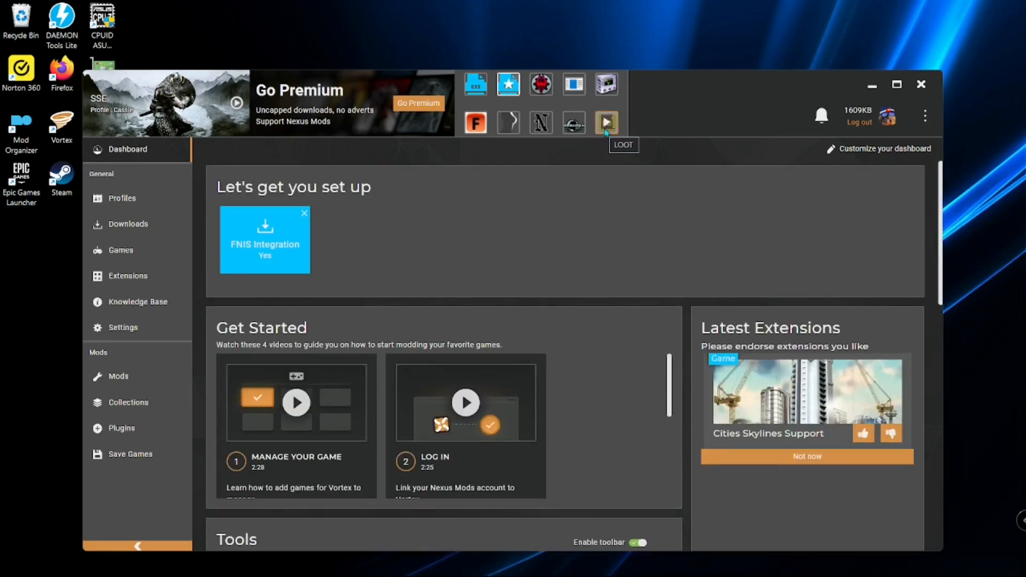
mouse_move(600, 132)
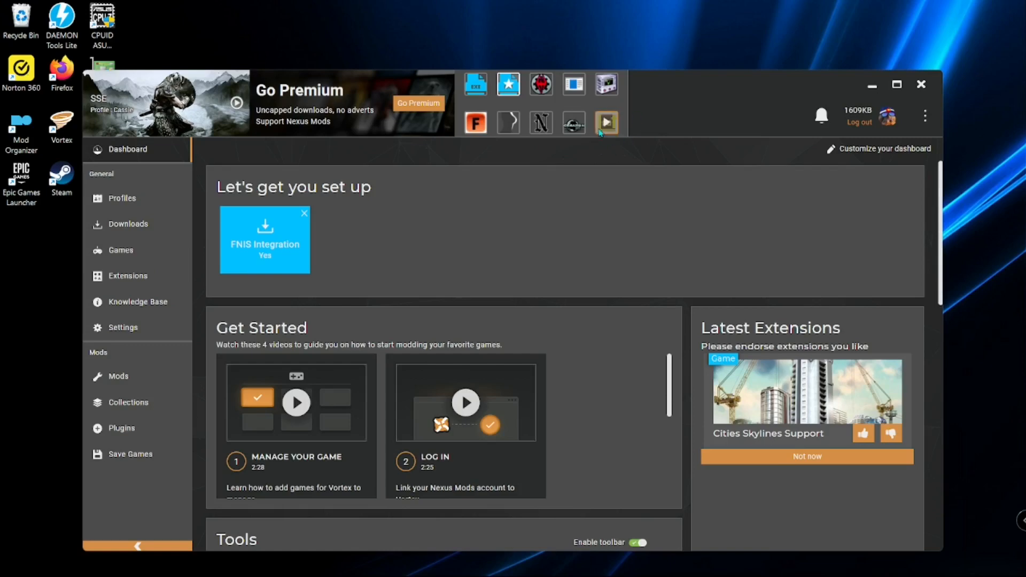
mouse_move(604, 128)
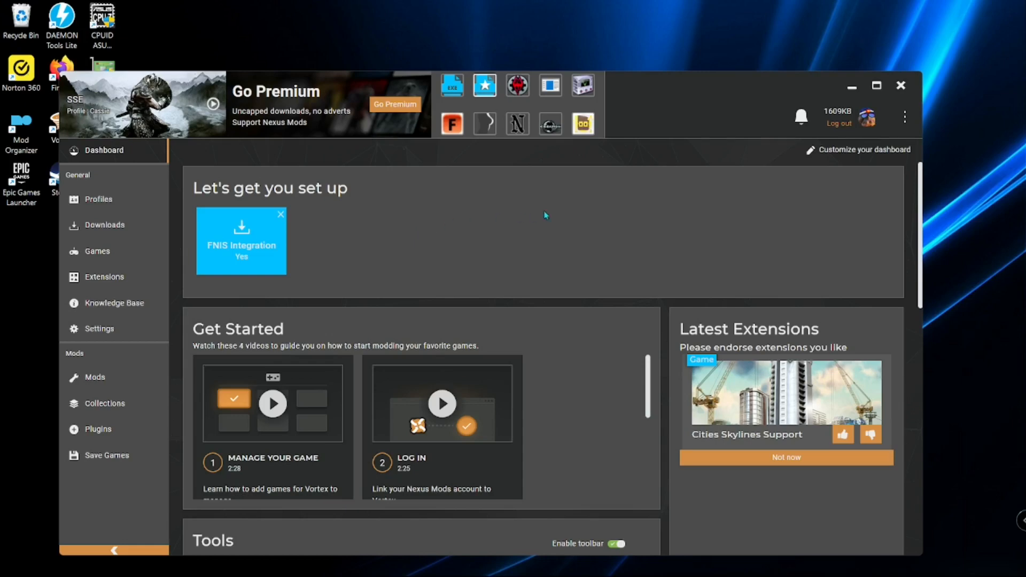
mouse_move(586, 135)
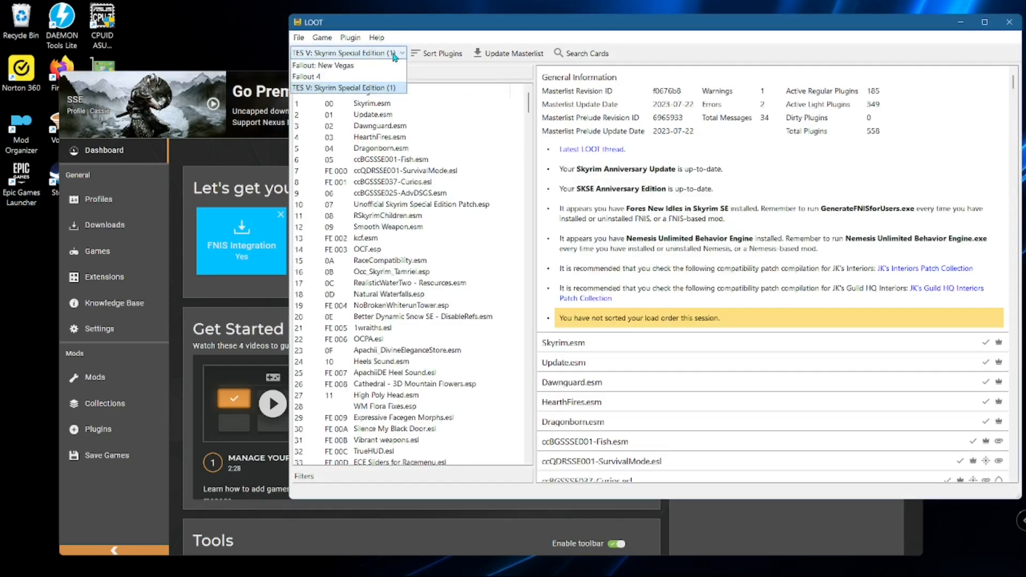
Keep Skyrim Special Edition, update the masterlist and sort plugins, acknowledging no changes.
click(348, 87)
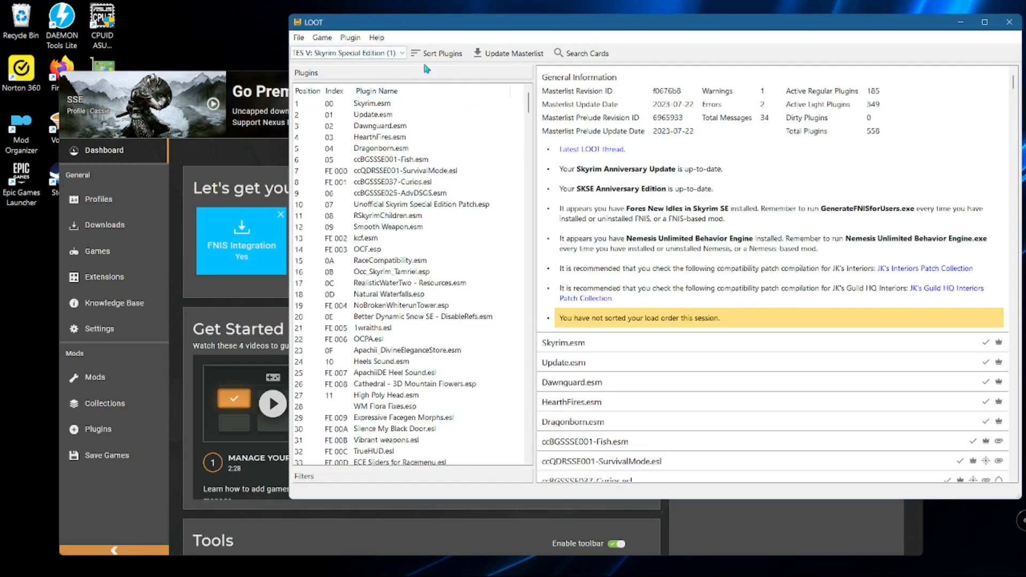
mouse_move(528, 59)
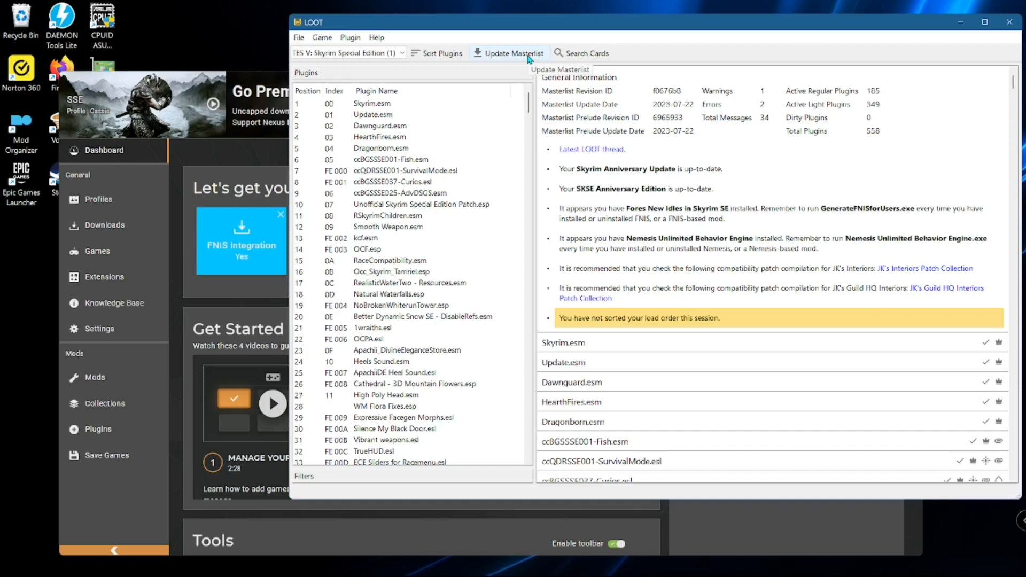
mouse_move(518, 64)
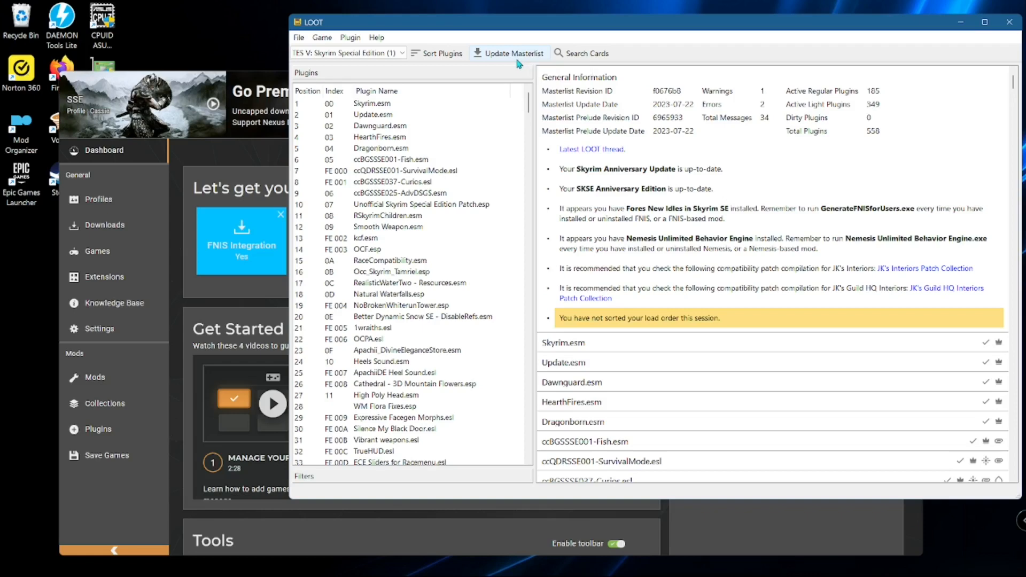
click(513, 54)
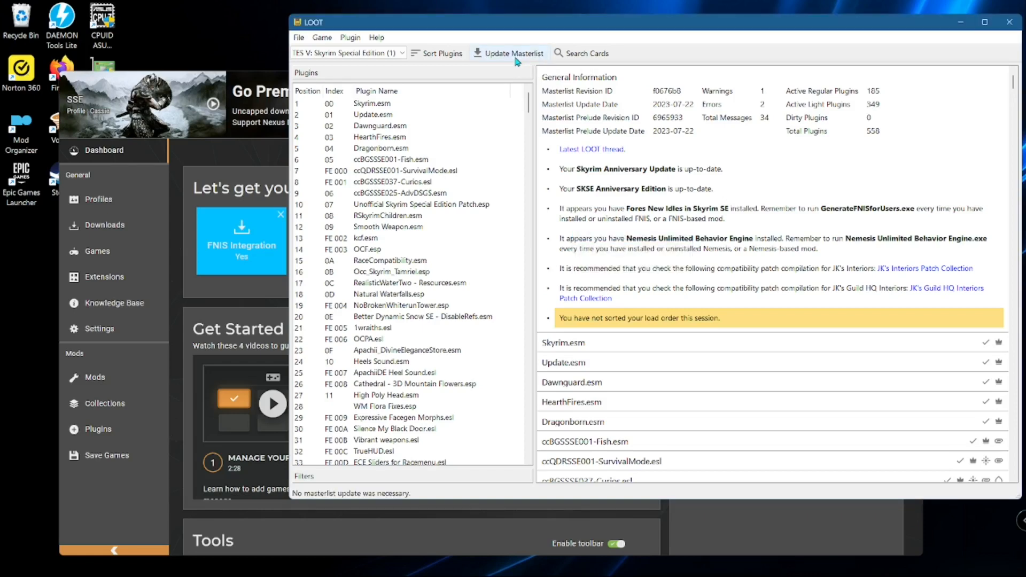
scroll(down, 3)
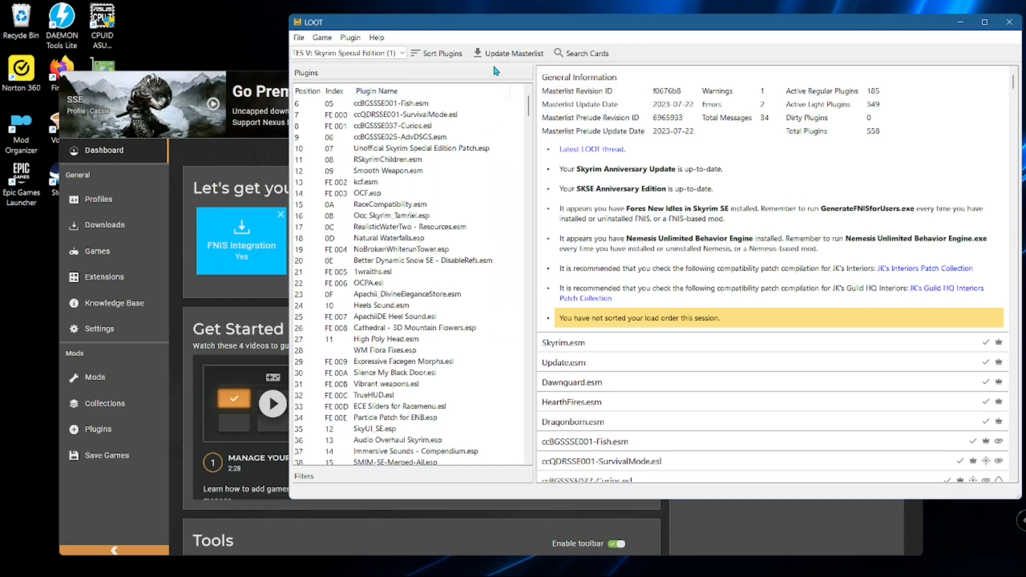
click(442, 53)
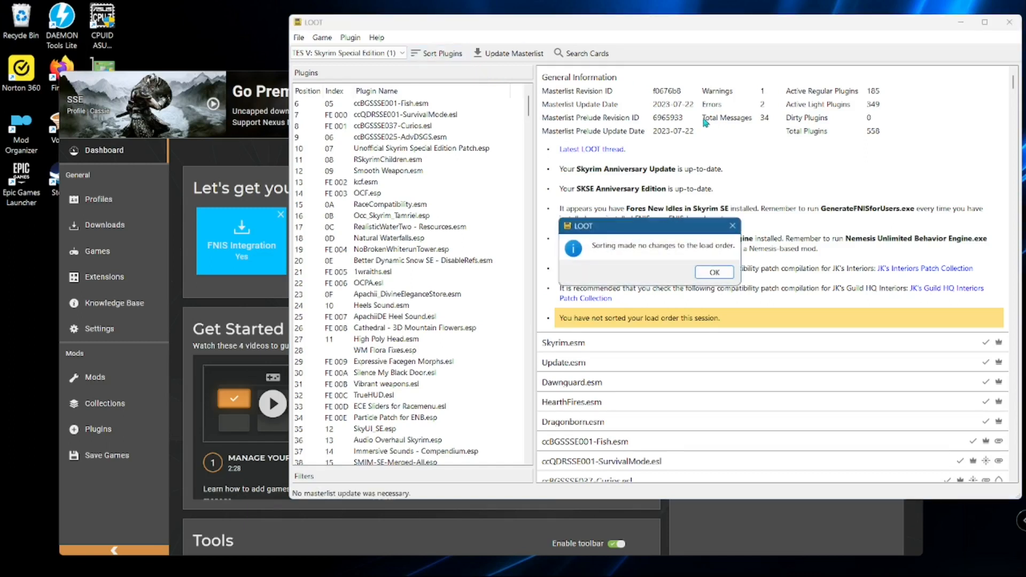
click(713, 272)
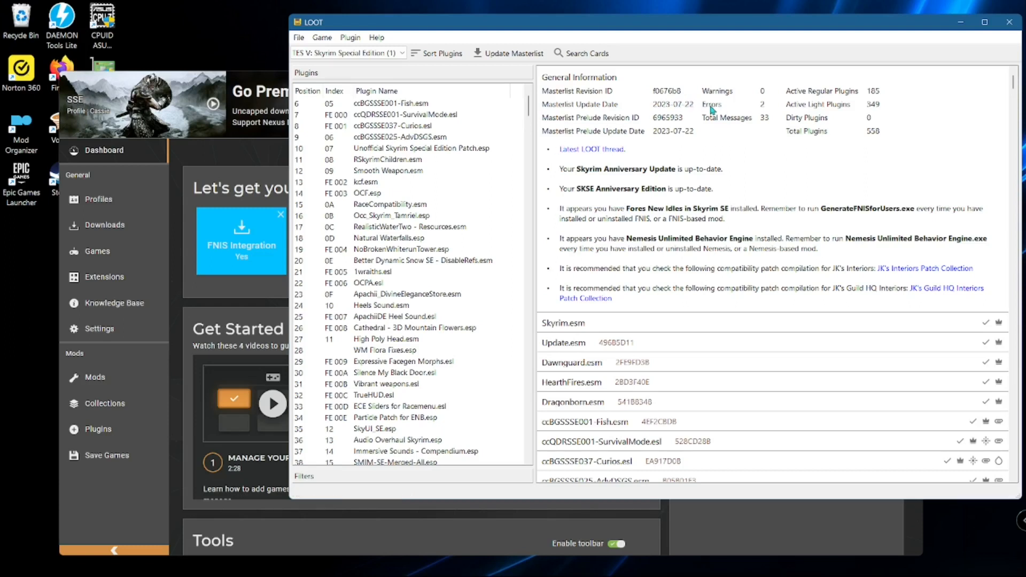
mouse_move(720, 111)
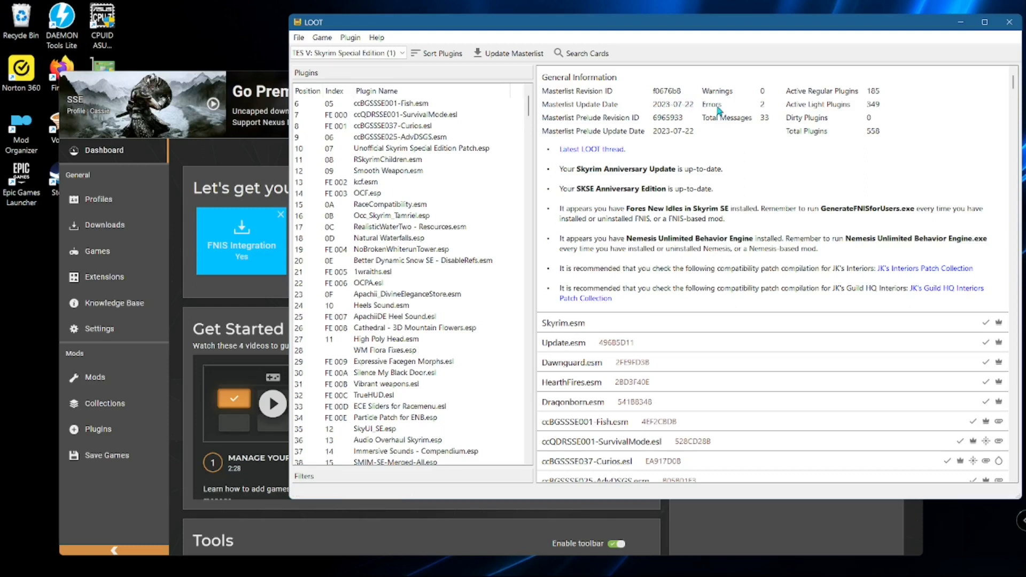
mouse_move(725, 122)
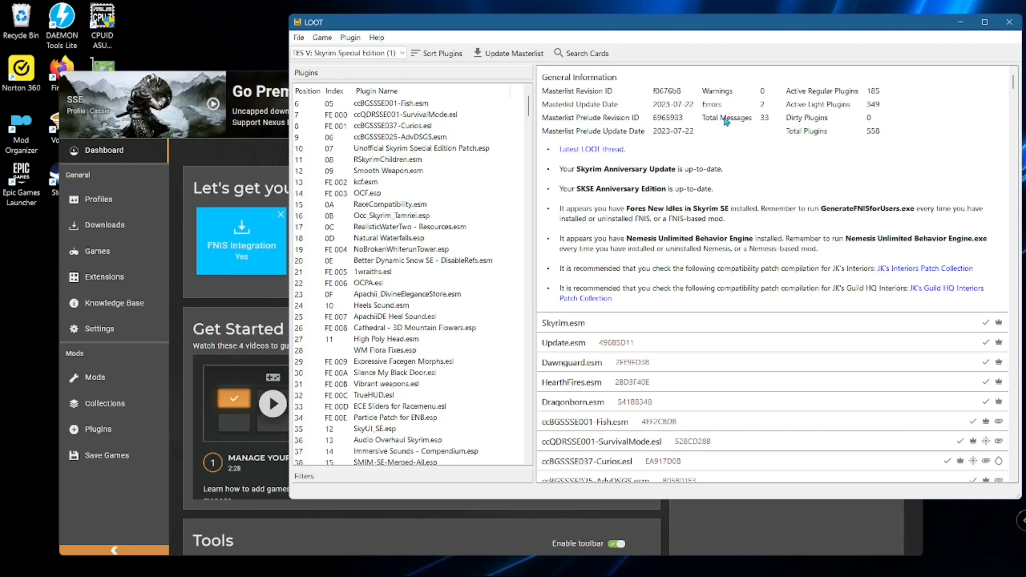
mouse_move(865, 172)
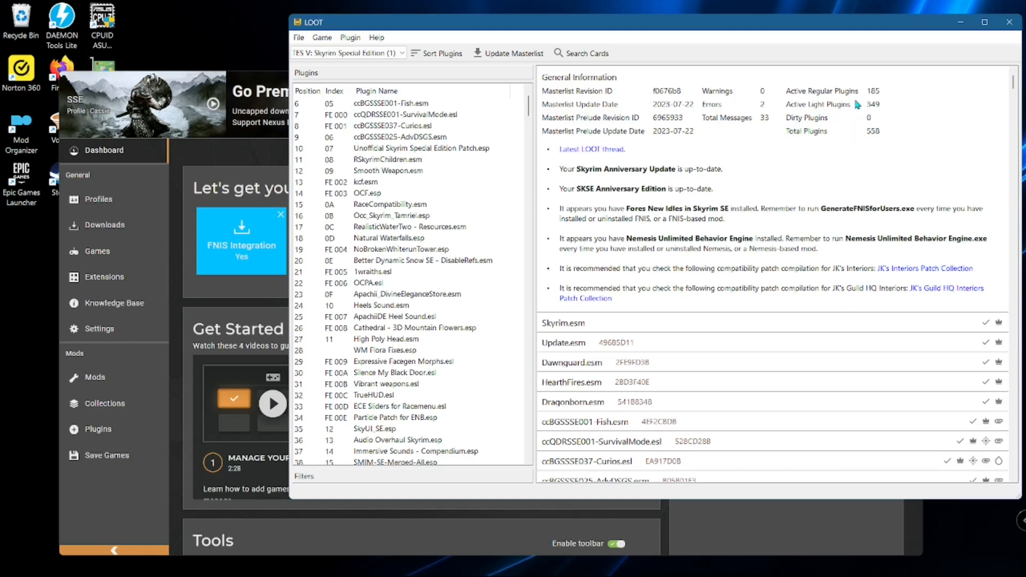
mouse_move(876, 106)
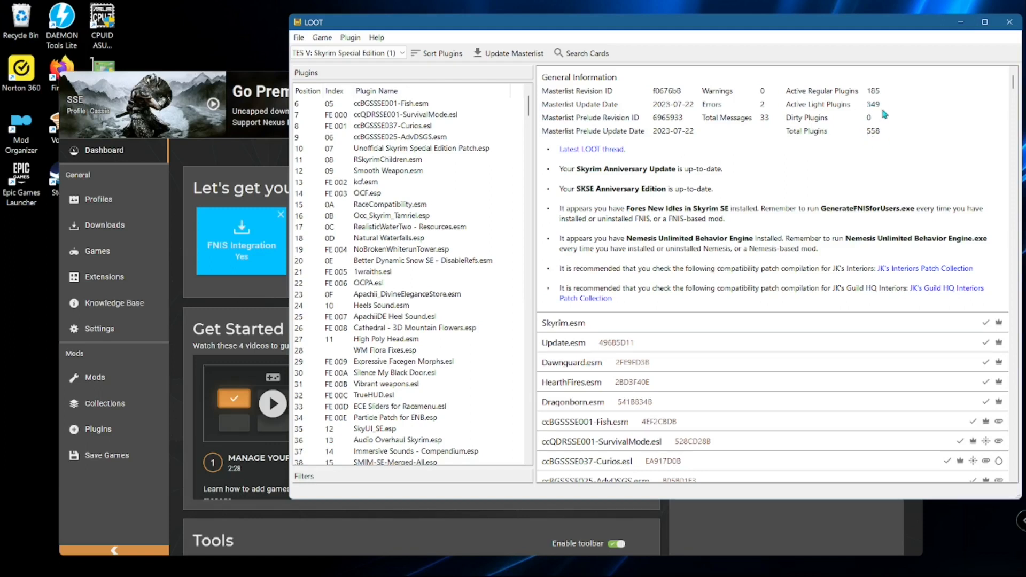
mouse_move(864, 132)
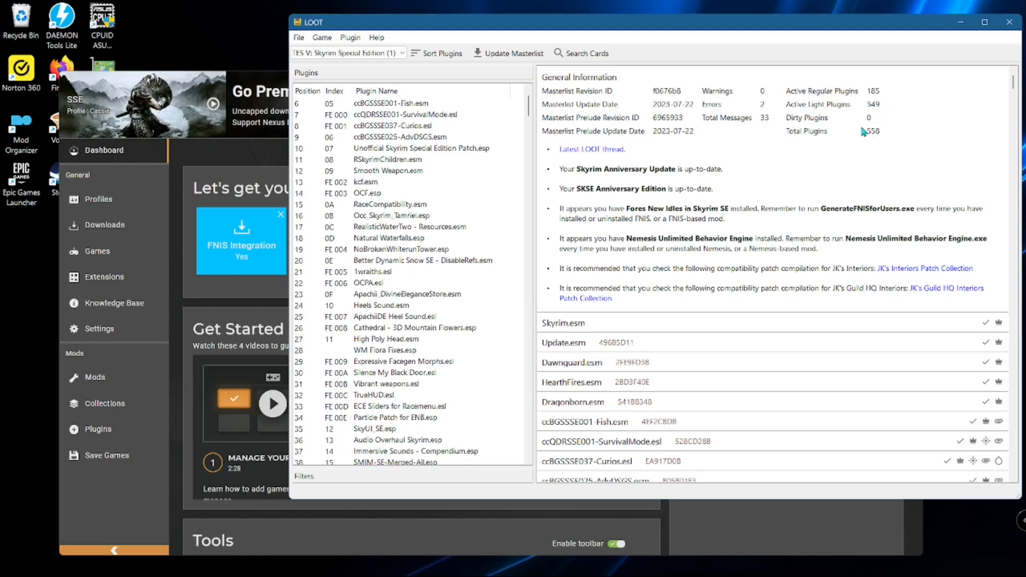
mouse_move(851, 126)
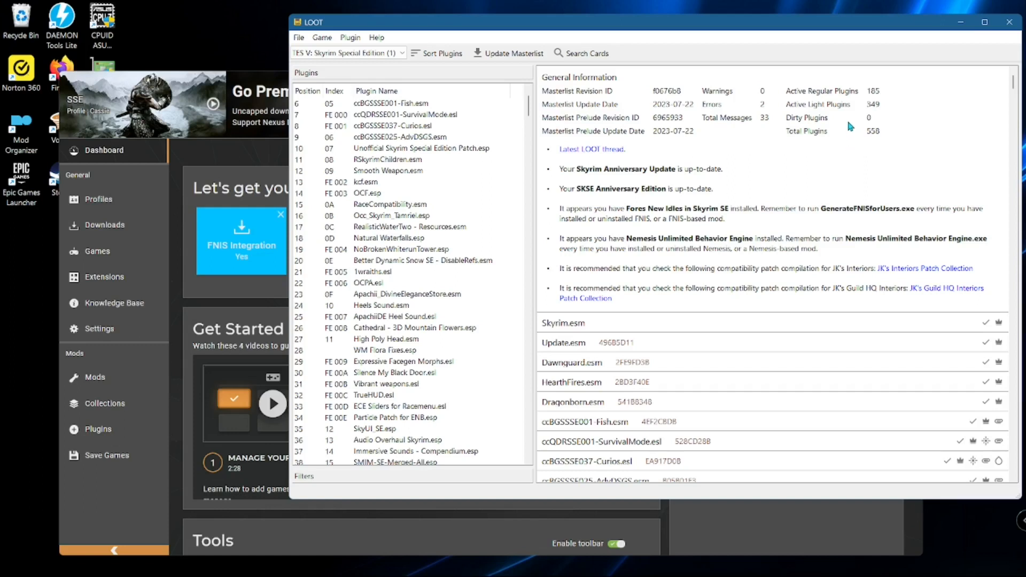
mouse_move(745, 173)
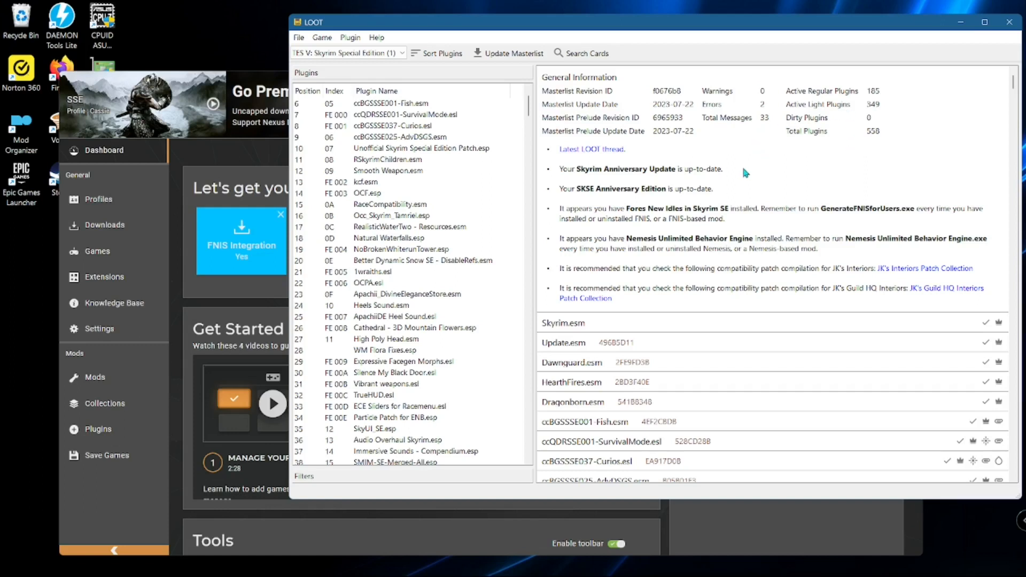
mouse_move(799, 164)
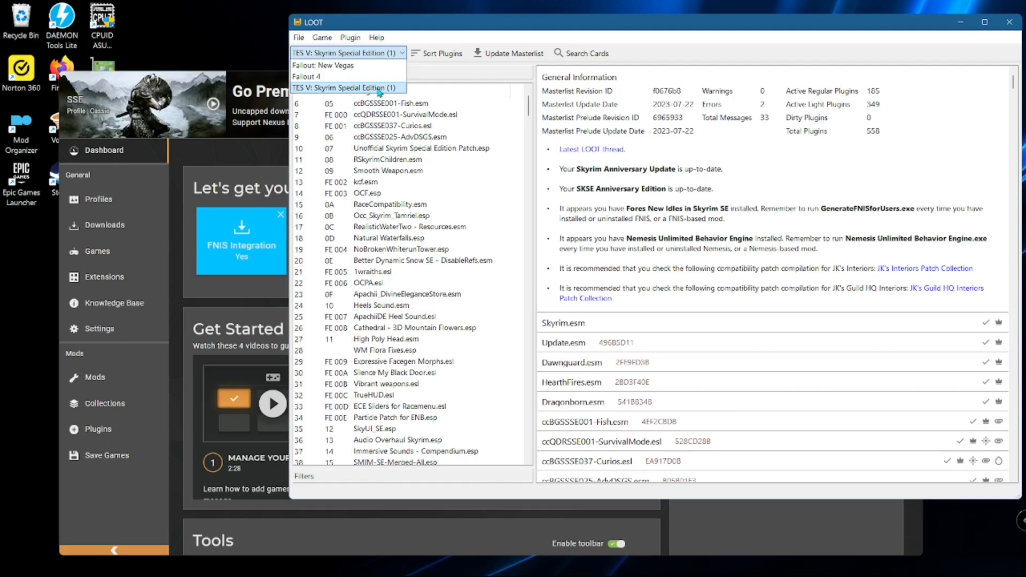
click(344, 88)
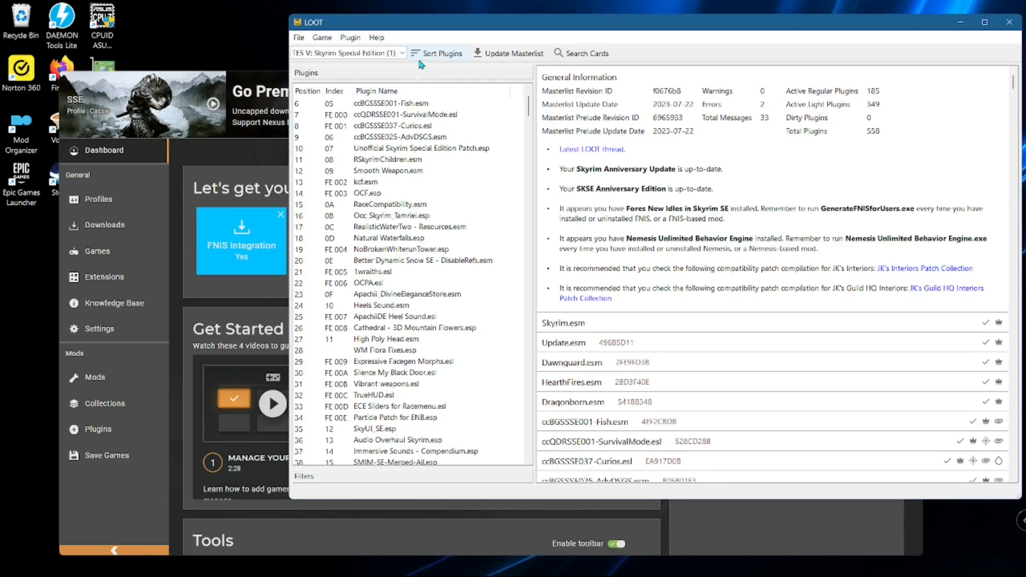
mouse_move(943, 86)
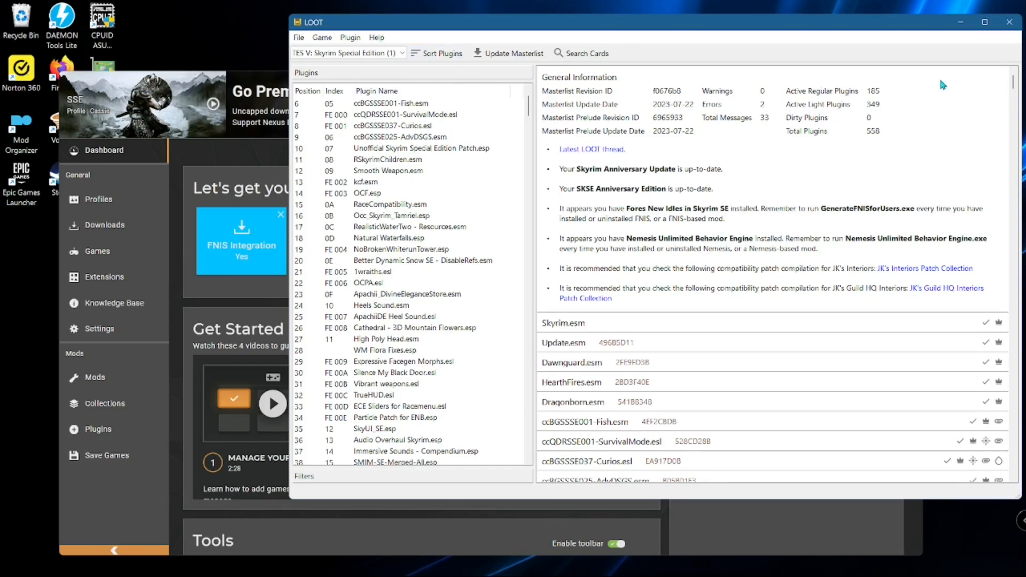
mouse_move(938, 90)
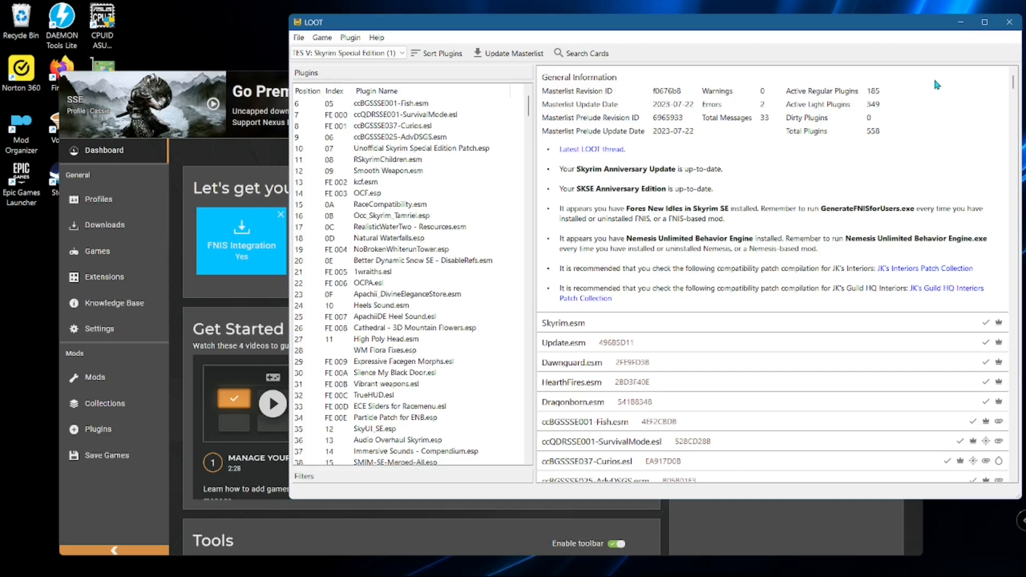
mouse_move(916, 96)
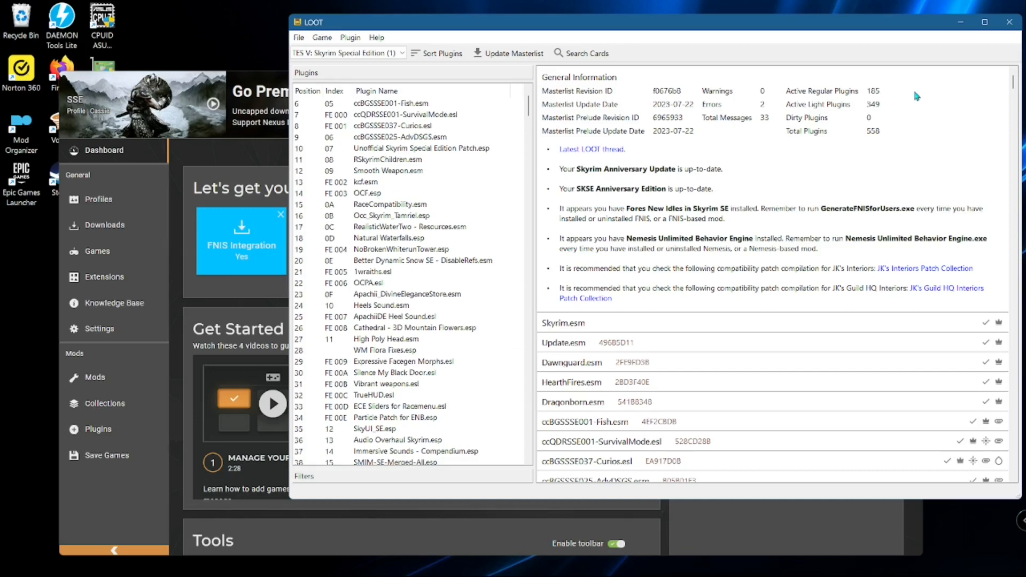
mouse_move(1012, 22)
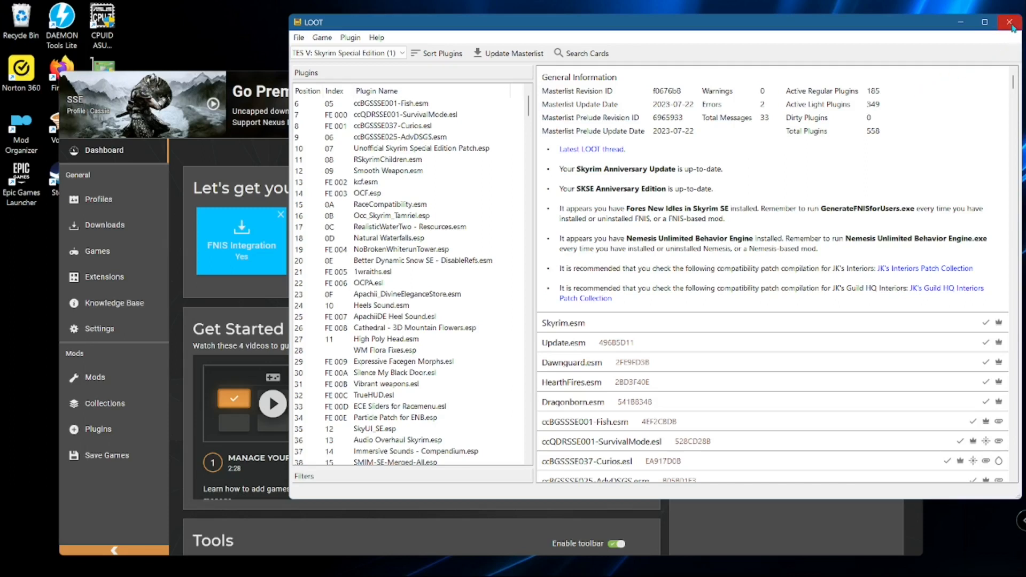
mouse_move(1003, 23)
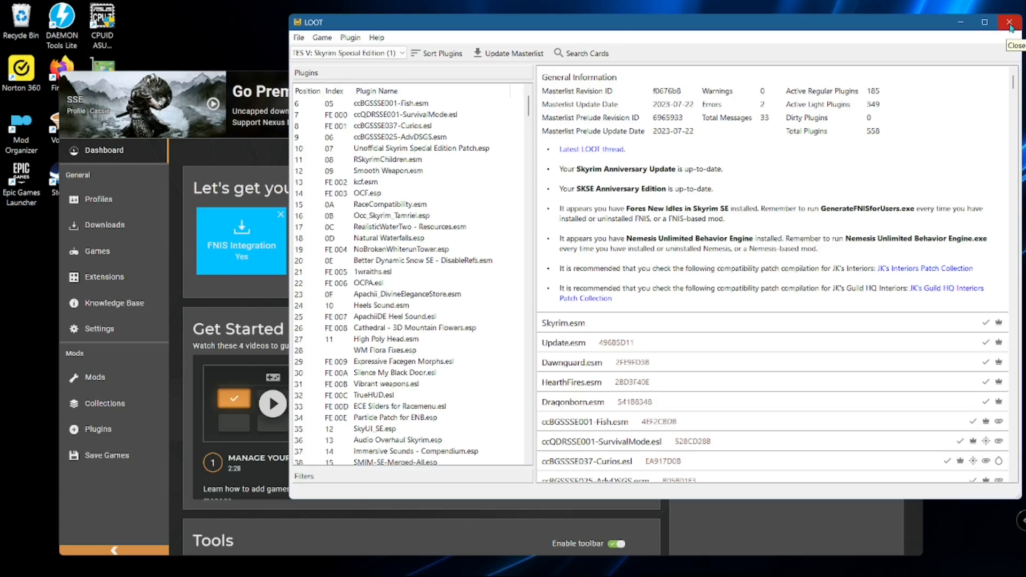
click(1010, 19)
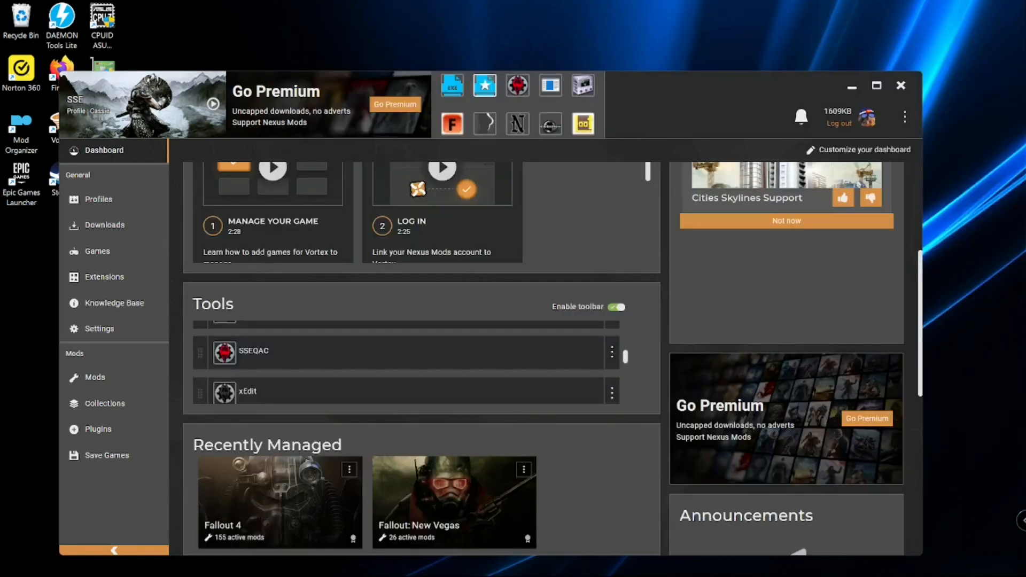
mouse_move(757, 99)
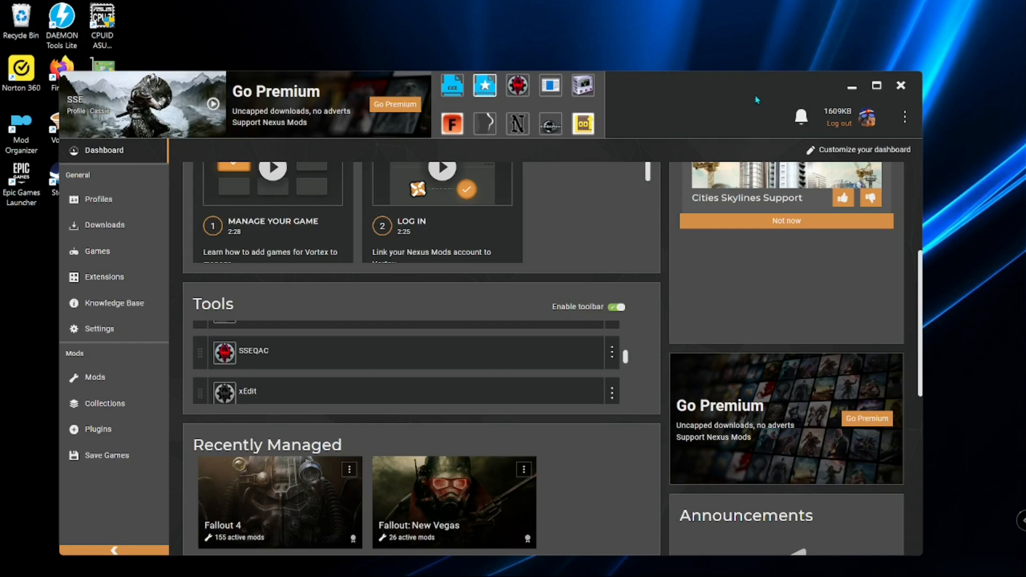
mouse_move(736, 103)
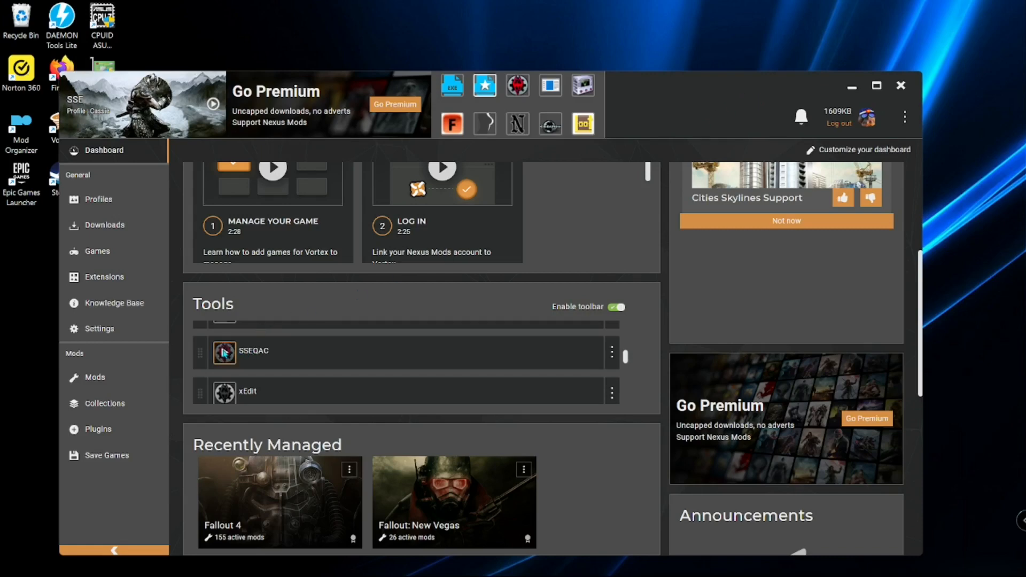
mouse_move(521, 380)
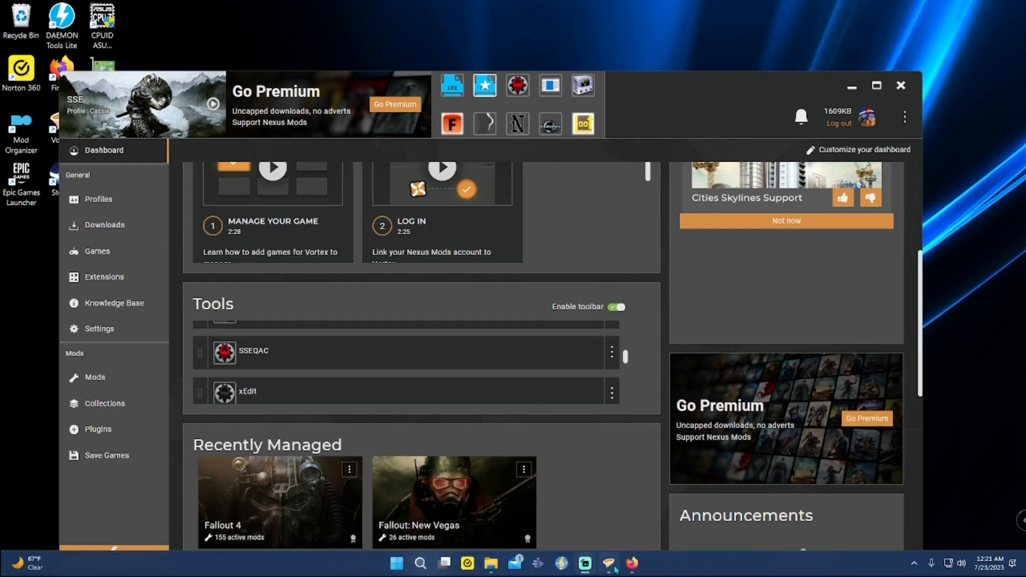
mouse_move(635, 564)
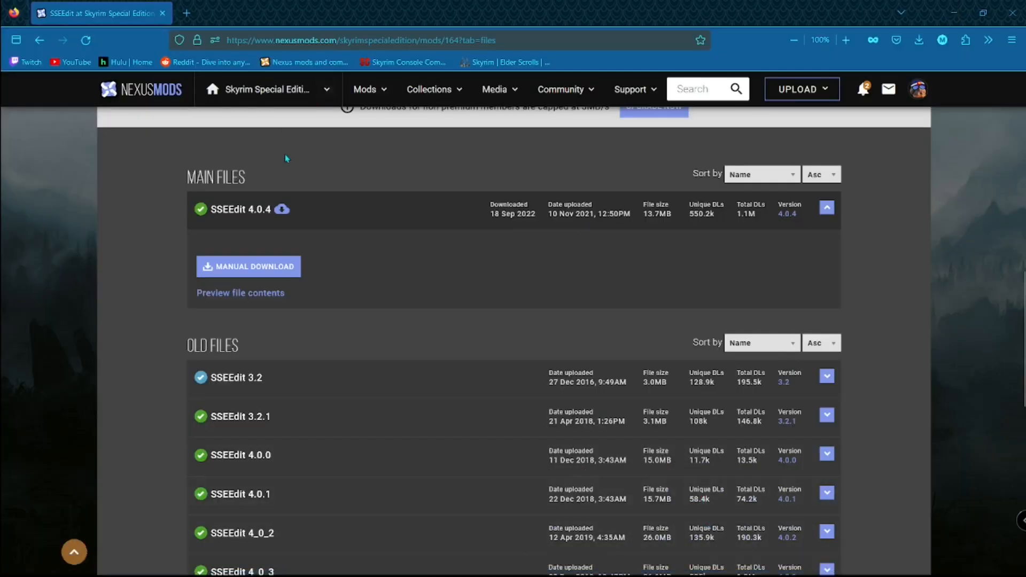
mouse_move(335, 199)
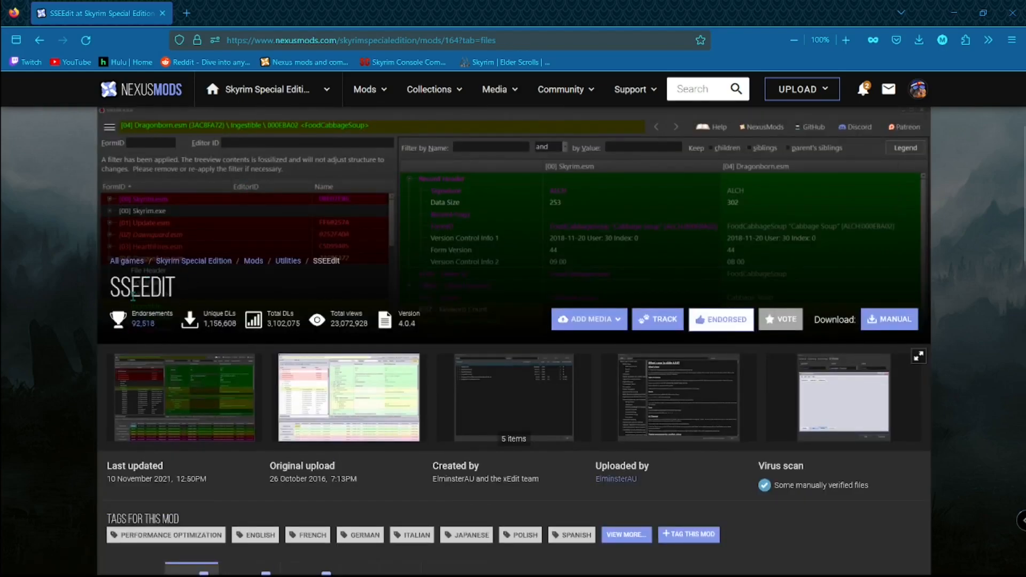
scroll(down, 3)
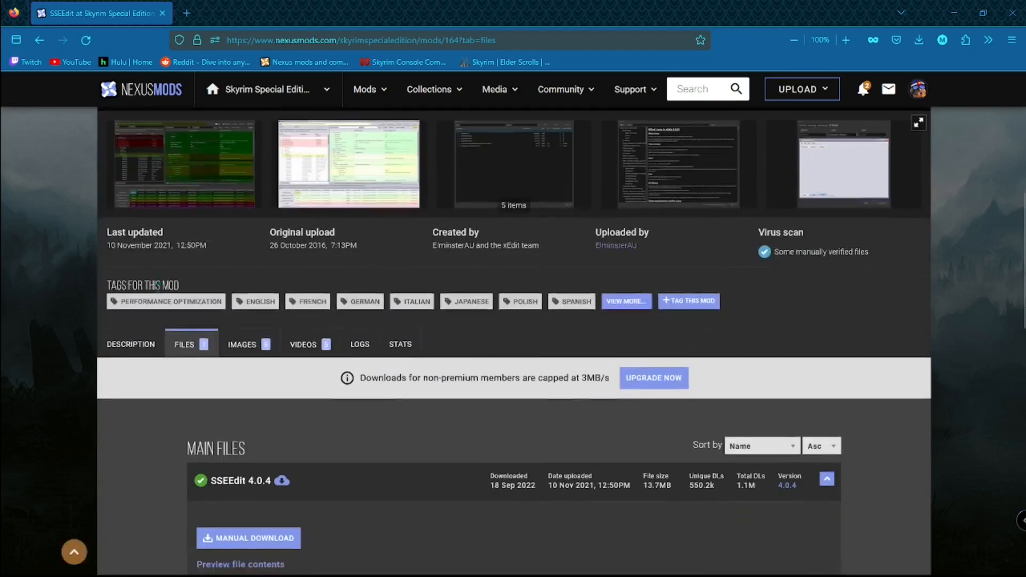
scroll(down, 3)
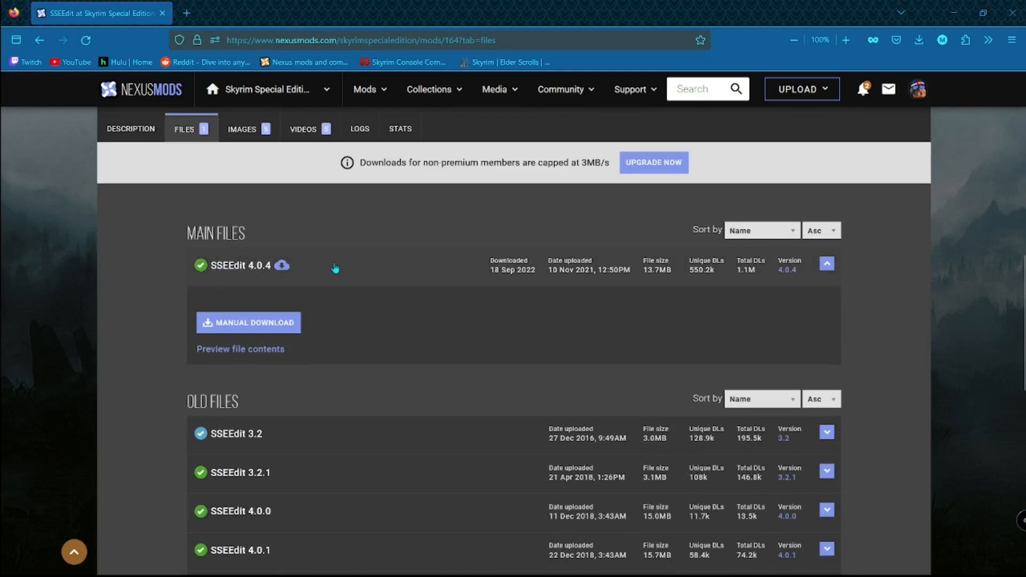
mouse_move(220, 328)
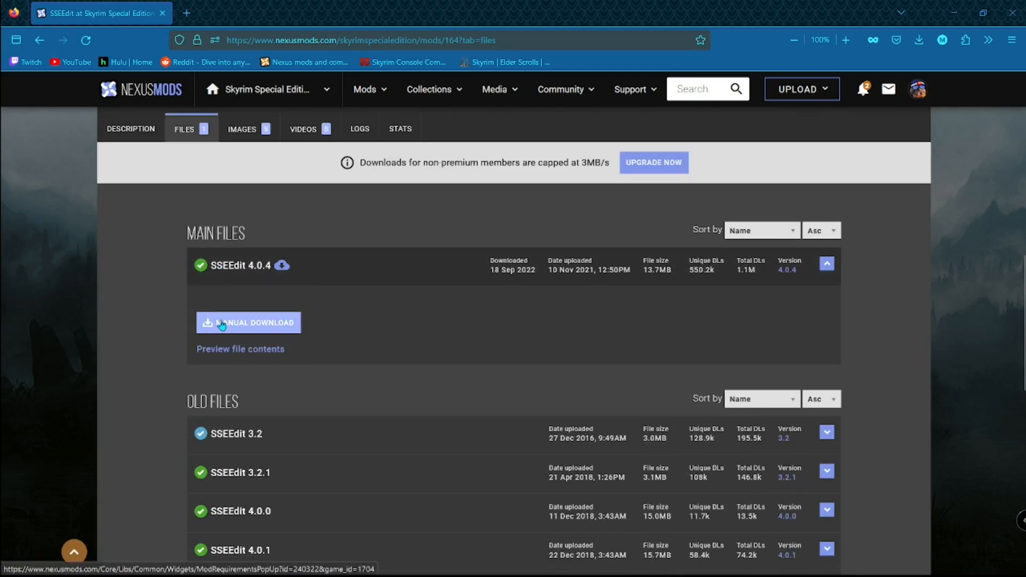
mouse_move(253, 333)
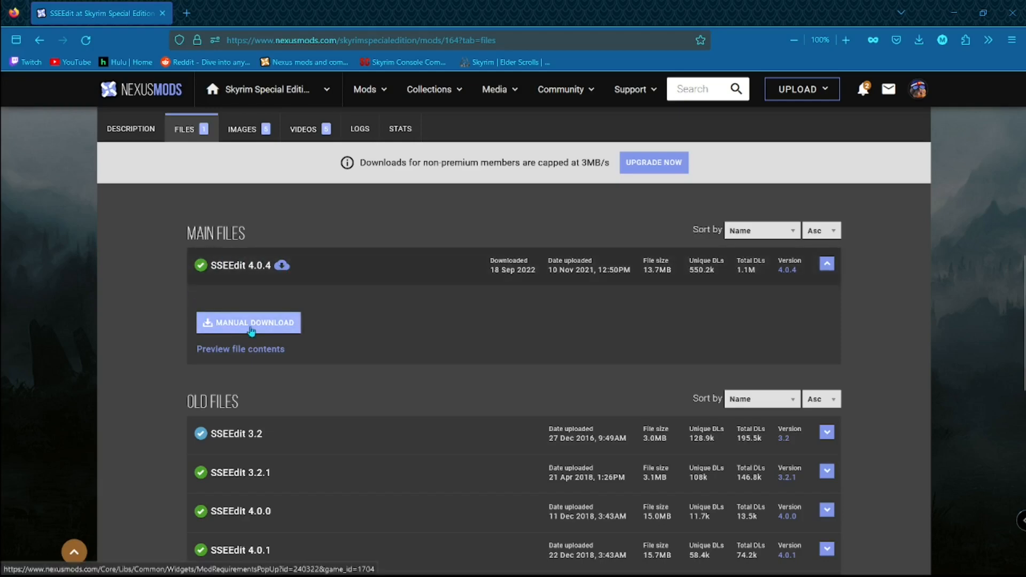
click(248, 323)
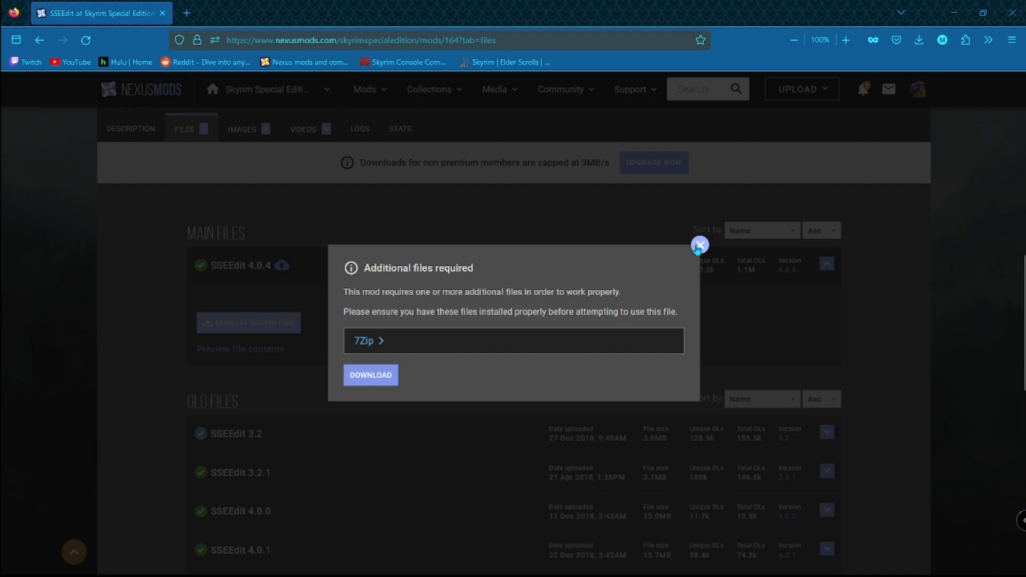
mouse_move(699, 245)
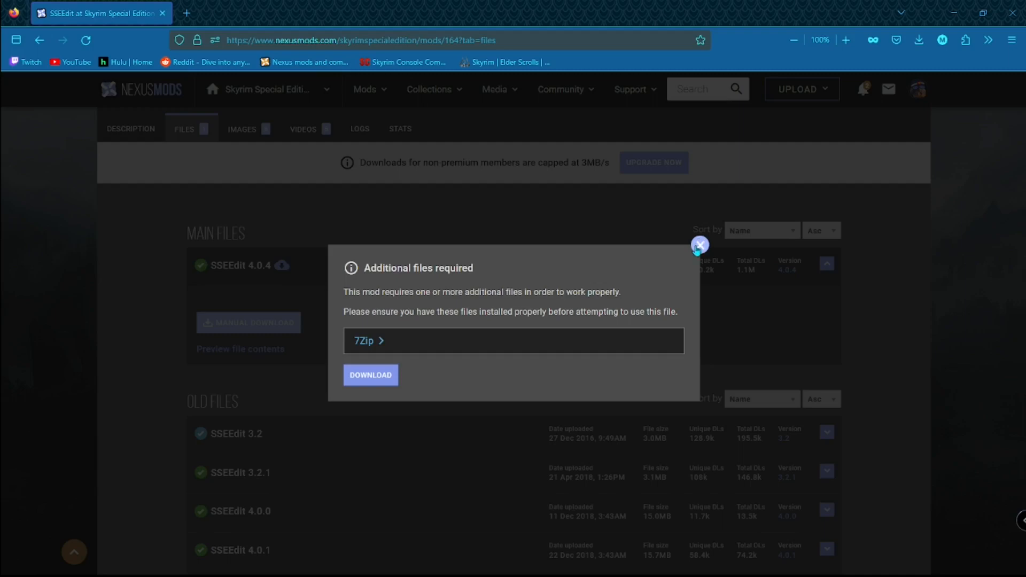
click(699, 244)
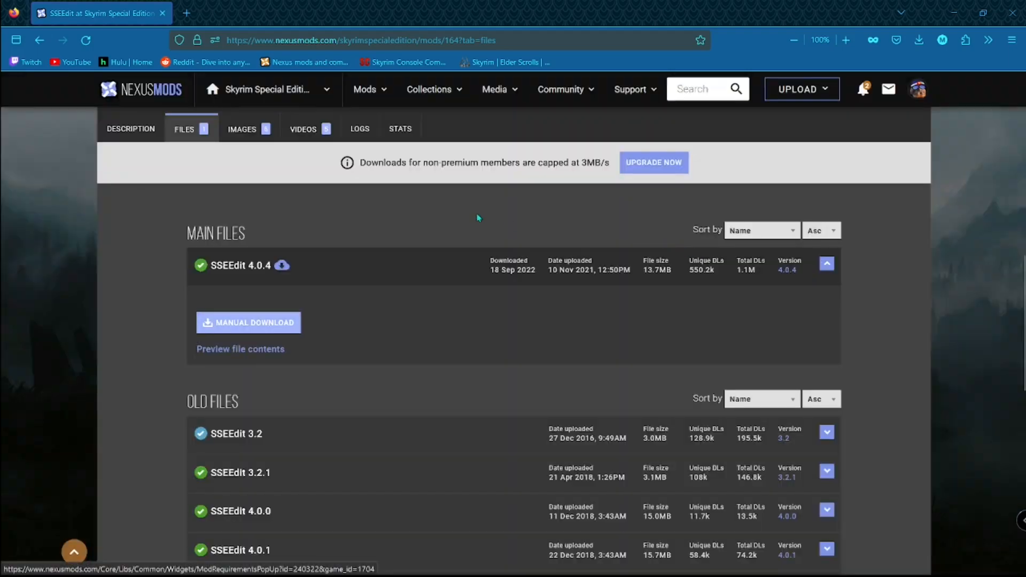
mouse_move(262, 159)
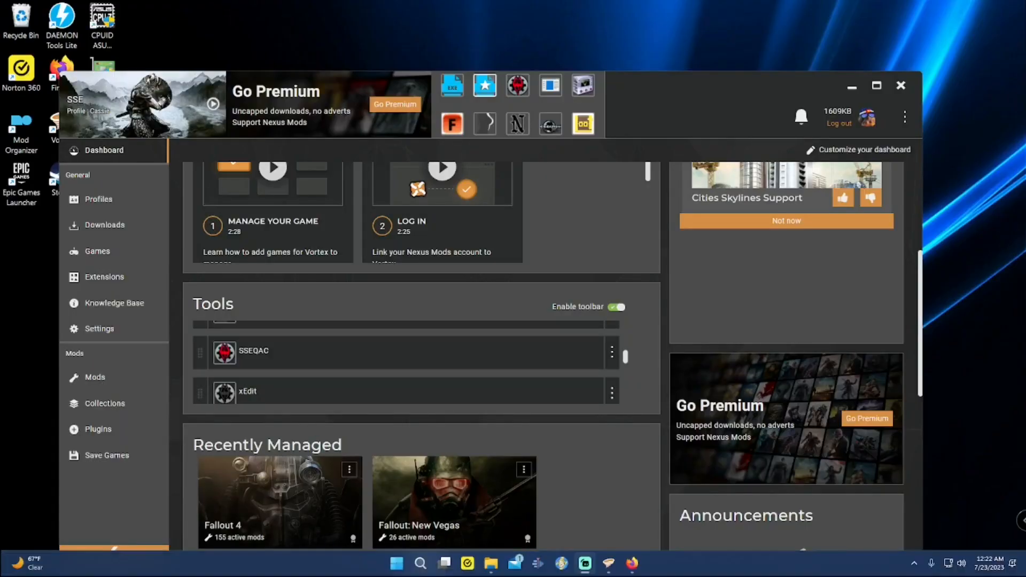
mouse_move(489, 563)
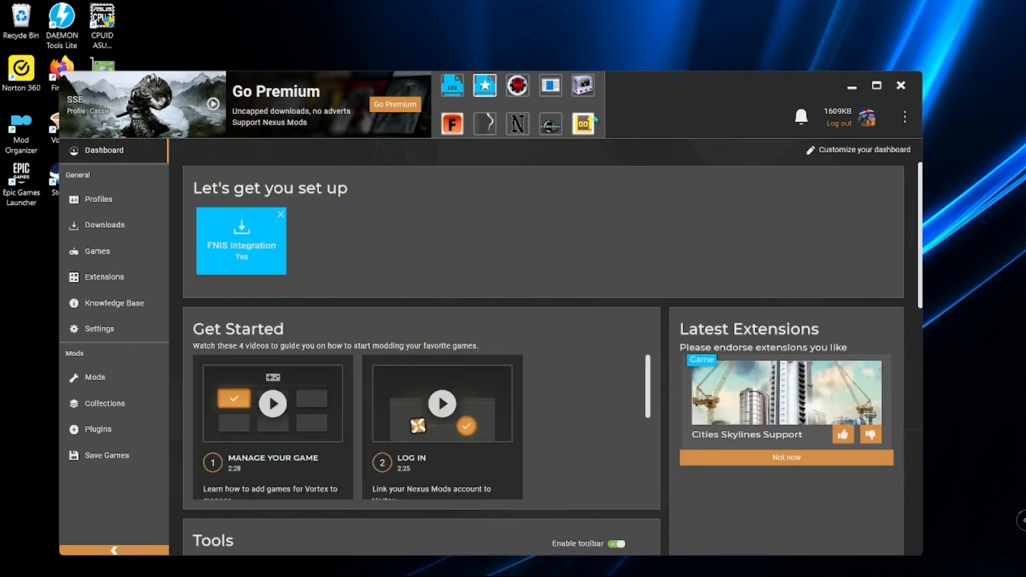
mouse_move(677, 212)
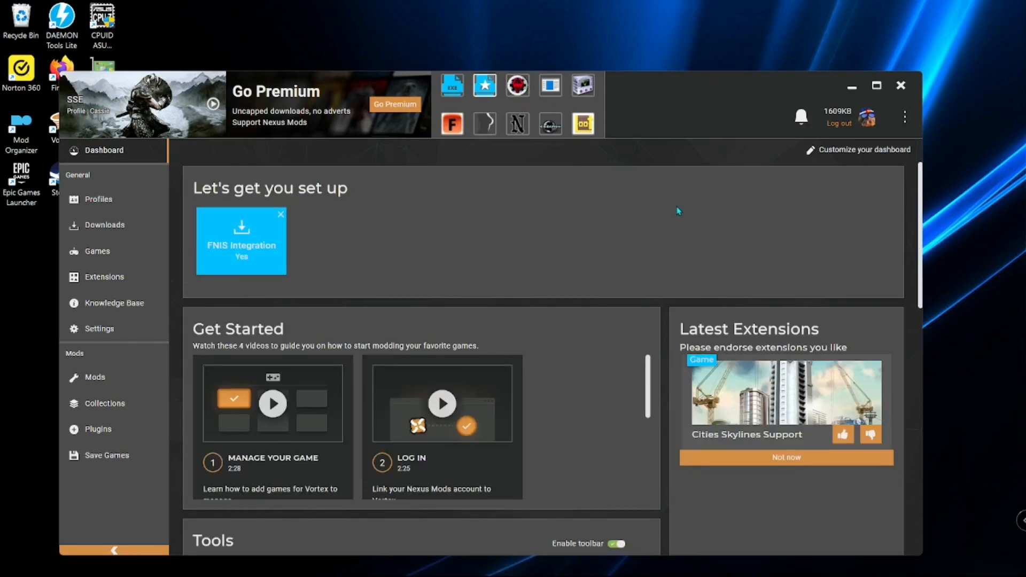
mouse_move(638, 179)
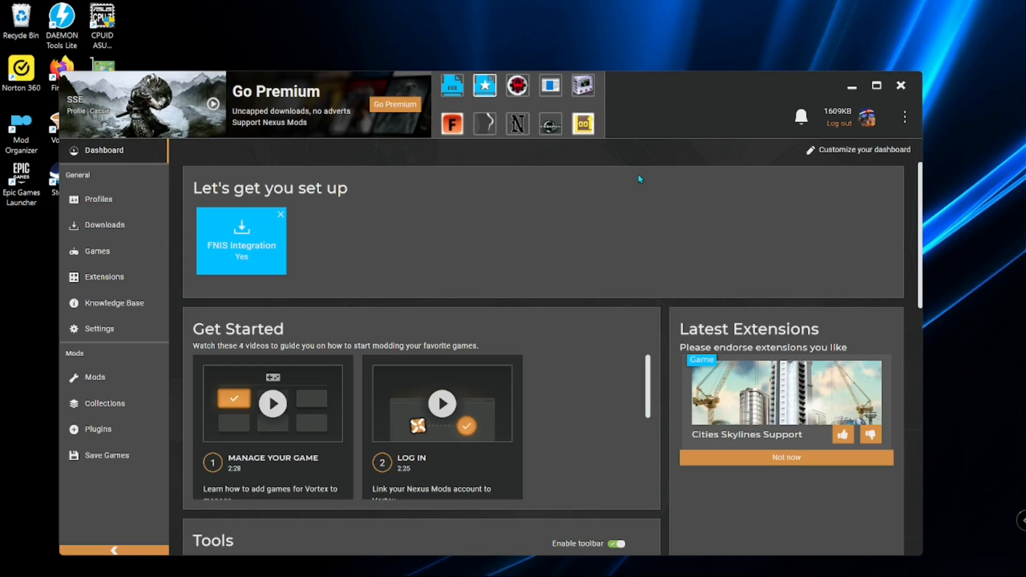
mouse_move(583, 124)
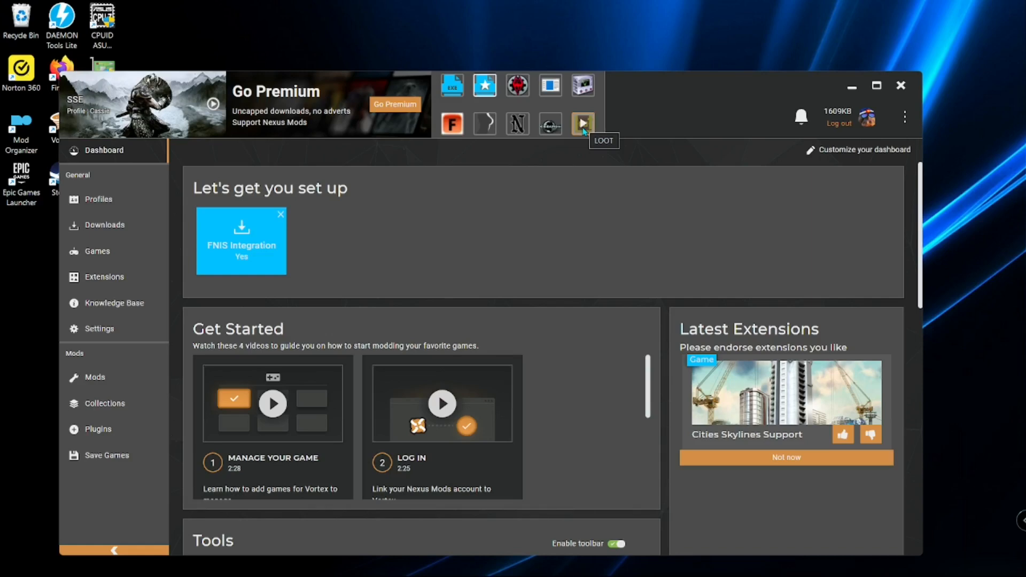
mouse_move(587, 152)
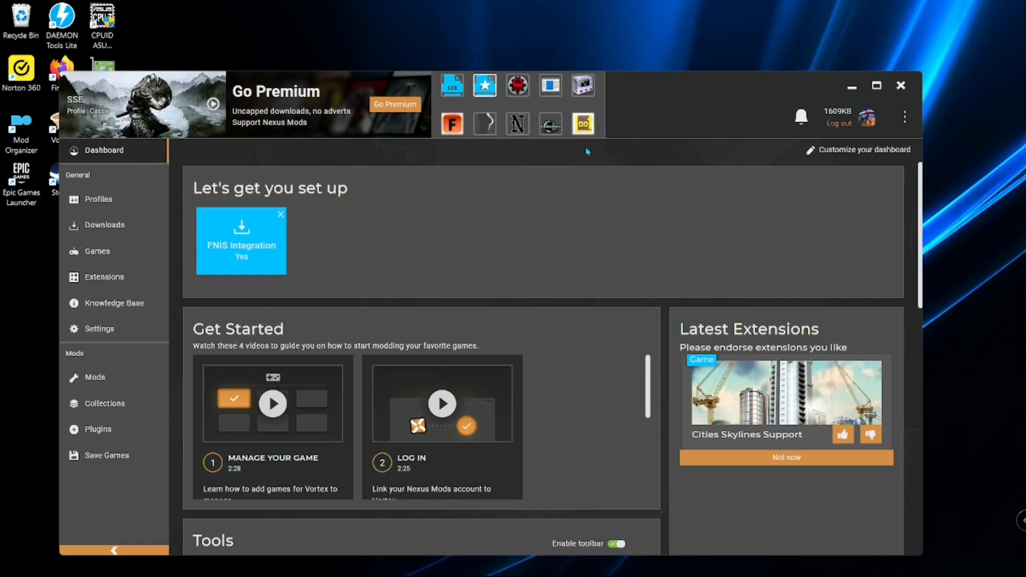
mouse_move(561, 217)
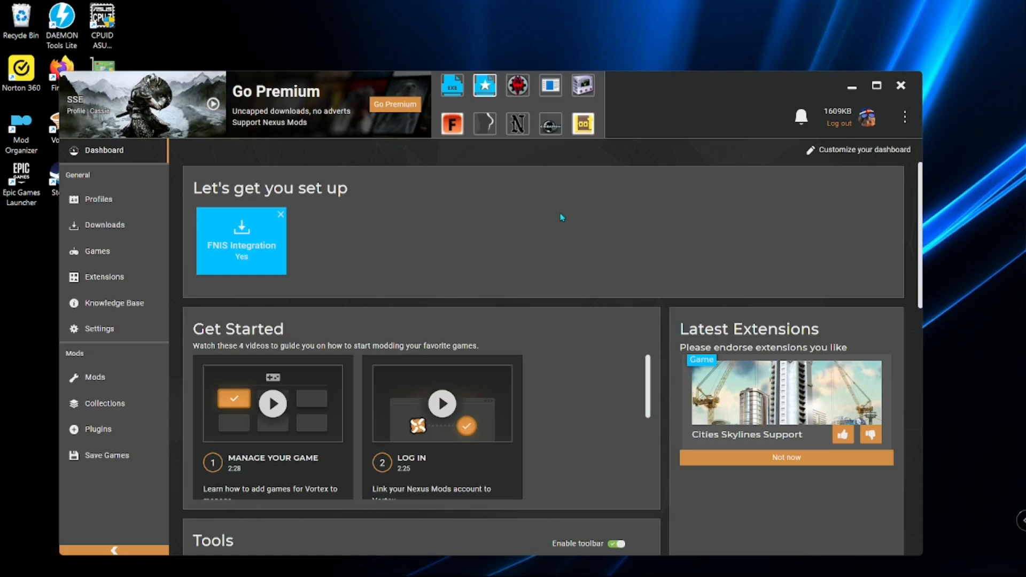
mouse_move(566, 222)
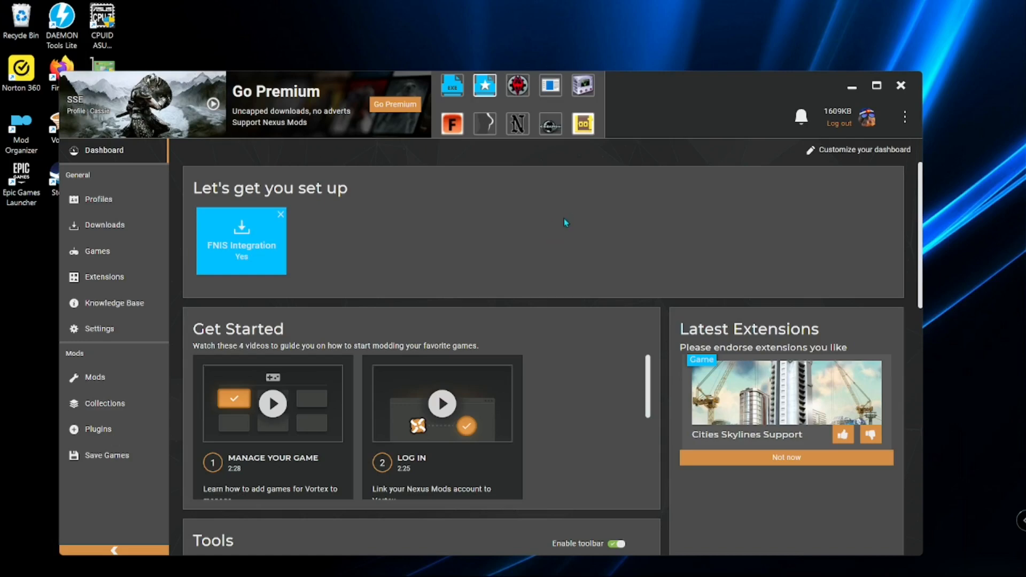
mouse_move(627, 197)
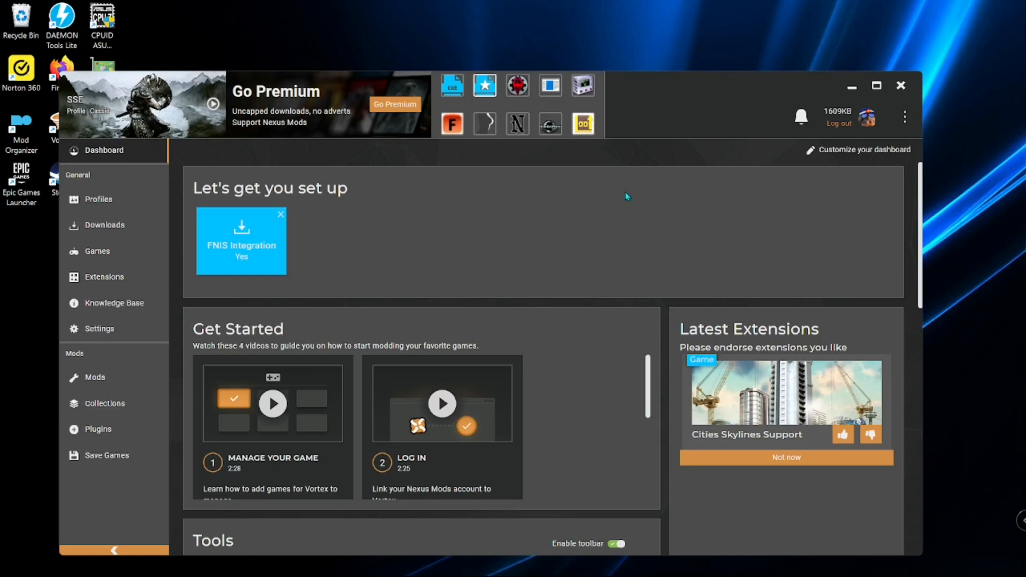
mouse_move(612, 184)
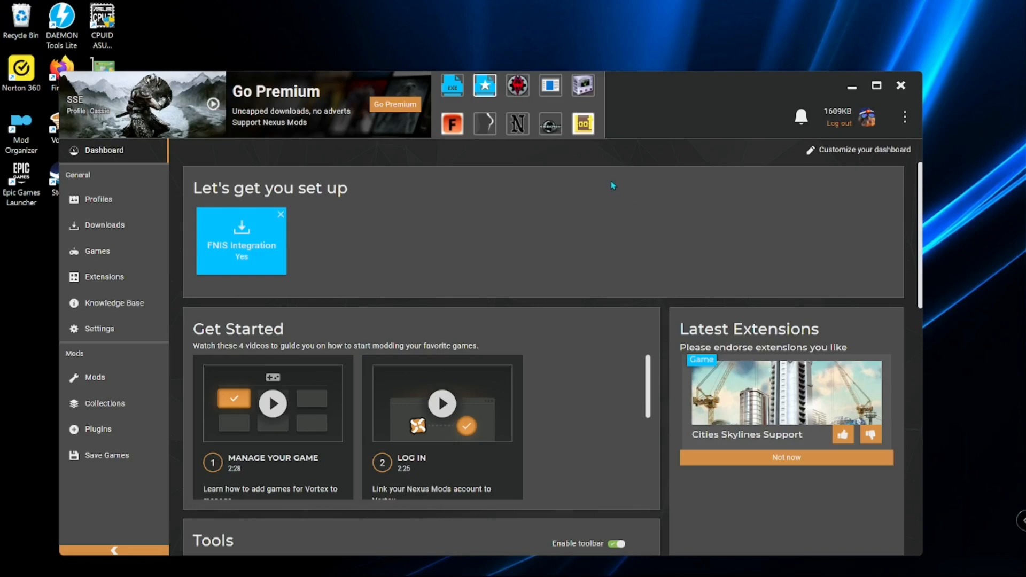
mouse_move(604, 198)
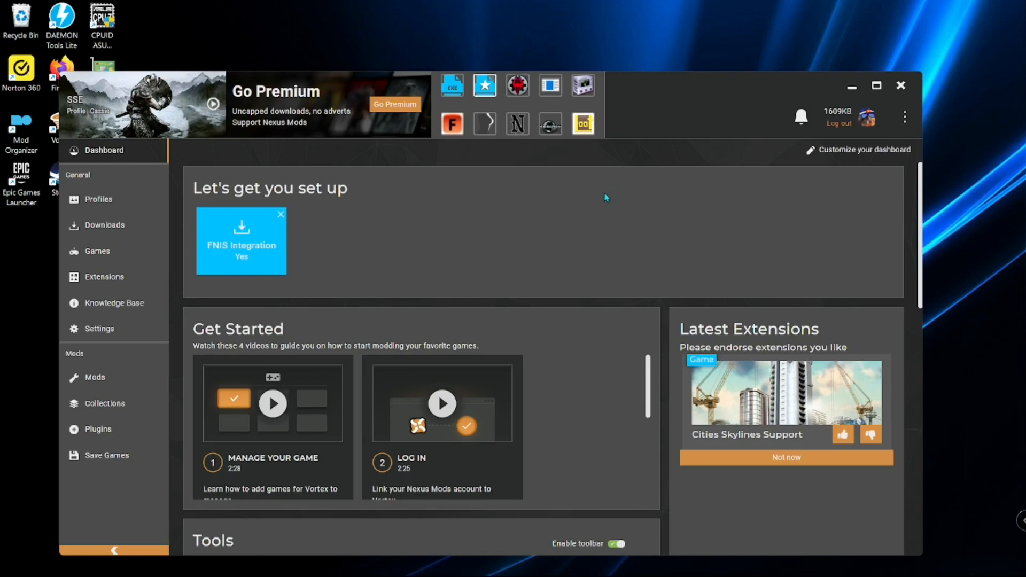
mouse_move(603, 212)
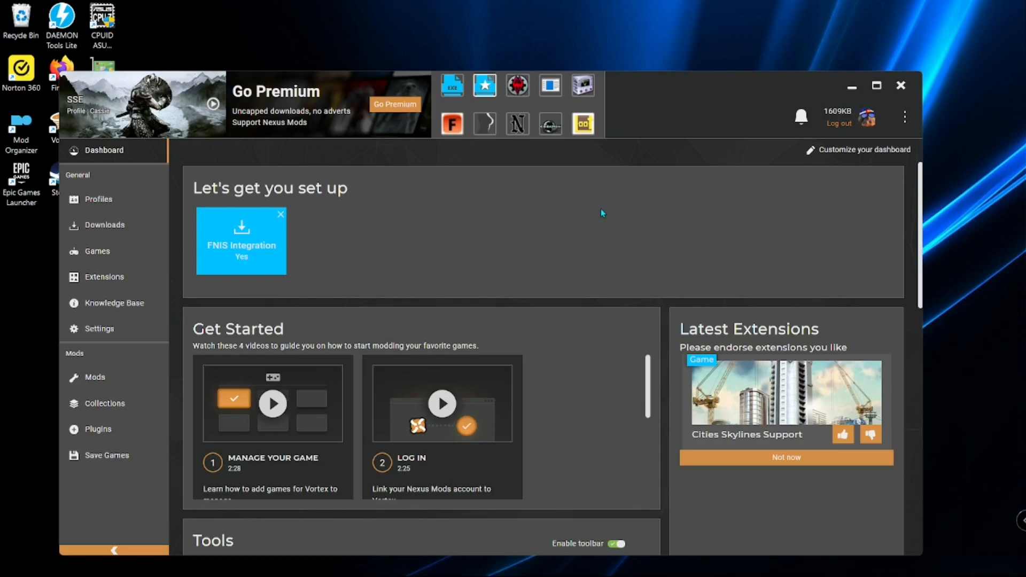
mouse_move(605, 207)
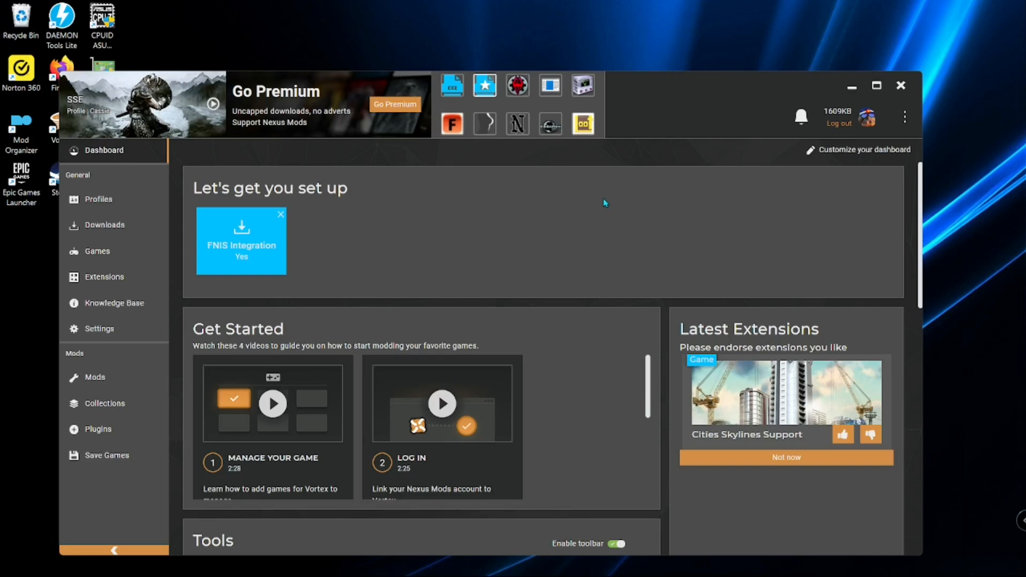
mouse_move(607, 199)
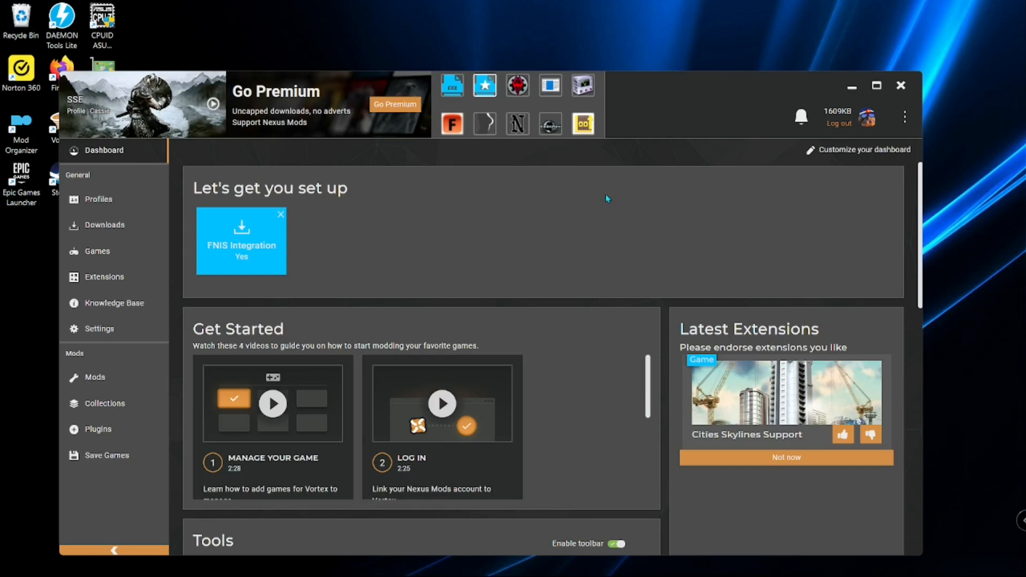
mouse_move(500, 217)
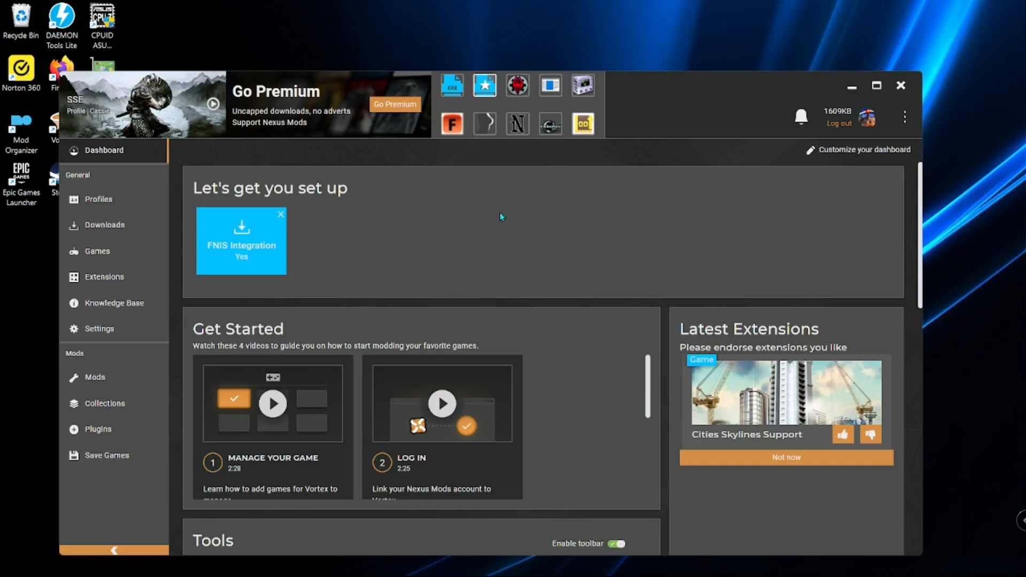
mouse_move(514, 206)
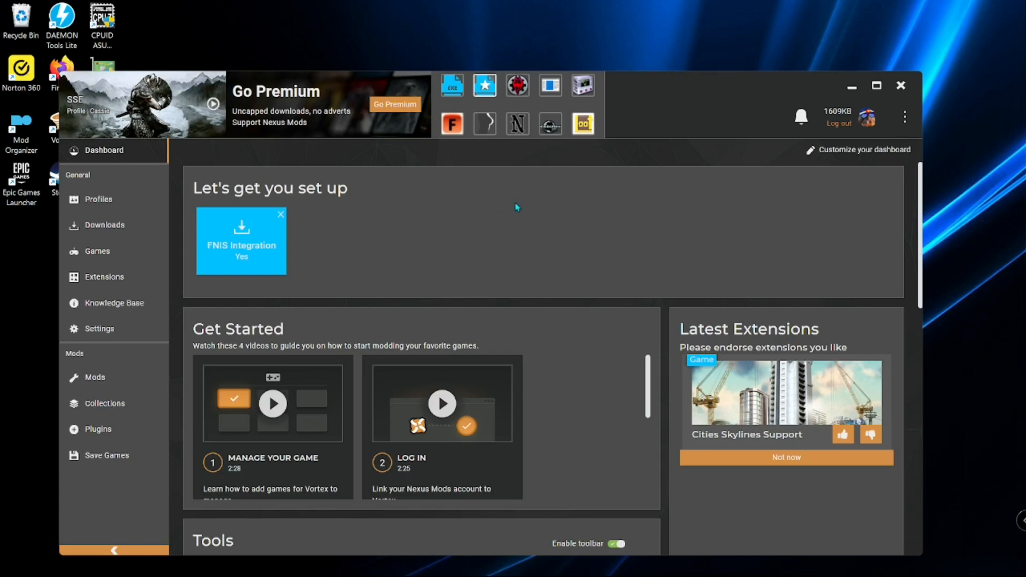
mouse_move(499, 165)
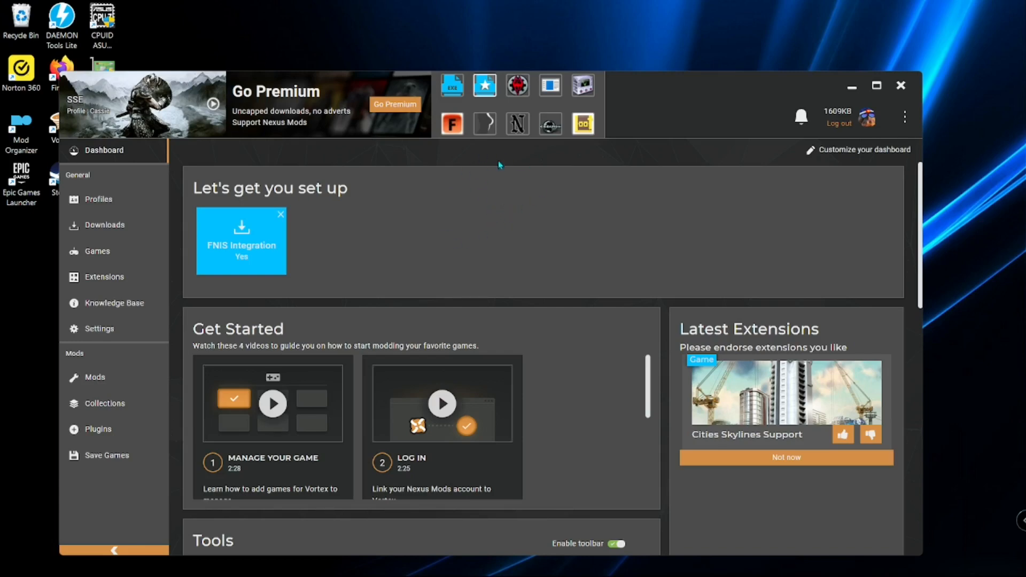
mouse_move(476, 160)
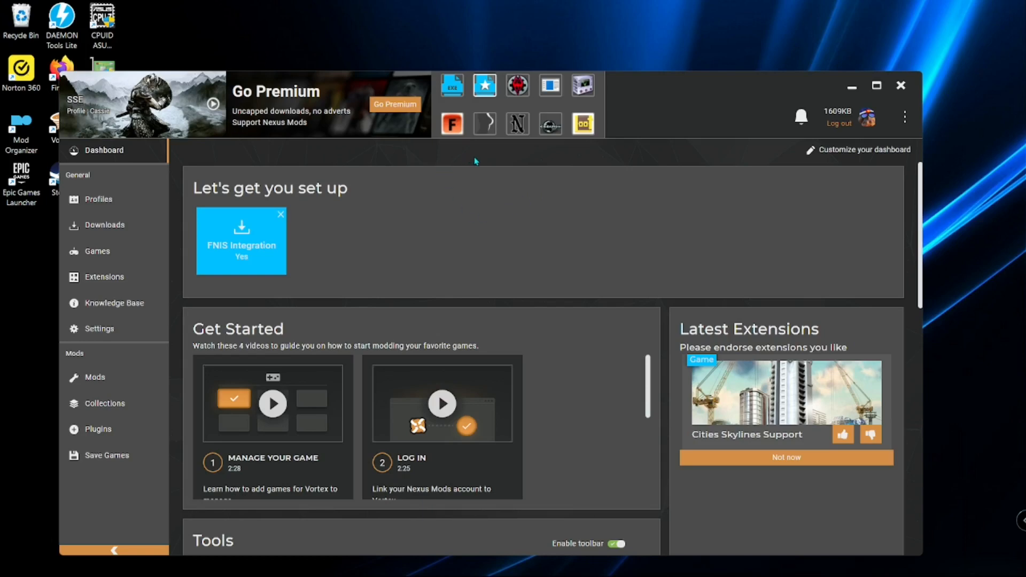
mouse_move(509, 169)
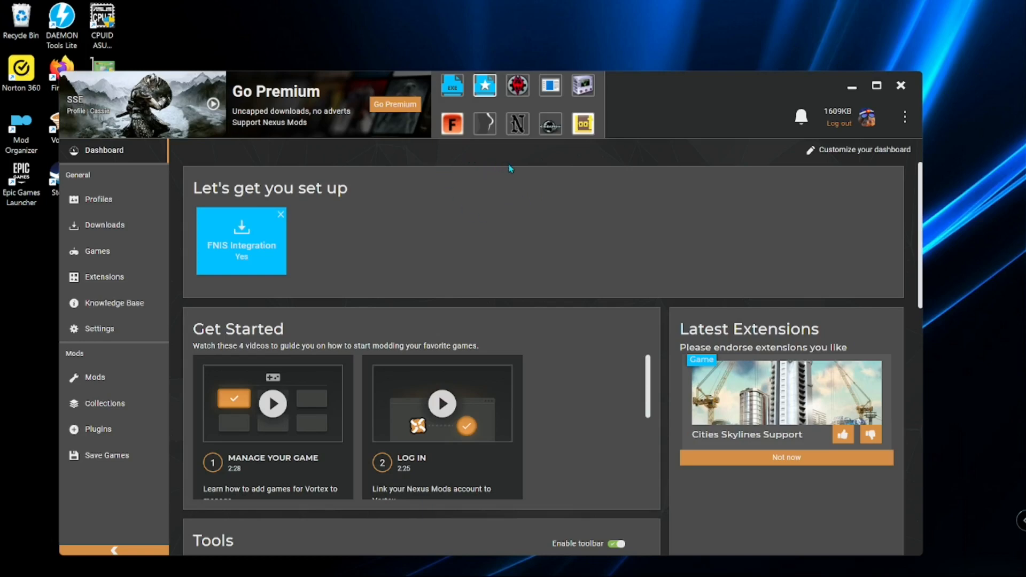
mouse_move(692, 173)
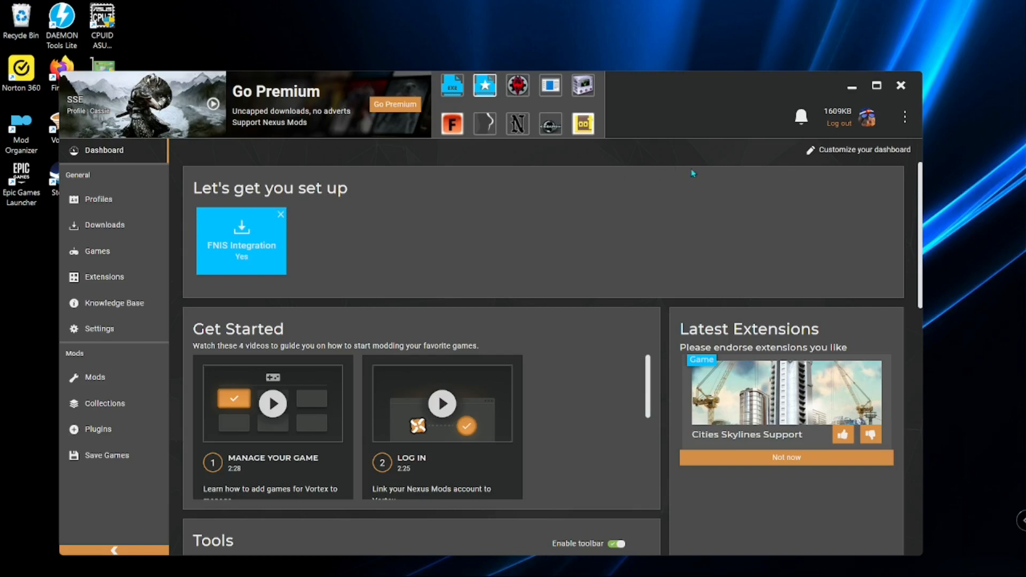
mouse_move(699, 176)
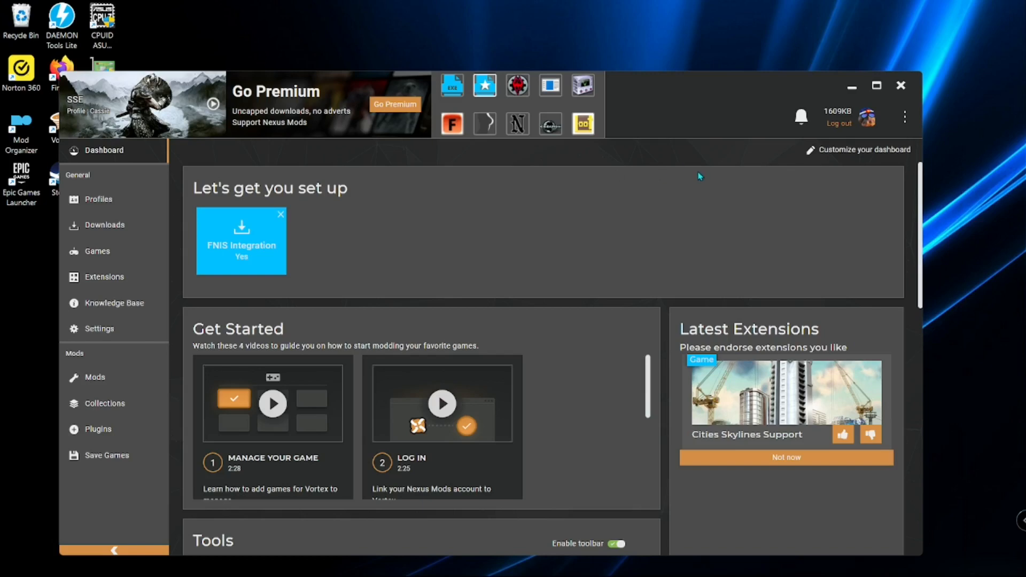
mouse_move(535, 190)
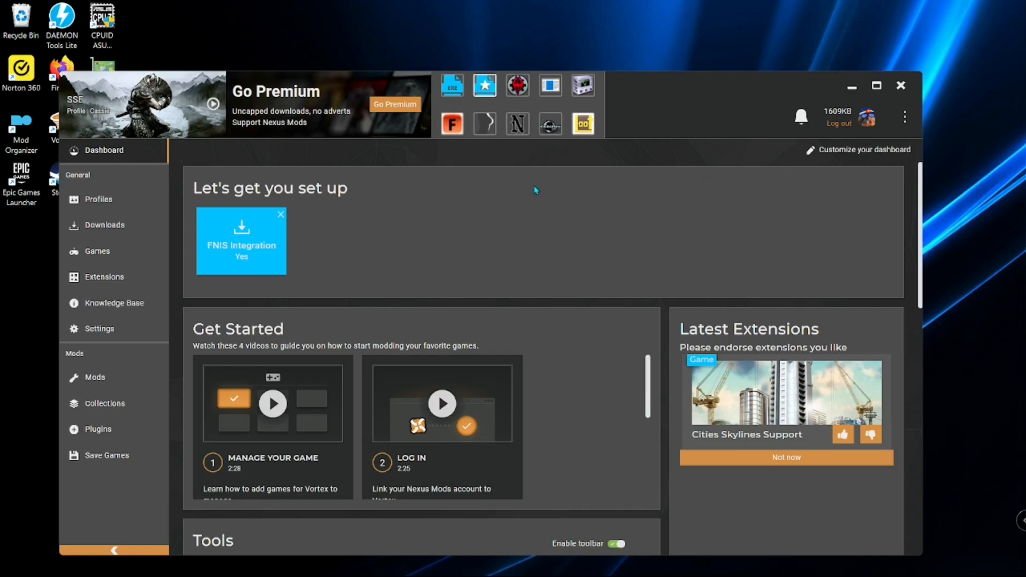
mouse_move(489, 193)
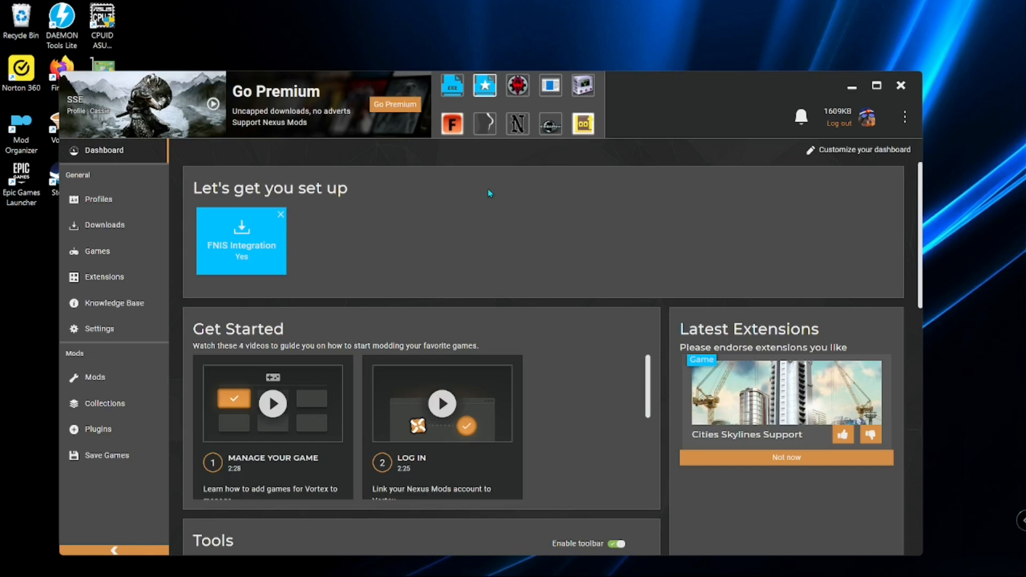
mouse_move(564, 213)
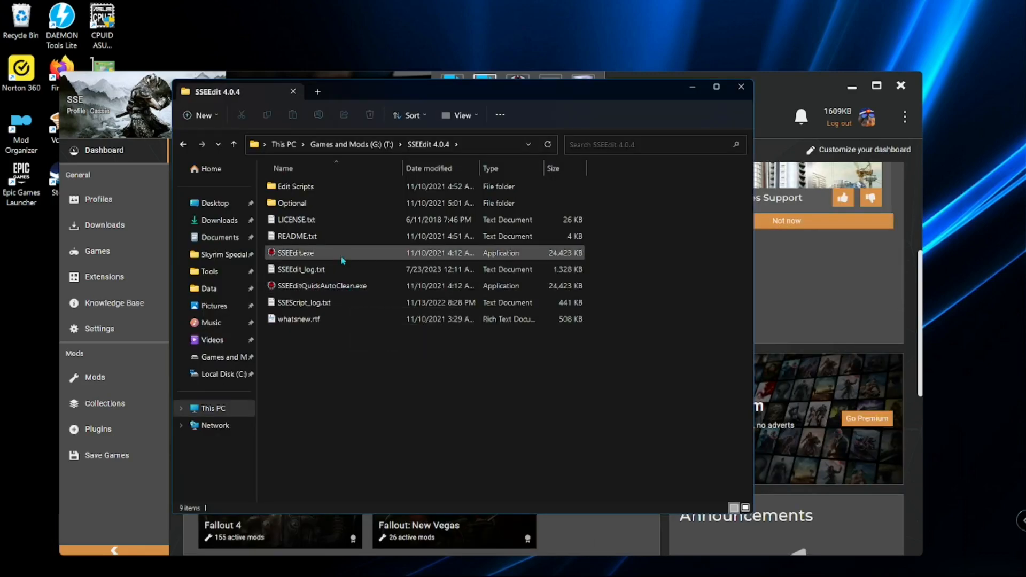
Point out SSEEdit.exe and SSEEditQuickAutoClean.exe in the SSEEdit 4.0.4 folder.
click(398, 378)
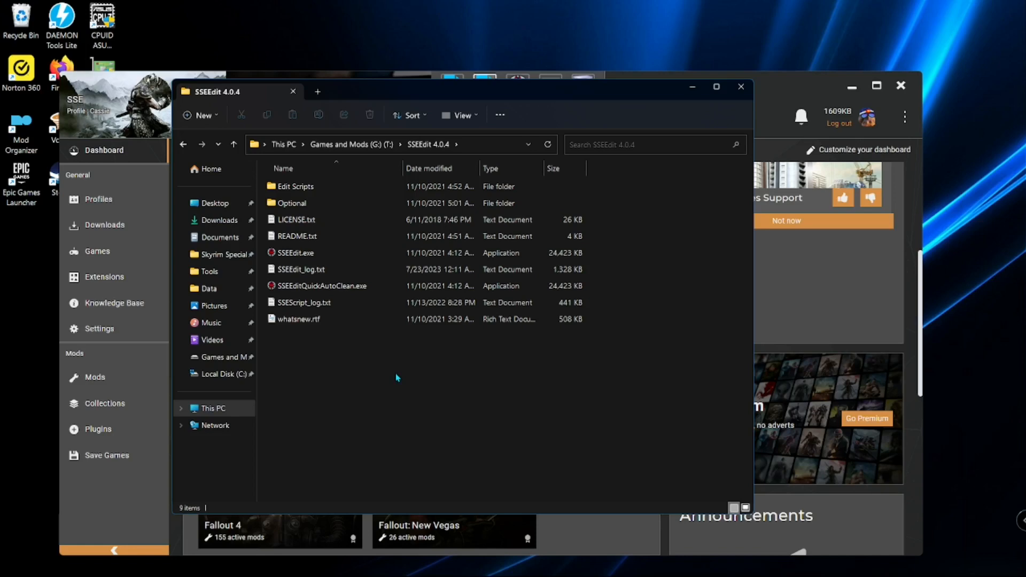
click(321, 286)
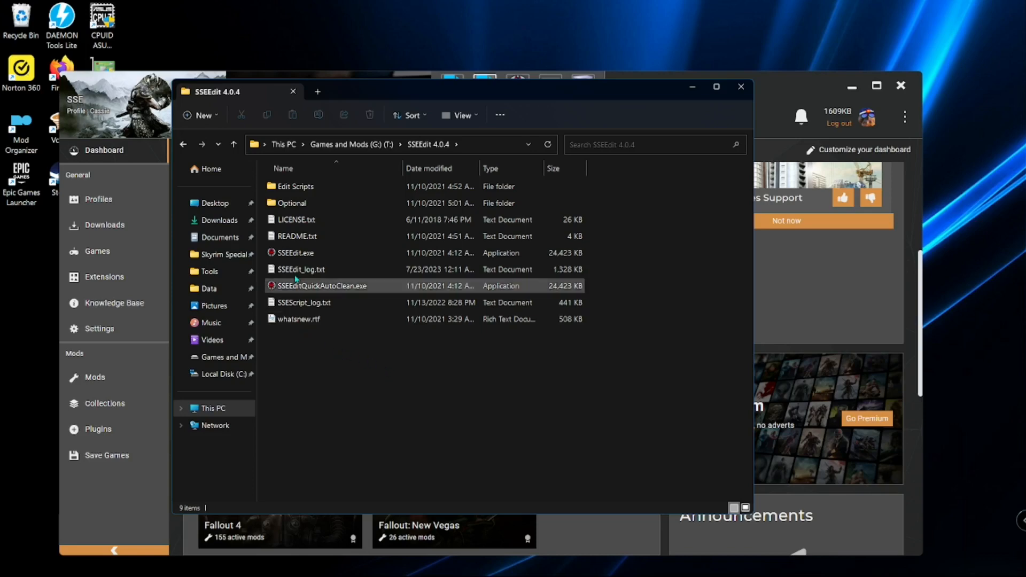
click(184, 144)
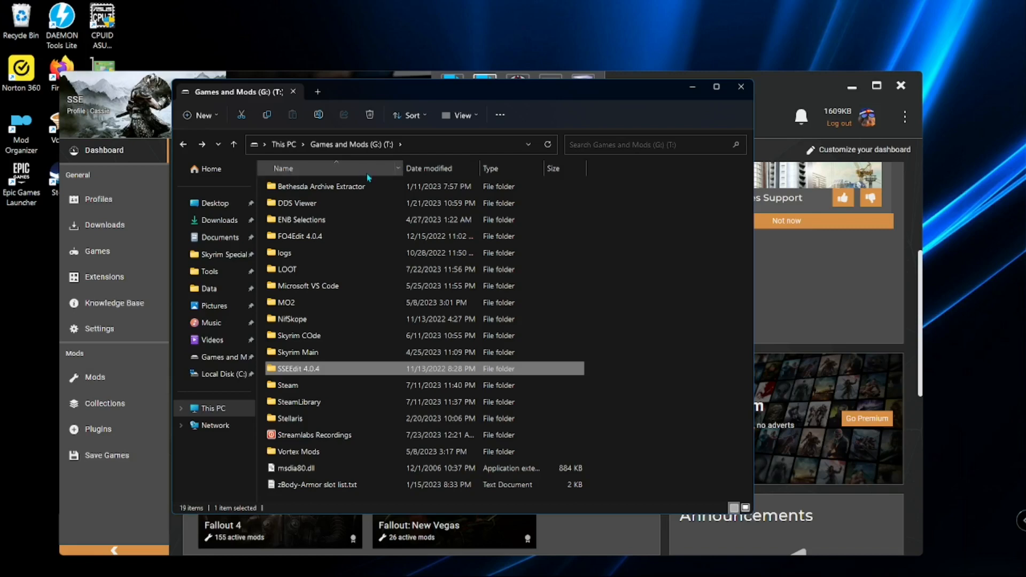
mouse_move(344, 203)
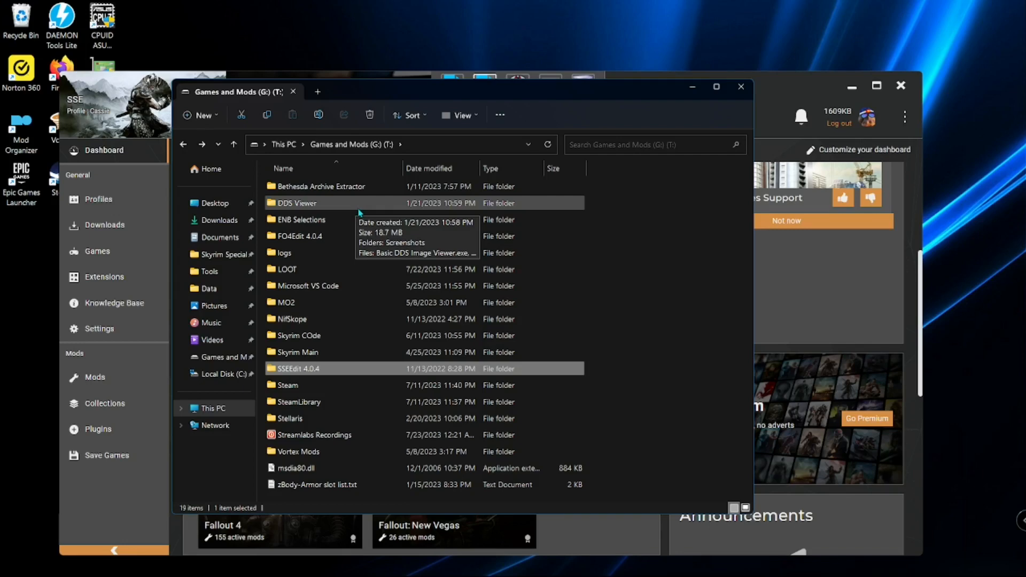
mouse_move(383, 200)
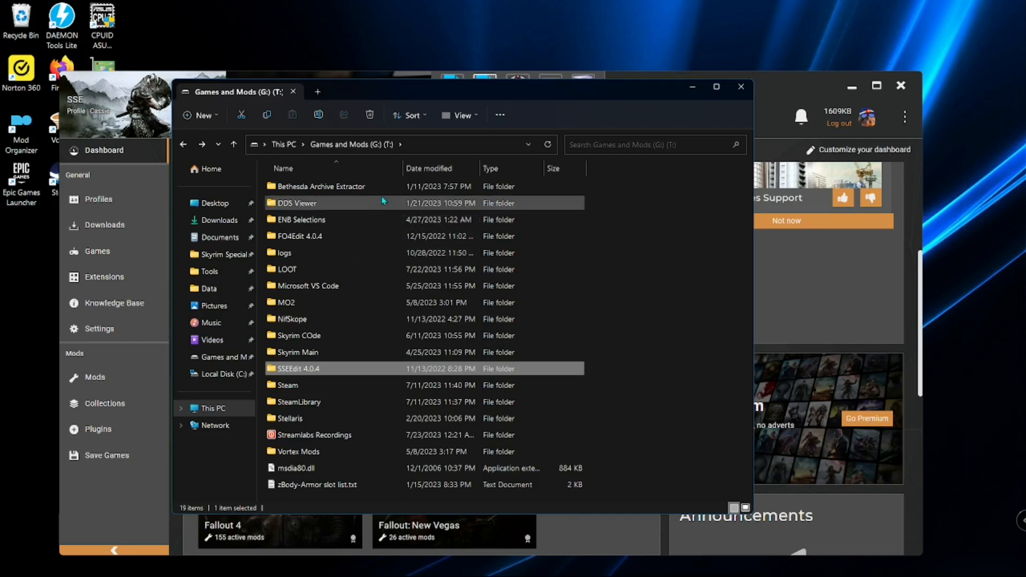
mouse_move(403, 236)
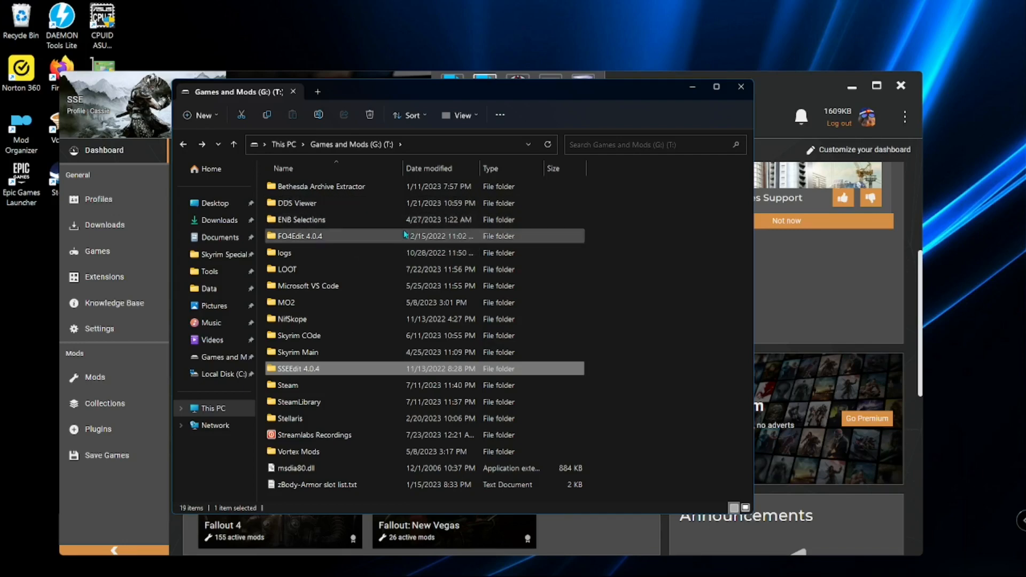
mouse_move(392, 220)
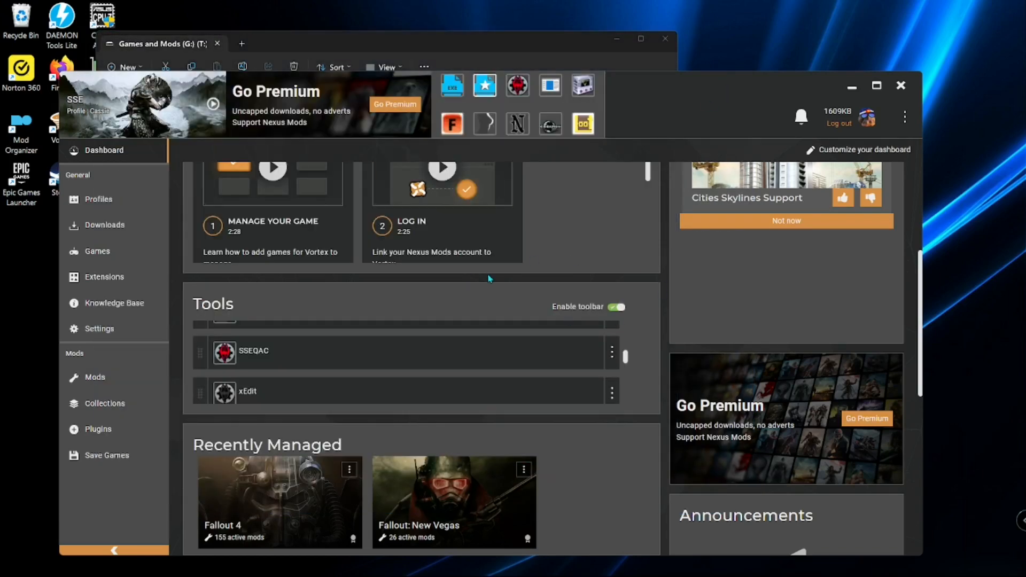
mouse_move(584, 222)
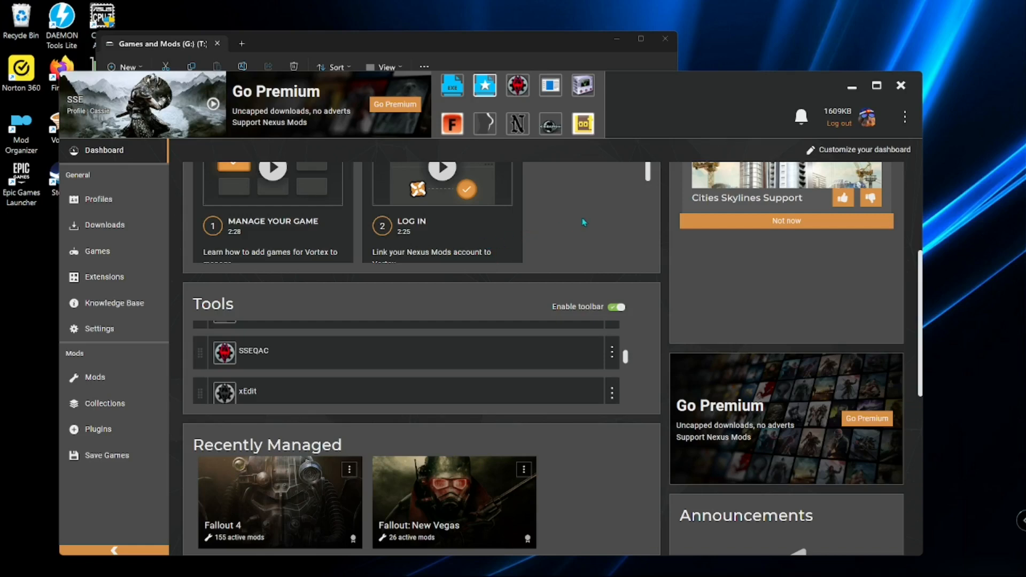
mouse_move(519, 366)
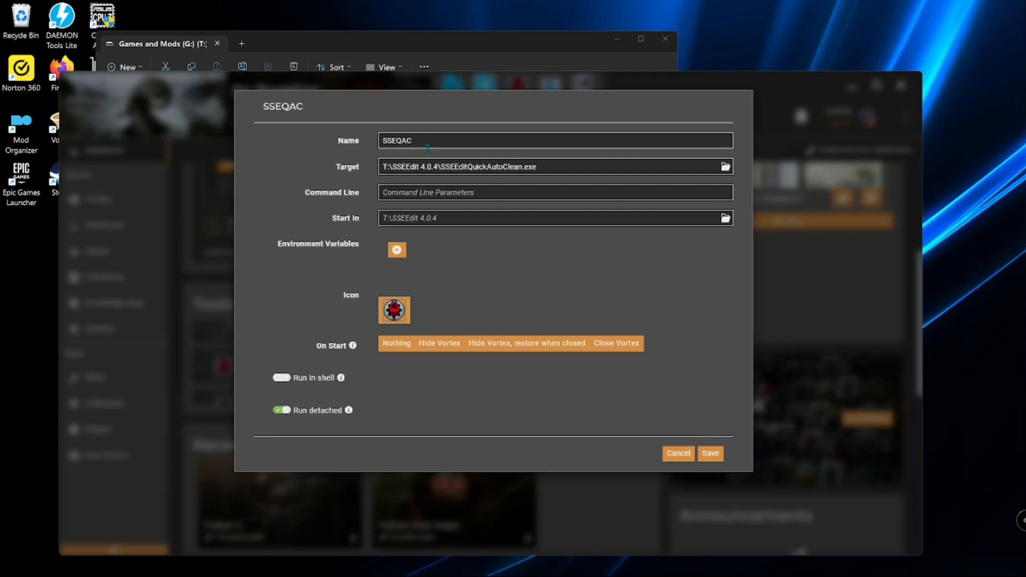
mouse_move(421, 156)
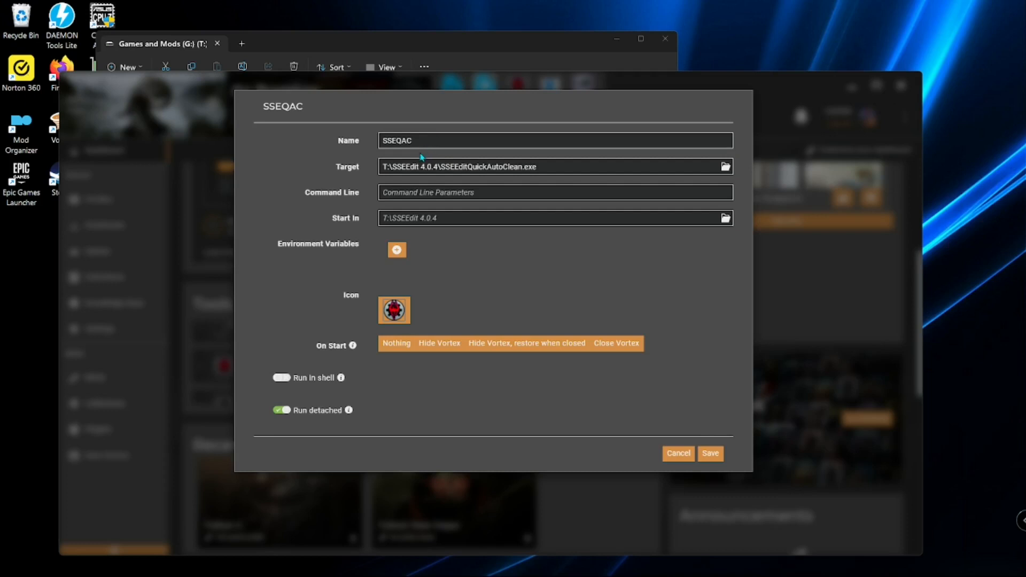
mouse_move(682, 361)
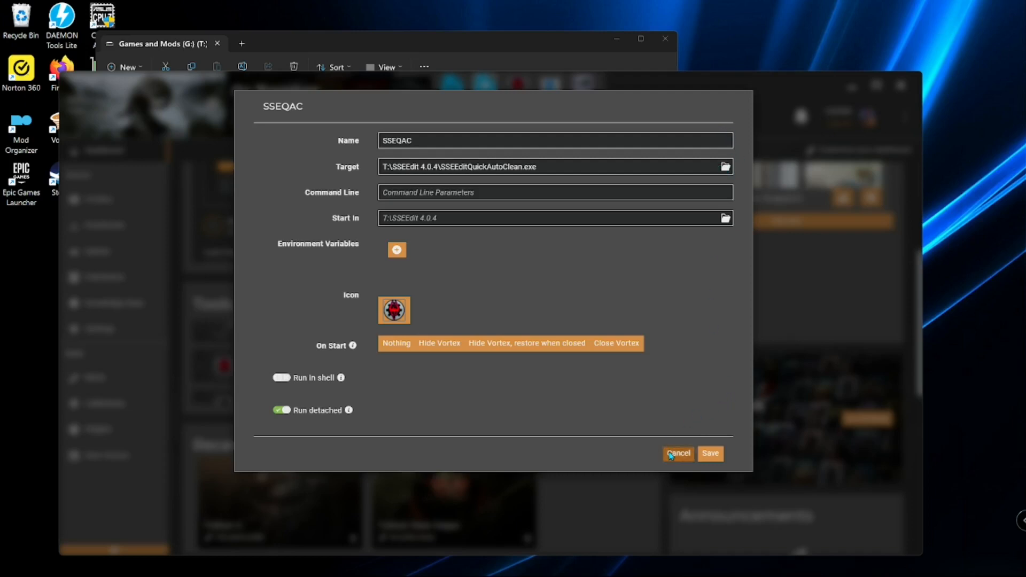
Cancel the SSEQAC tool settings, leaving its SSEEditQuickAutoClean.exe target unchanged.
click(678, 453)
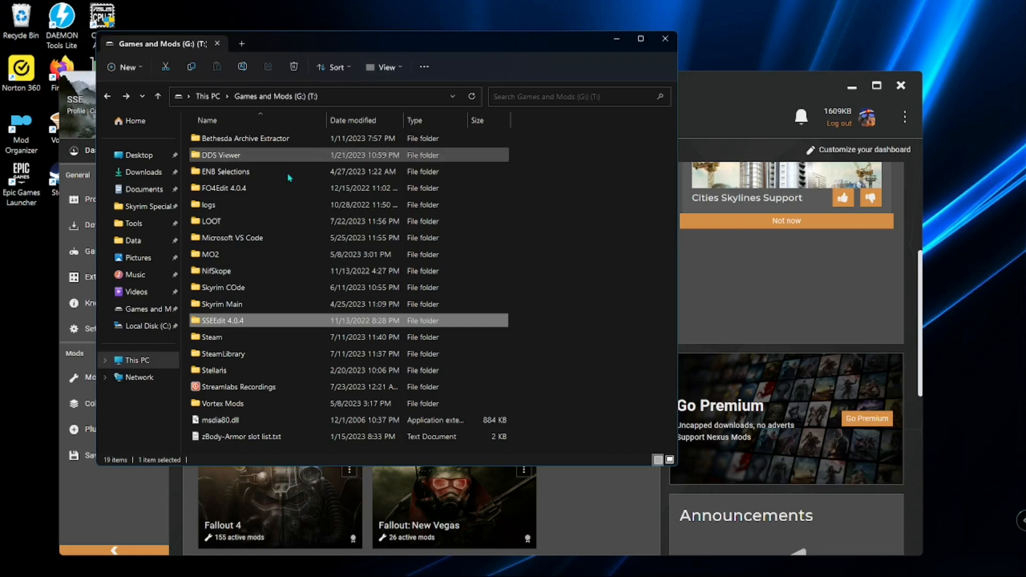
Locate and select Embers XD - Fire Magick Add-On.esp in the LOOT plugins list.
double_click(222, 320)
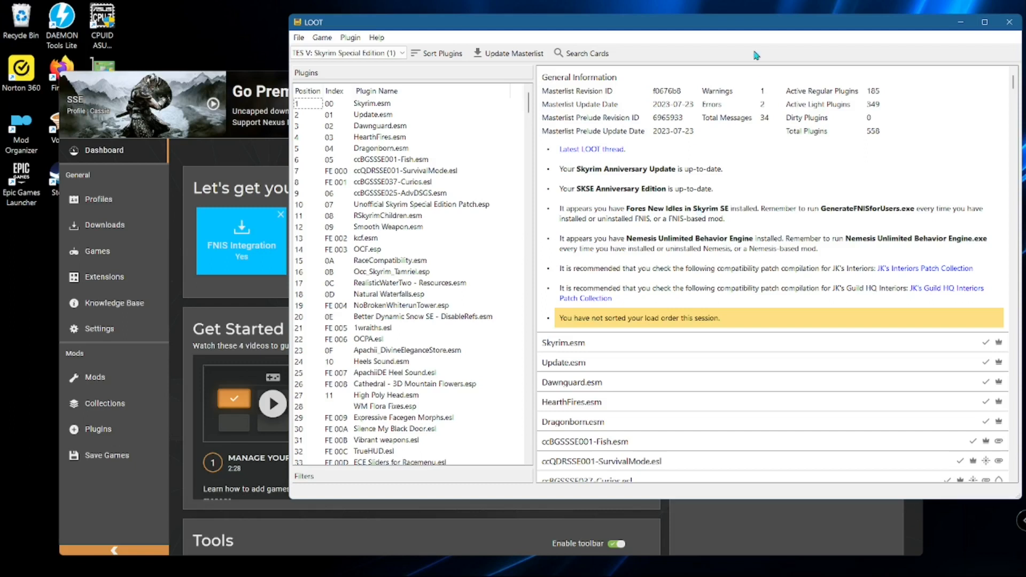
mouse_move(541, 121)
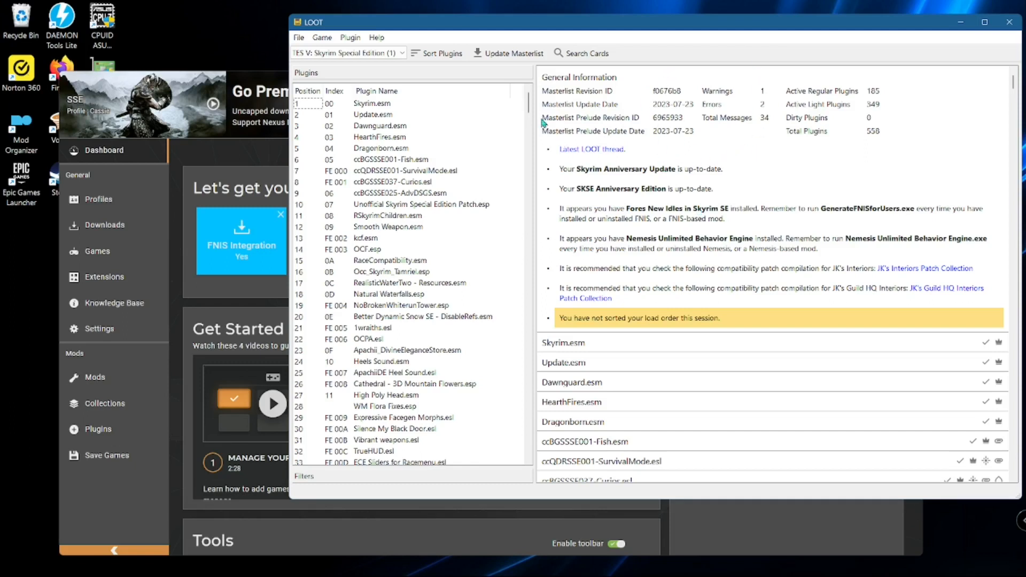
mouse_move(461, 57)
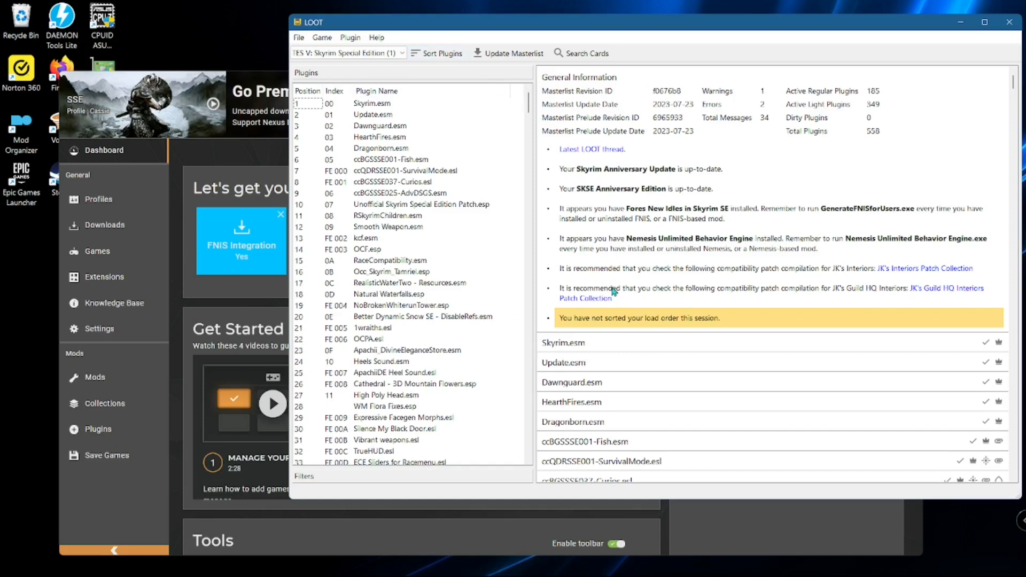
mouse_move(469, 250)
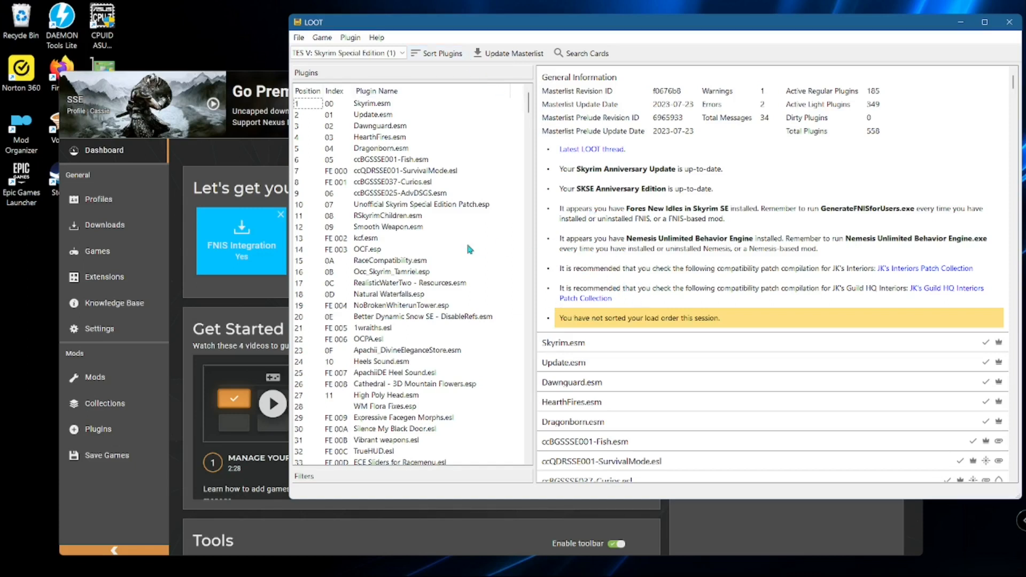
mouse_move(605, 258)
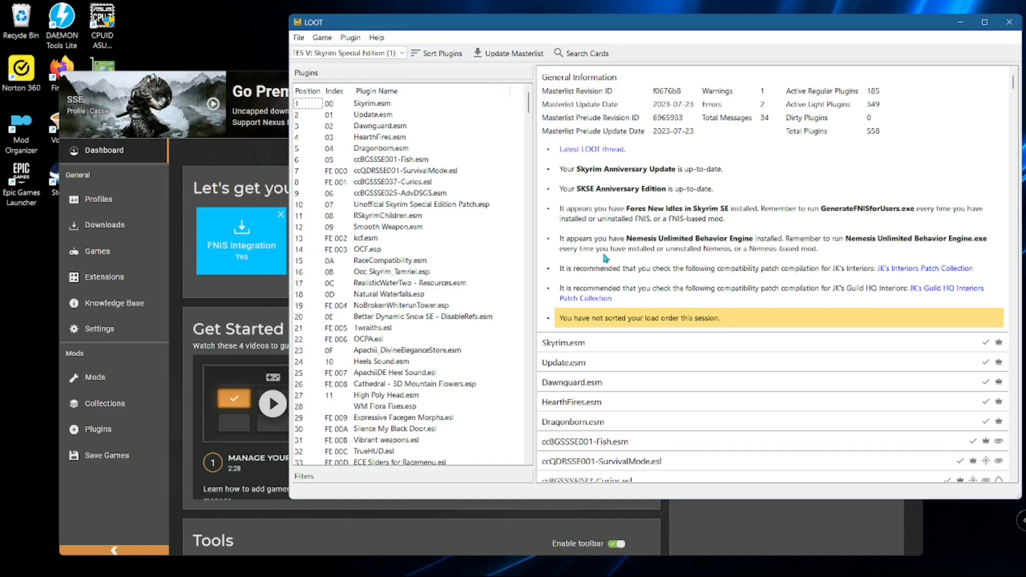
mouse_move(696, 326)
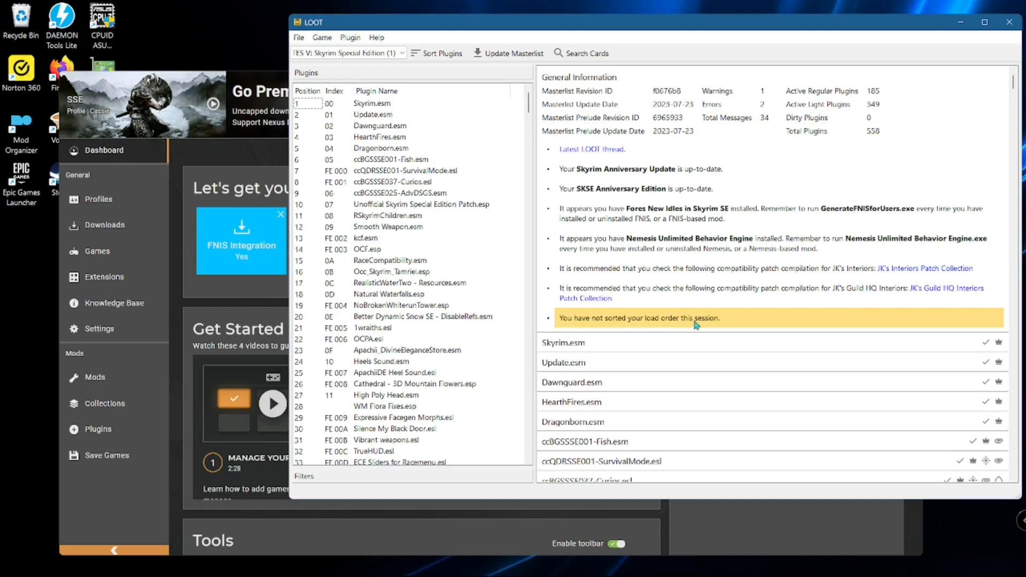
mouse_move(744, 105)
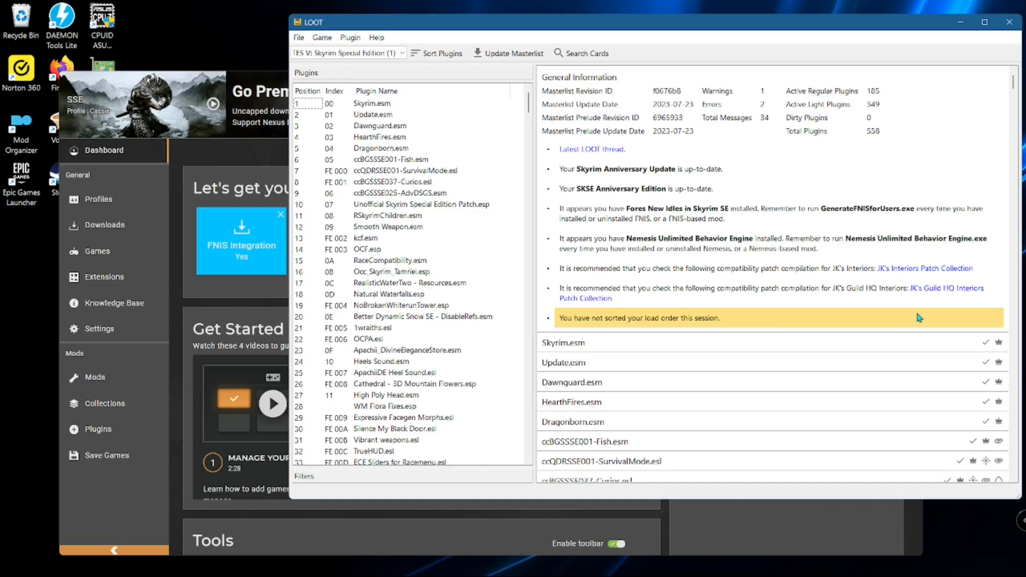
mouse_move(460, 62)
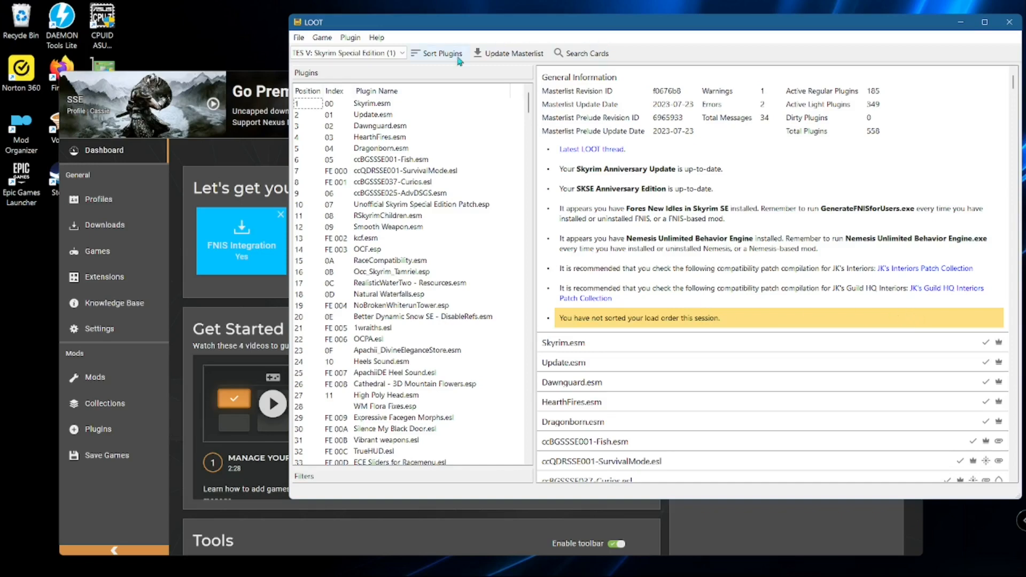
mouse_move(497, 318)
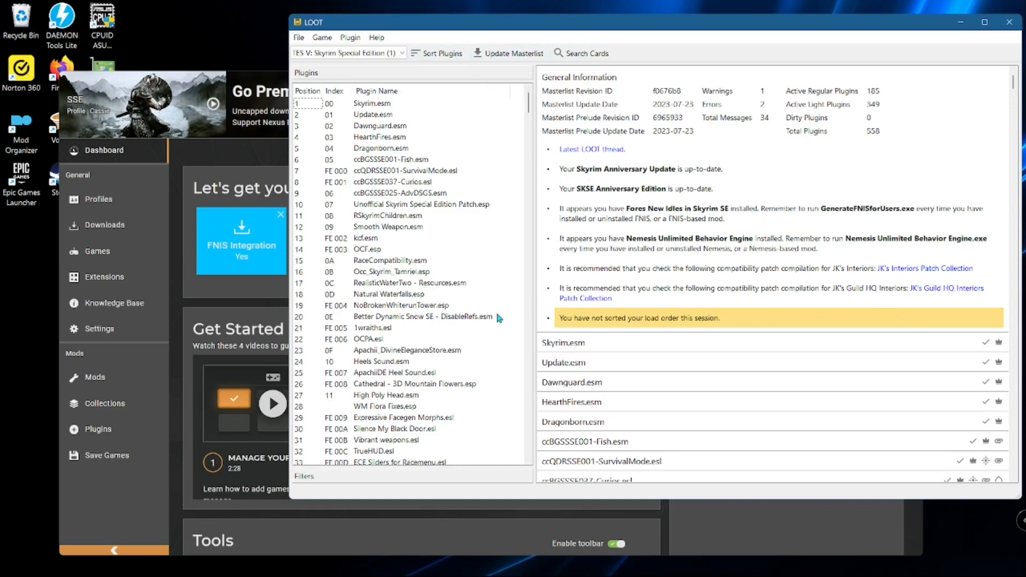
scroll(down, 3)
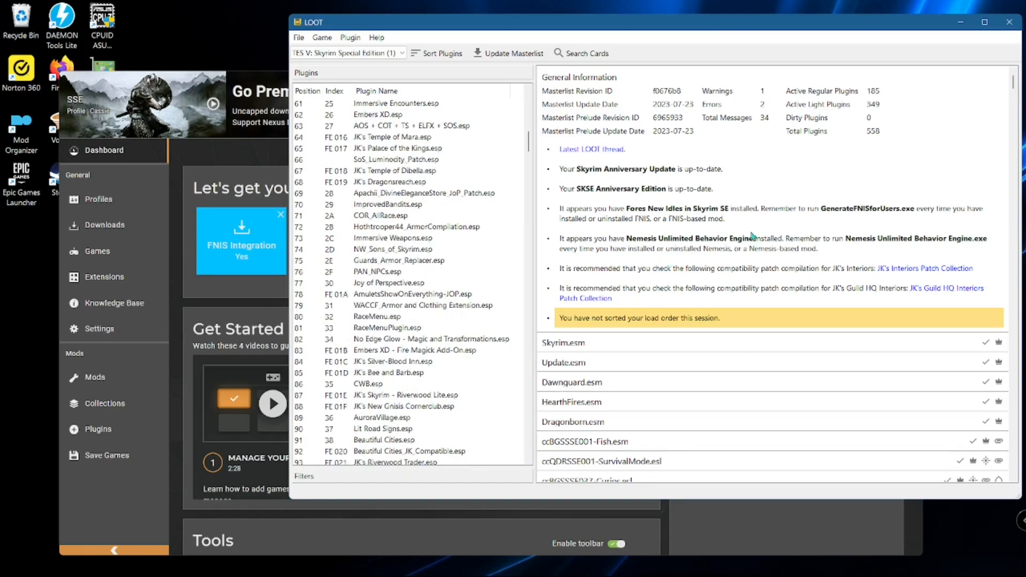
click(414, 349)
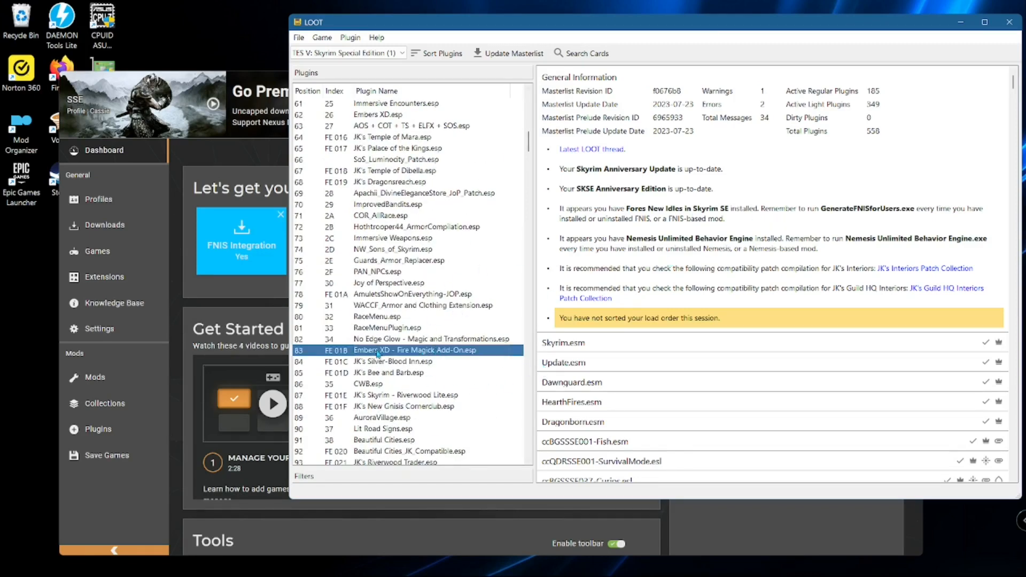
mouse_move(451, 351)
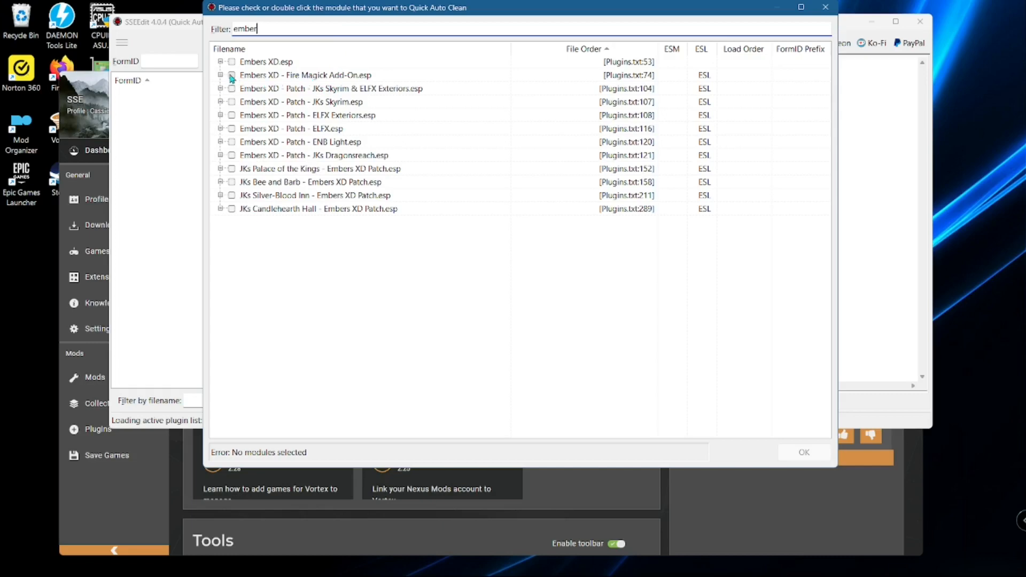
Start Quick Auto Clean on Embers XD - Fire Magick Add-On.esp from the module selection.
double_click(316, 75)
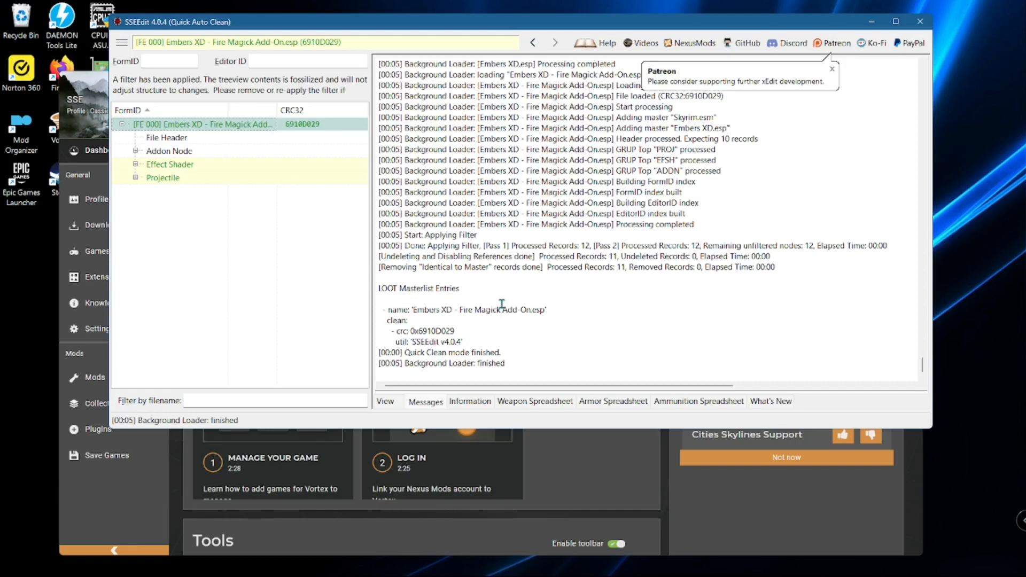
mouse_move(519, 213)
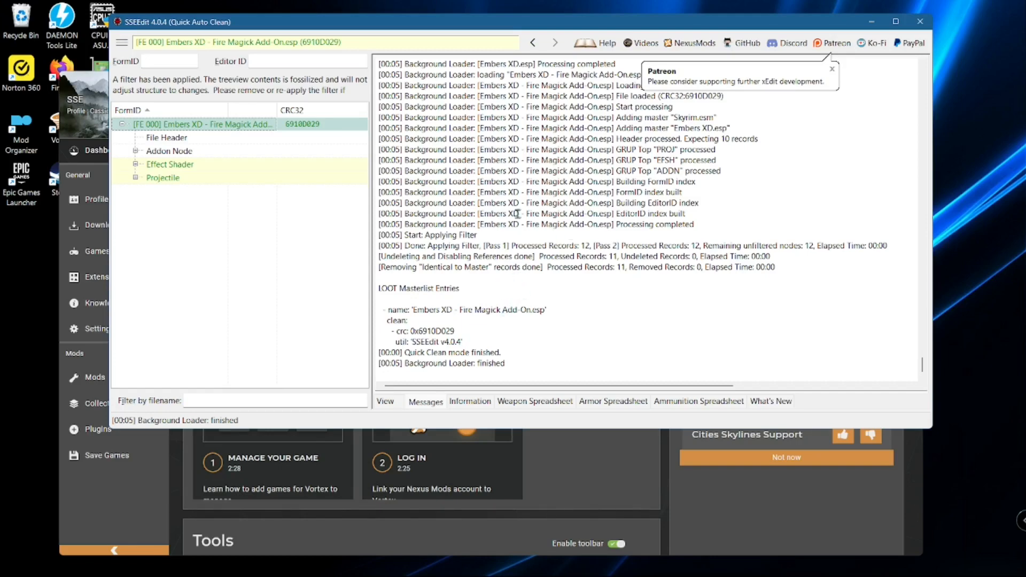
Close SSEEdit after reading the finished cleaning log.
click(831, 69)
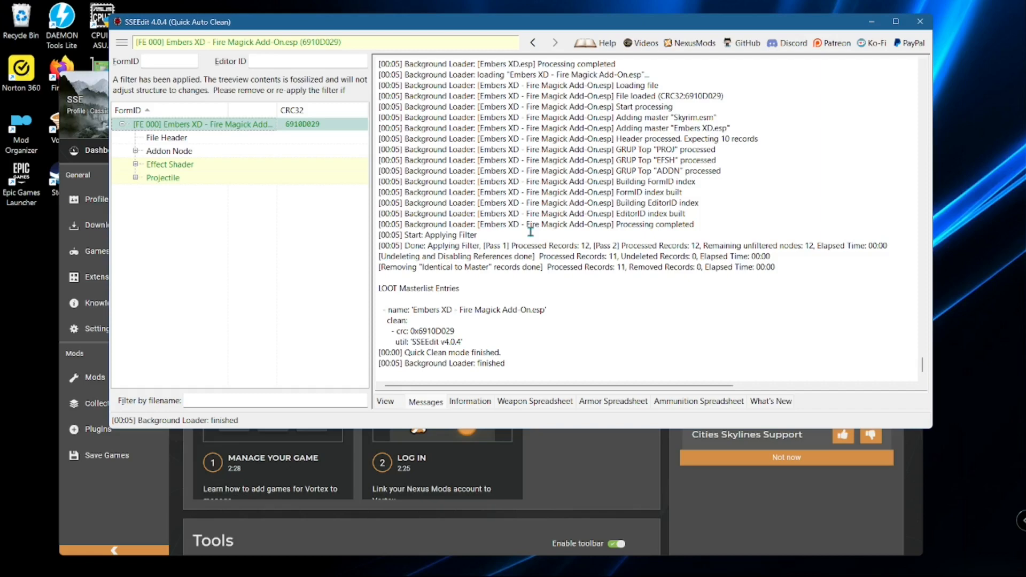
mouse_move(276, 249)
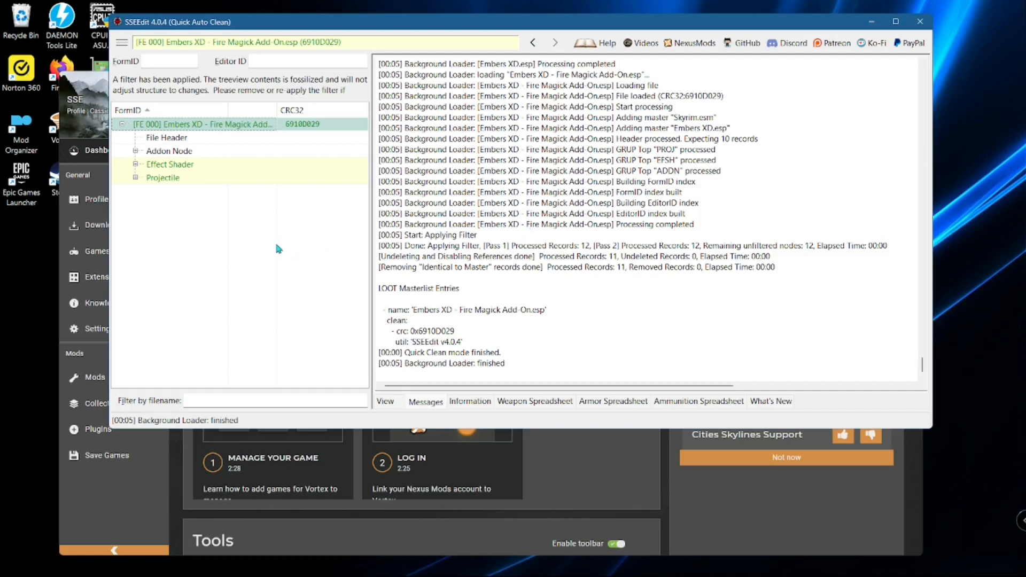
mouse_move(481, 196)
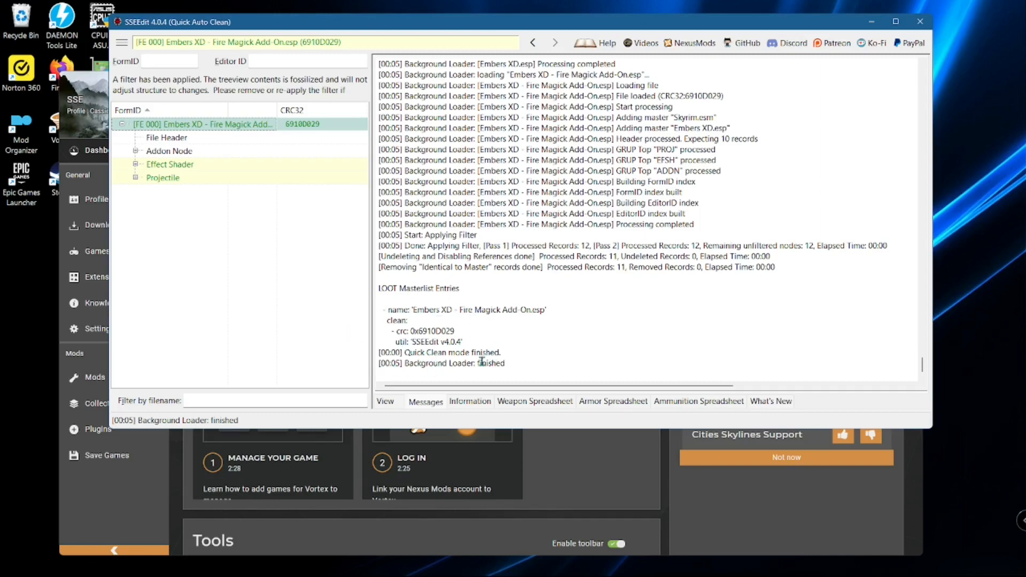
mouse_move(446, 352)
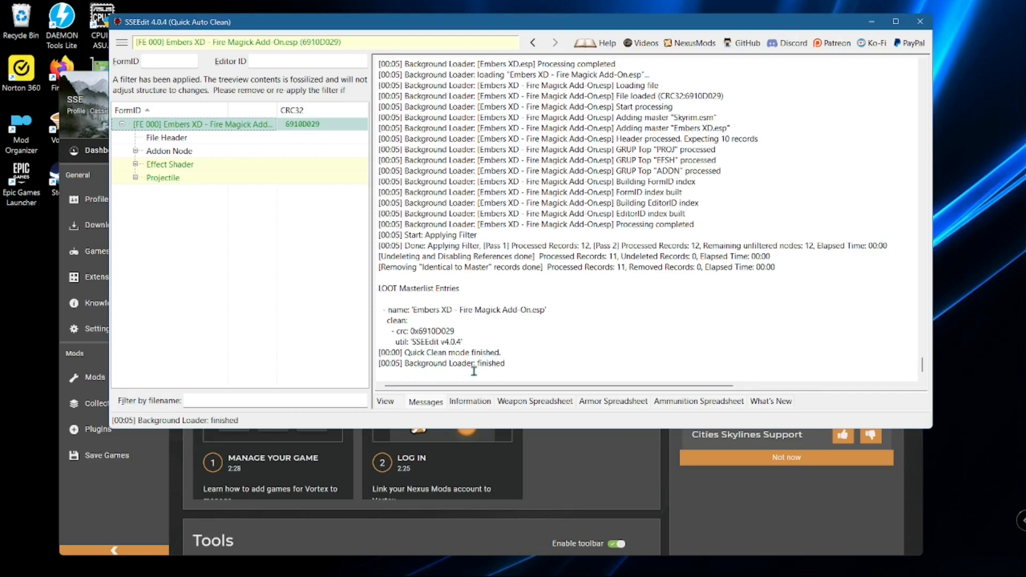
mouse_move(414, 371)
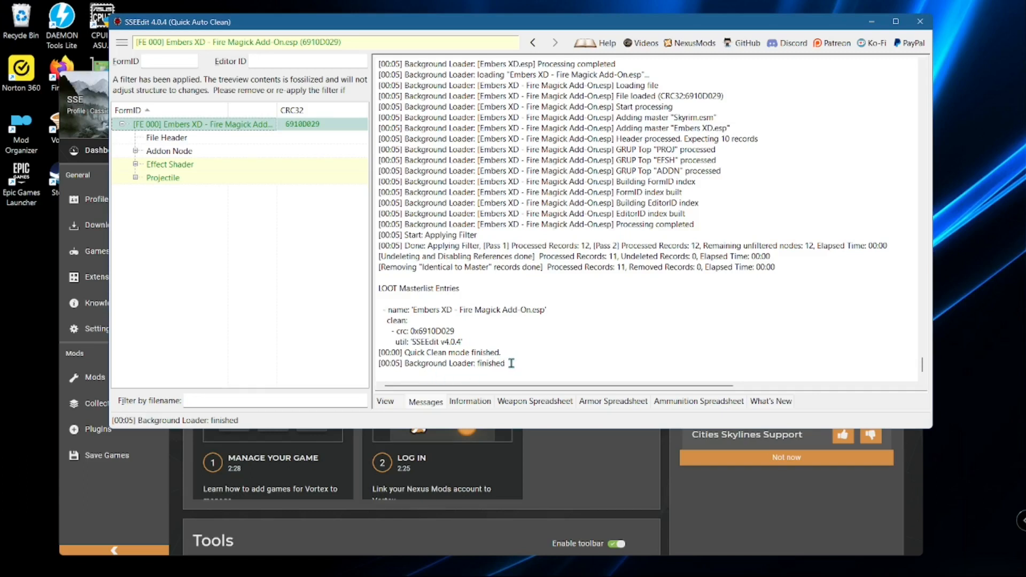
mouse_move(795, 138)
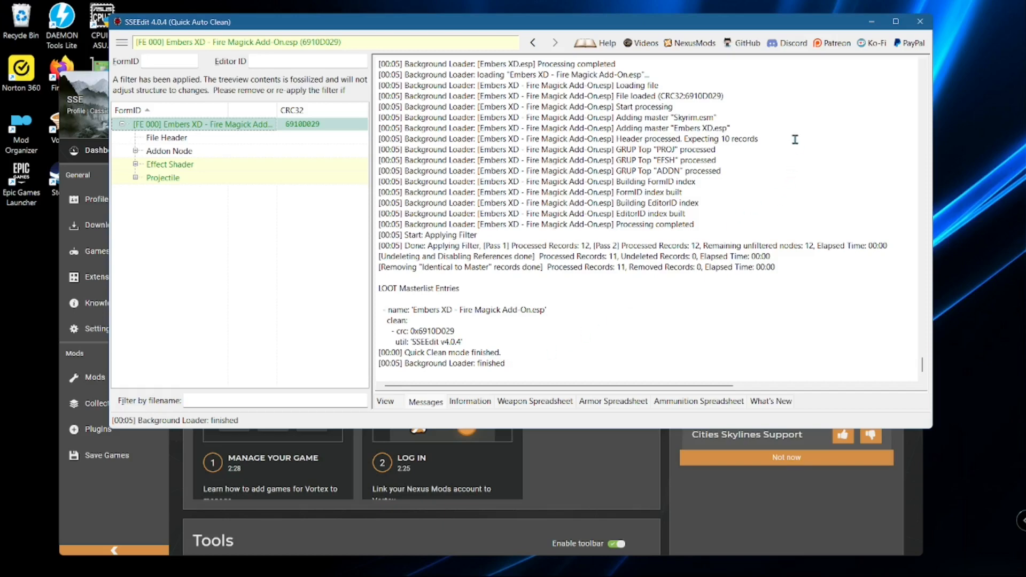
mouse_move(796, 110)
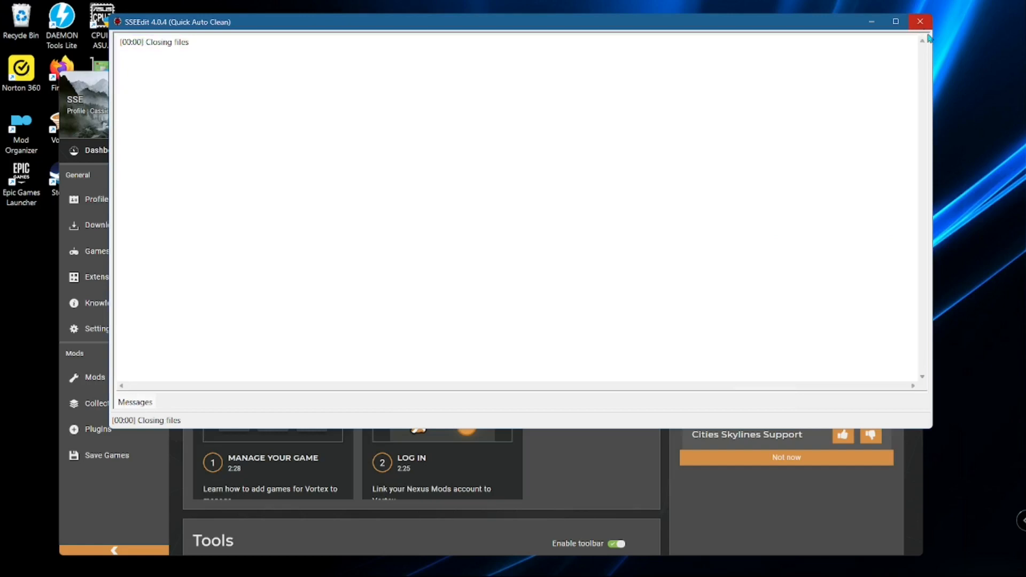
click(919, 22)
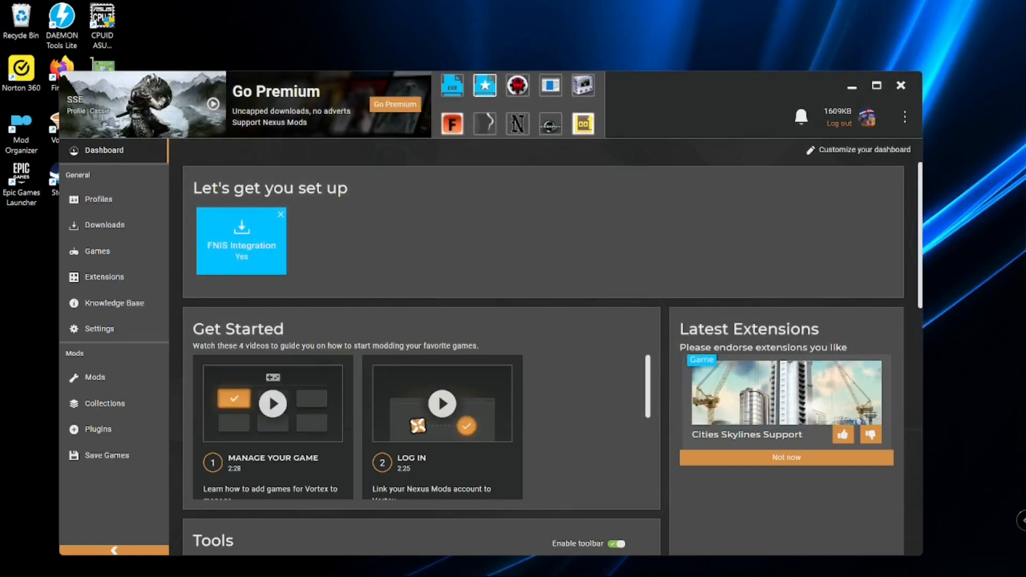
mouse_move(554, 194)
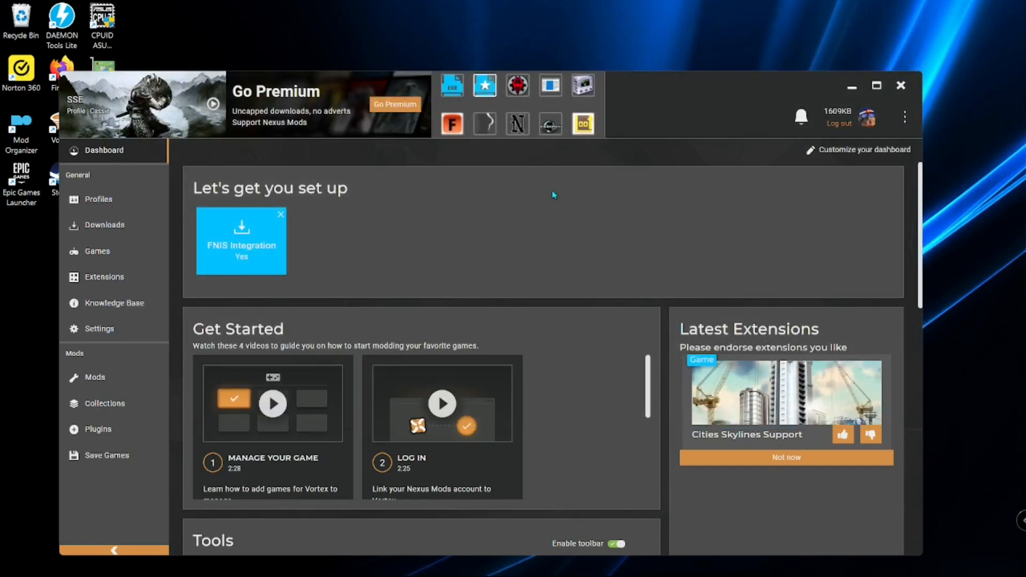
mouse_move(569, 174)
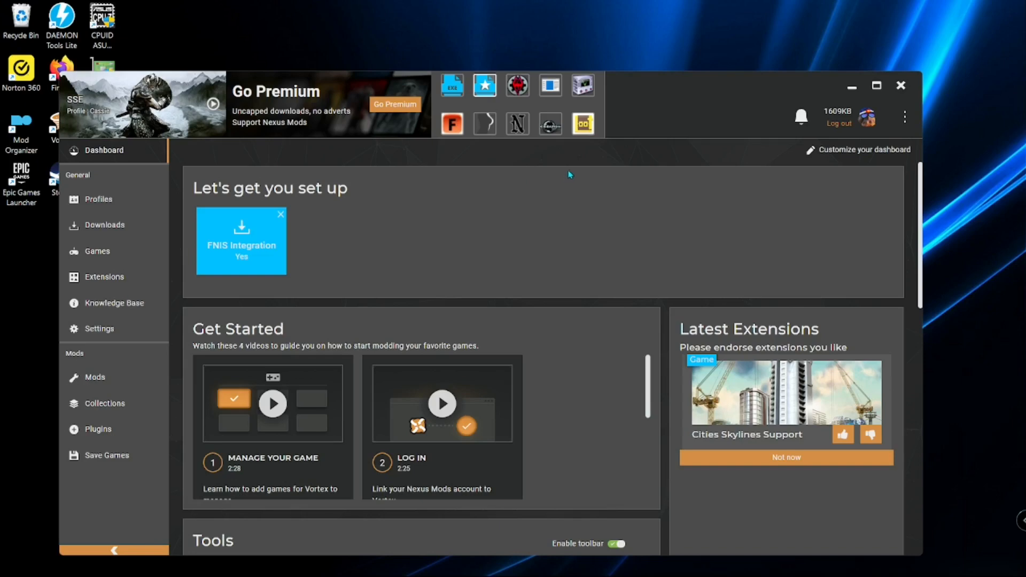
mouse_move(573, 171)
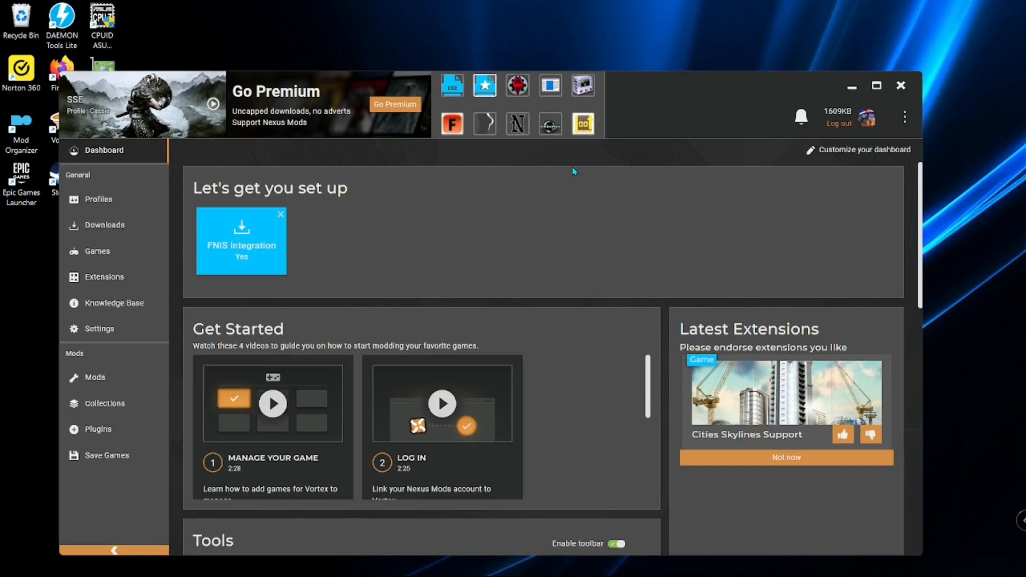
mouse_move(573, 190)
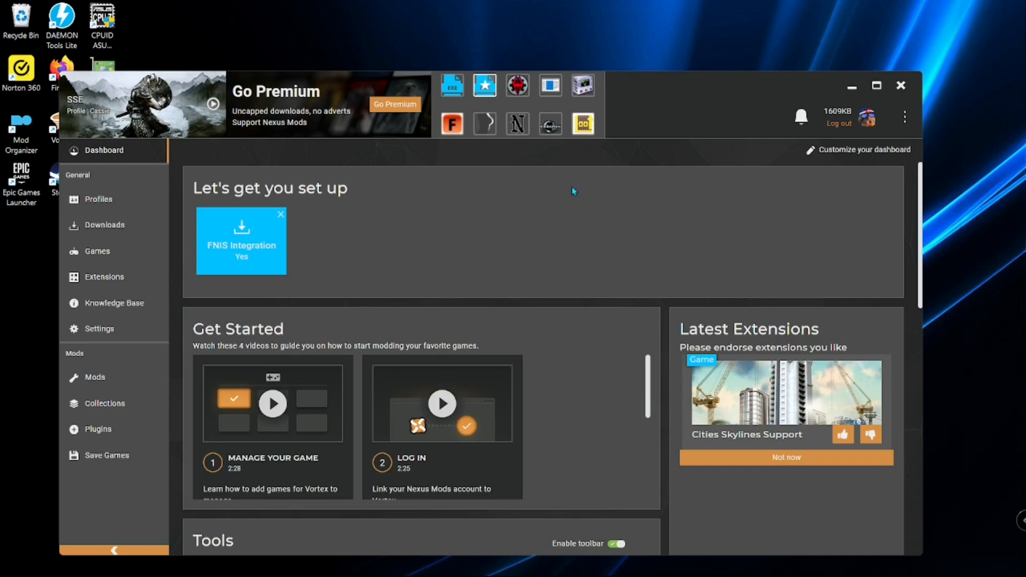
mouse_move(523, 231)
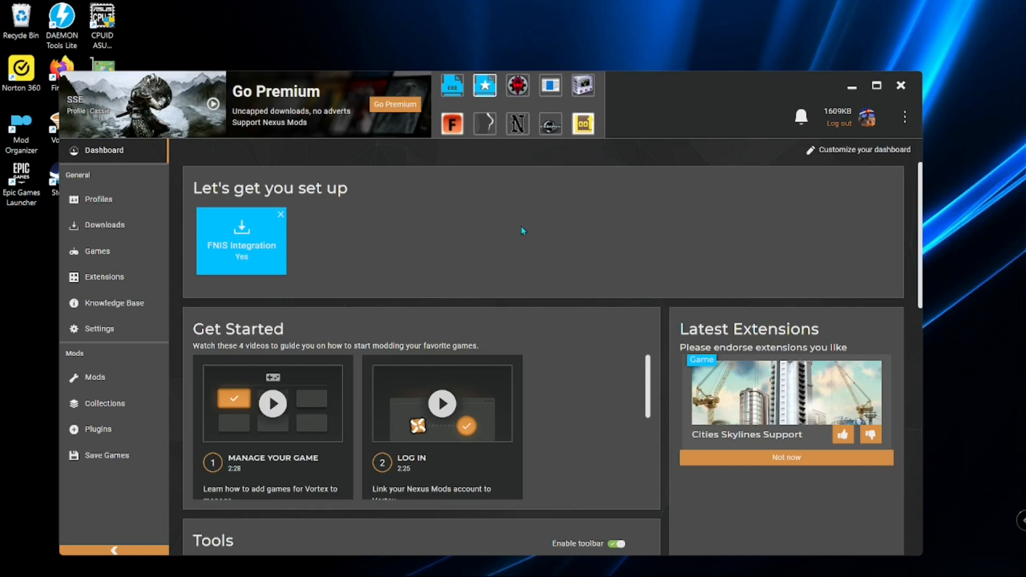
mouse_move(530, 194)
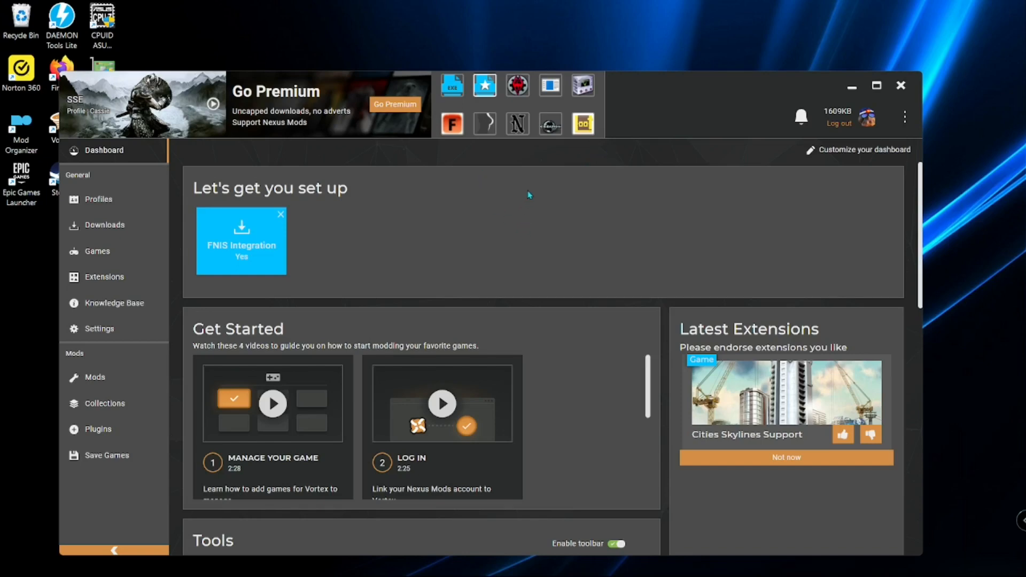
mouse_move(482, 181)
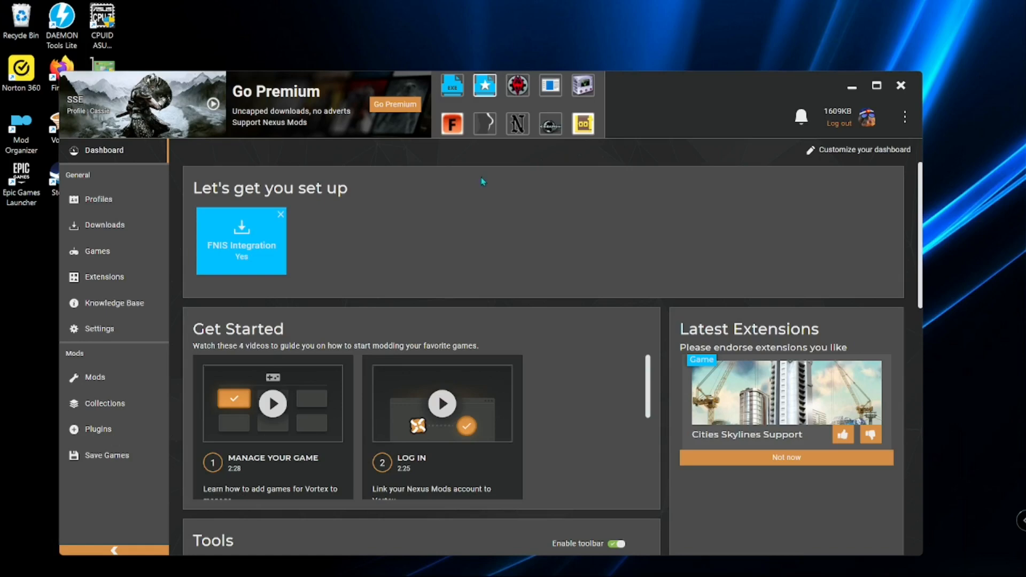
mouse_move(498, 198)
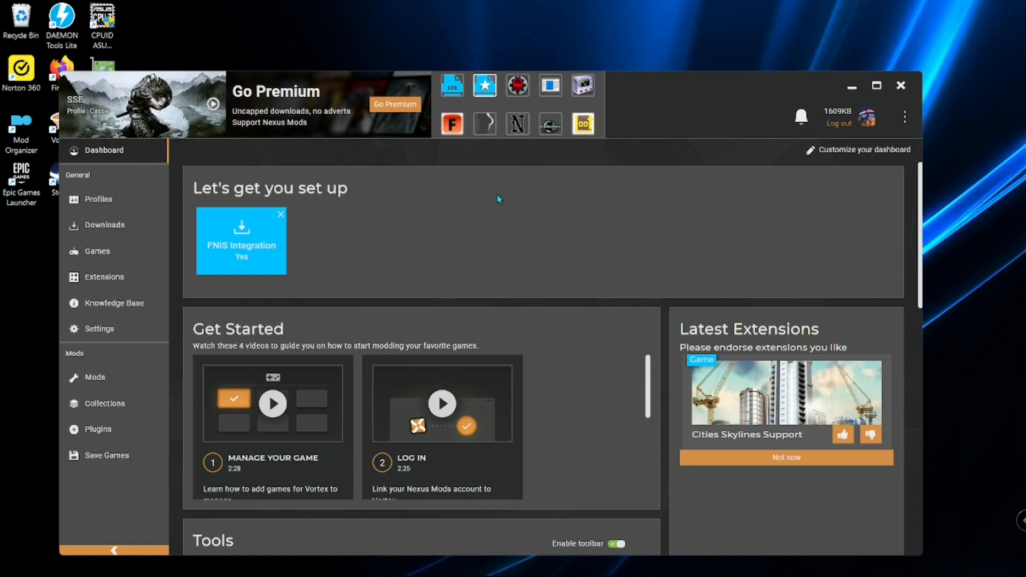
mouse_move(446, 186)
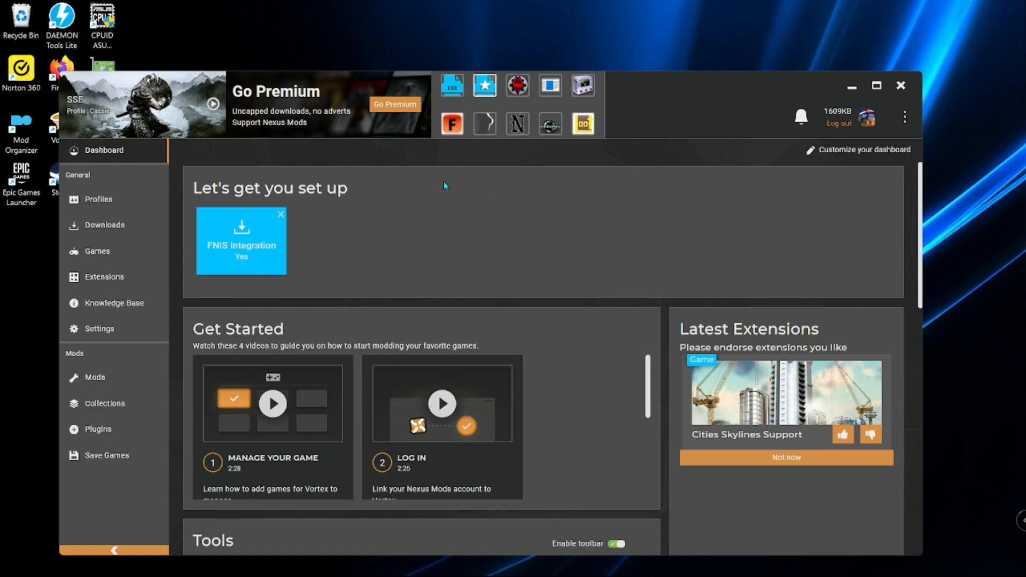
mouse_move(551, 205)
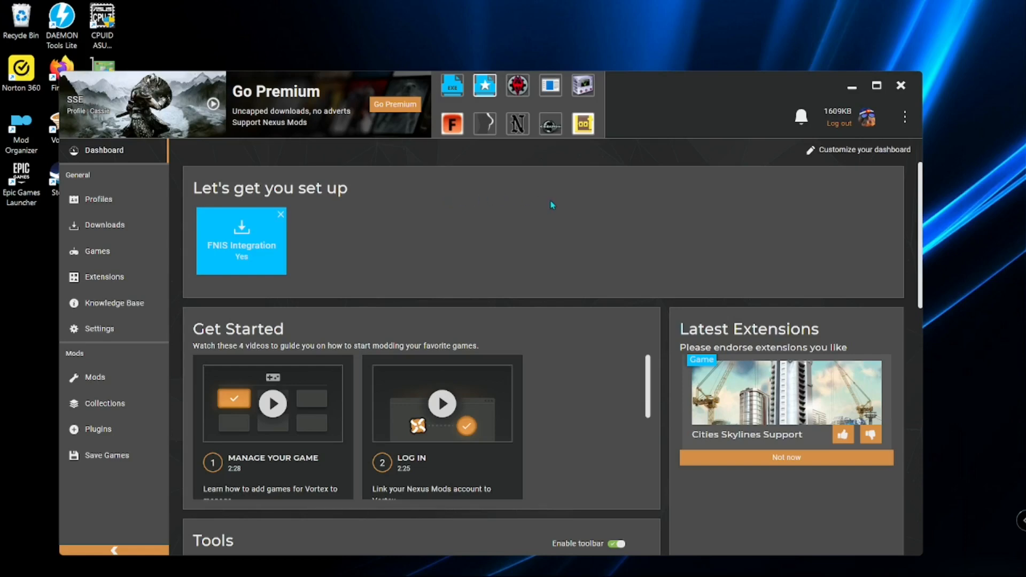
mouse_move(559, 184)
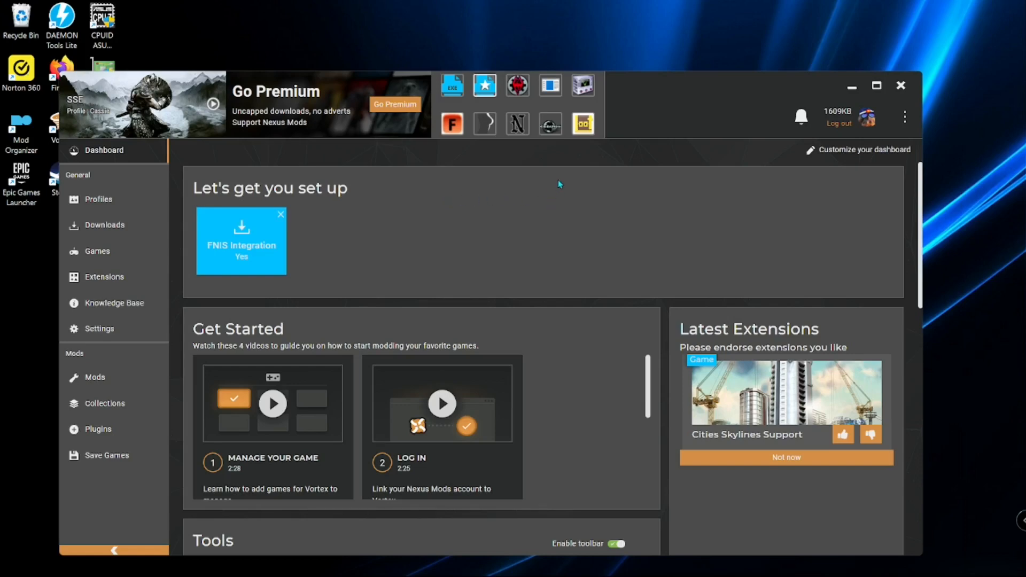
mouse_move(569, 188)
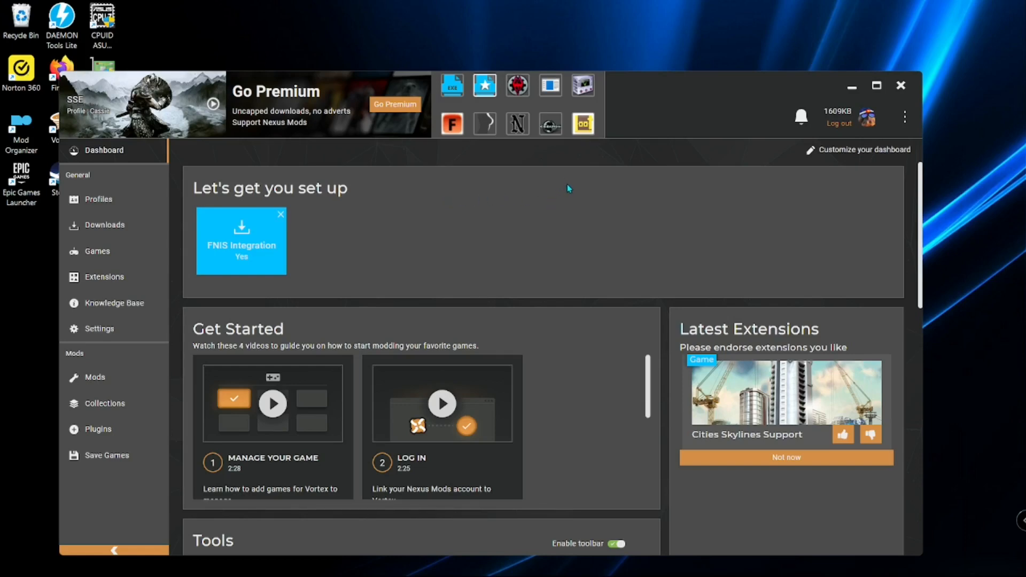
mouse_move(556, 191)
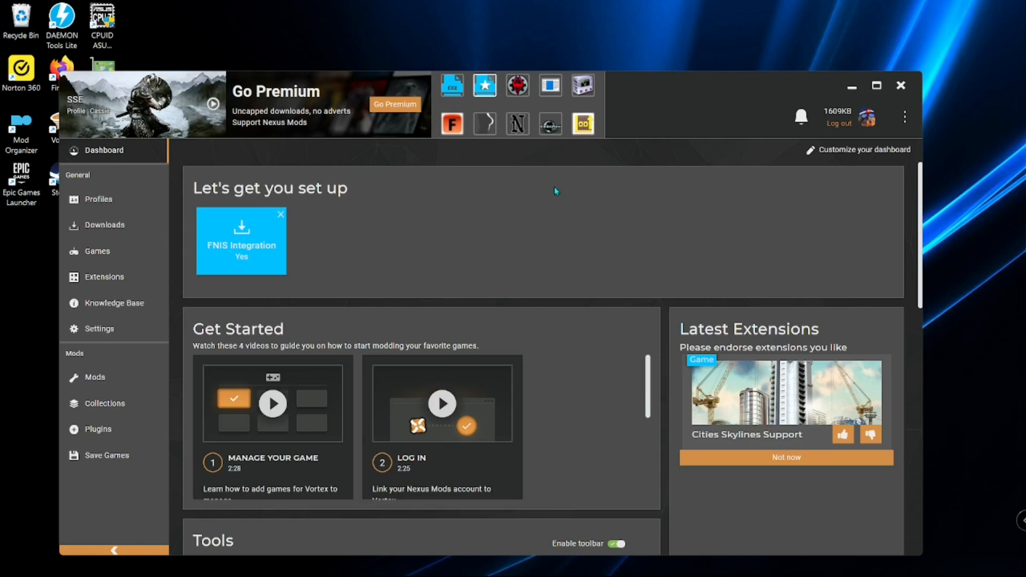
mouse_move(558, 190)
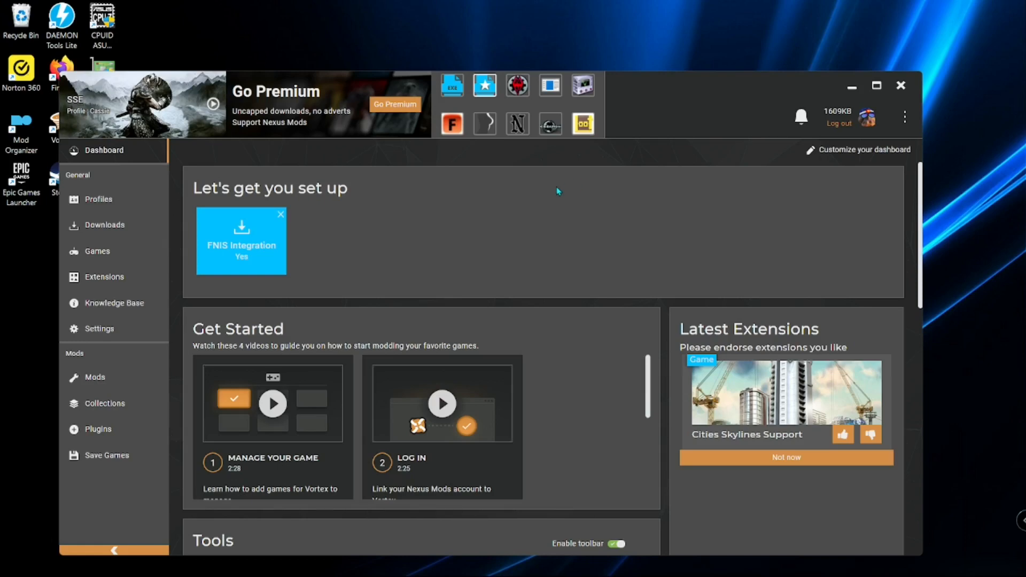
mouse_move(567, 190)
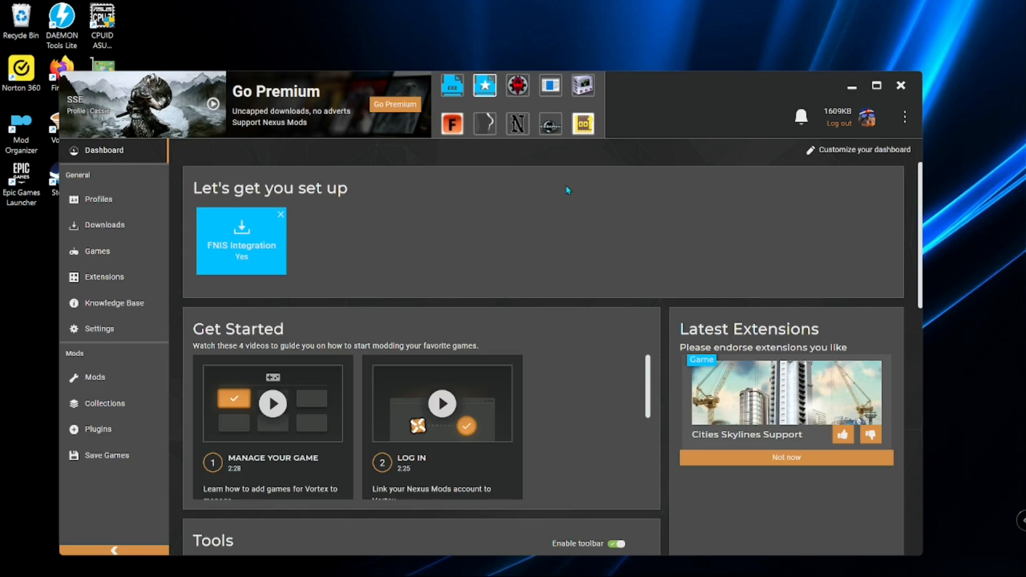
mouse_move(887, 190)
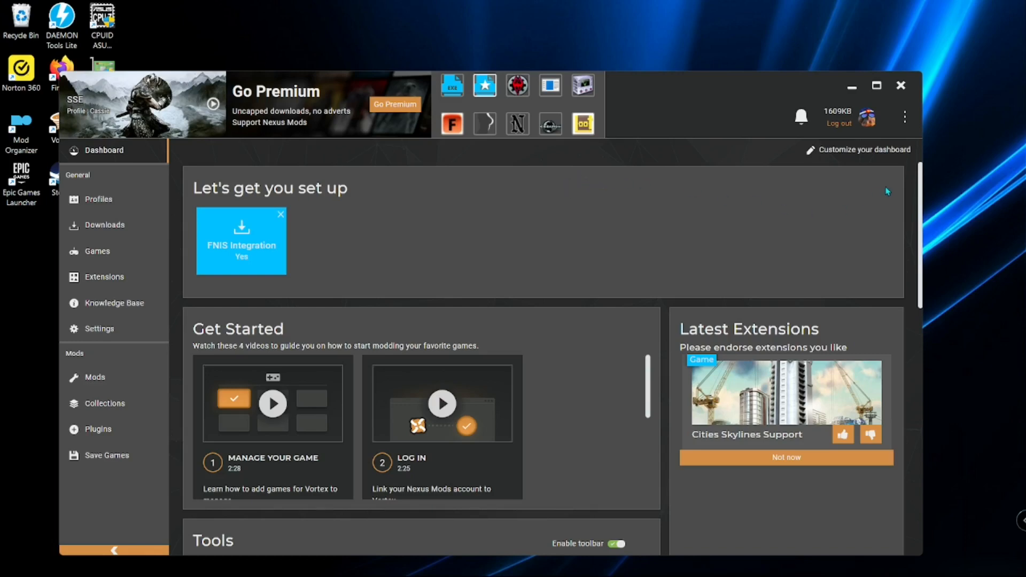
mouse_move(761, 194)
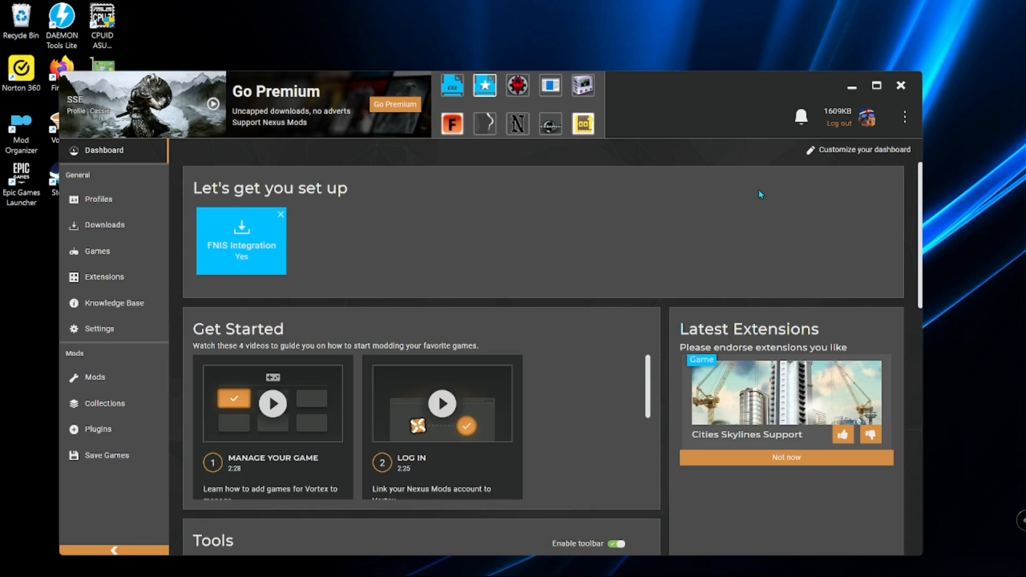
mouse_move(736, 205)
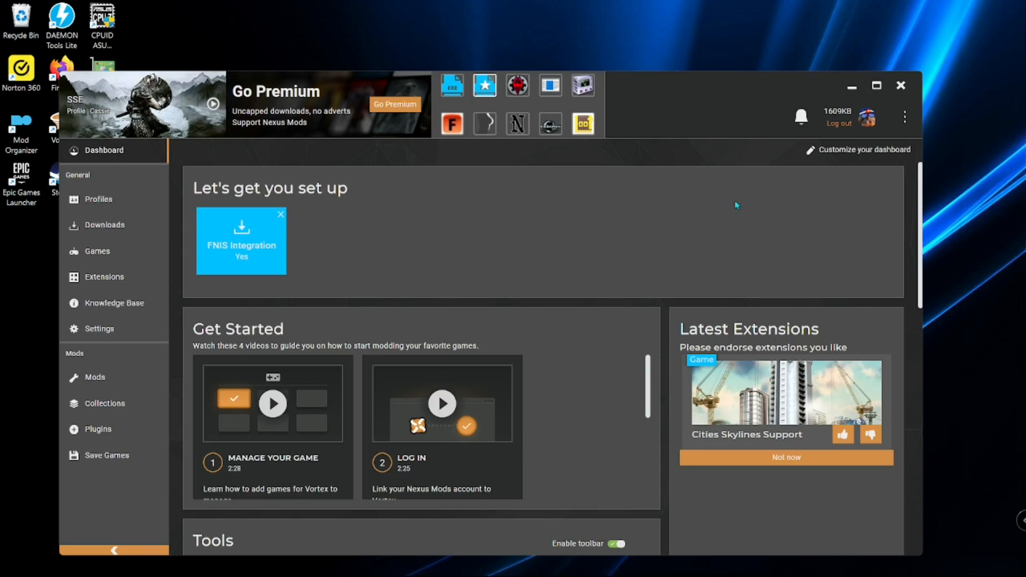
mouse_move(776, 190)
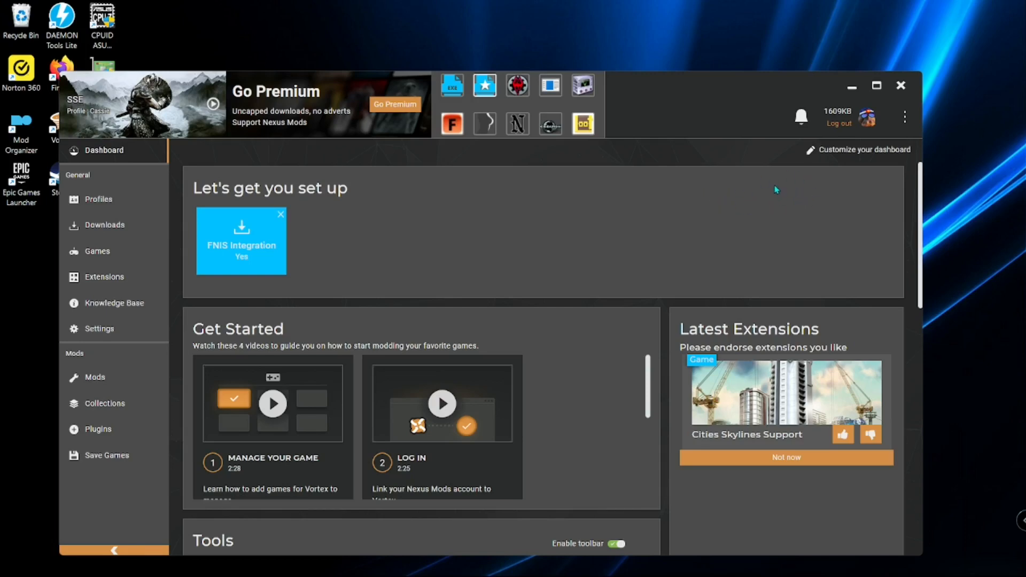
mouse_move(549, 208)
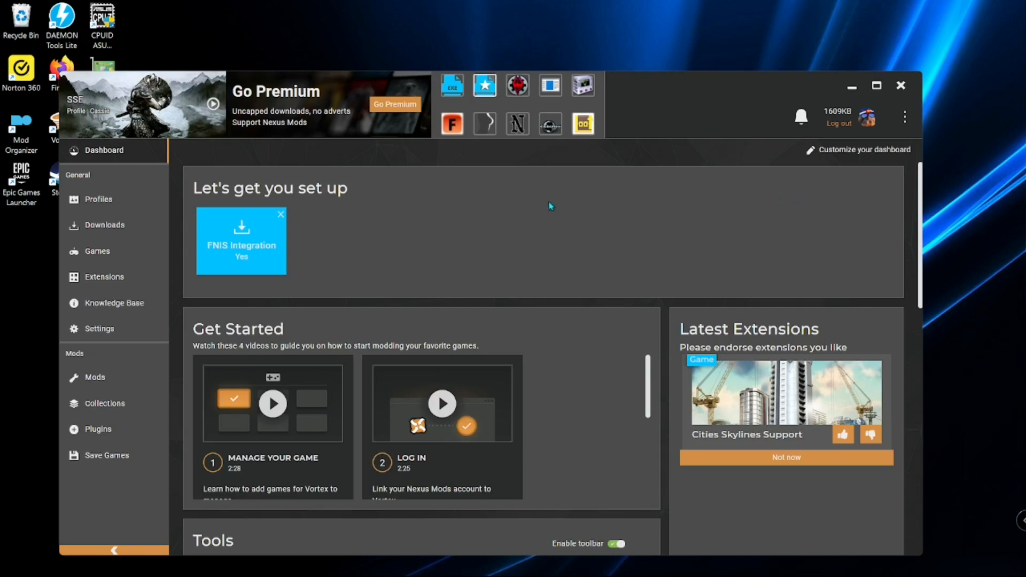
mouse_move(716, 187)
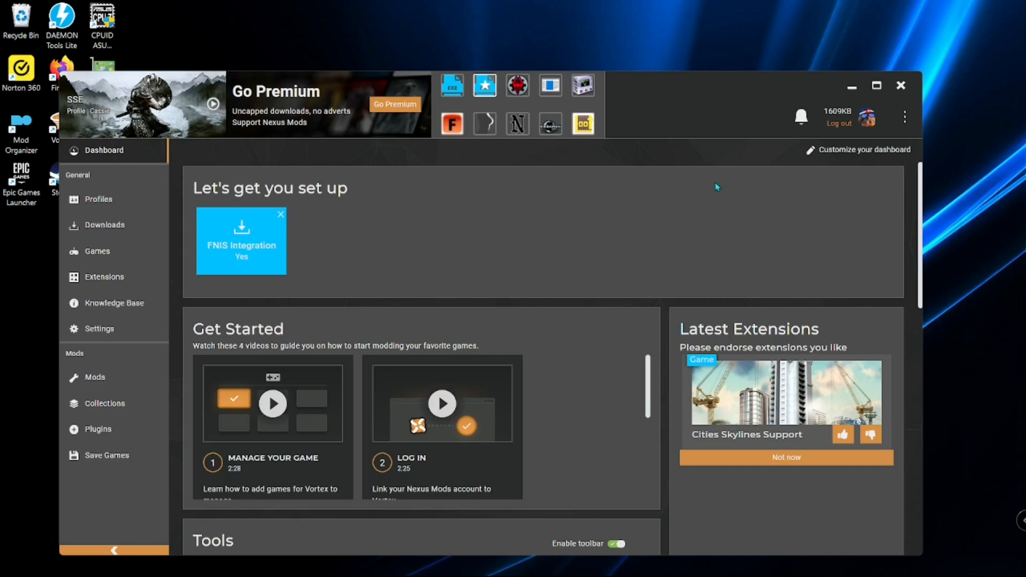
mouse_move(759, 250)
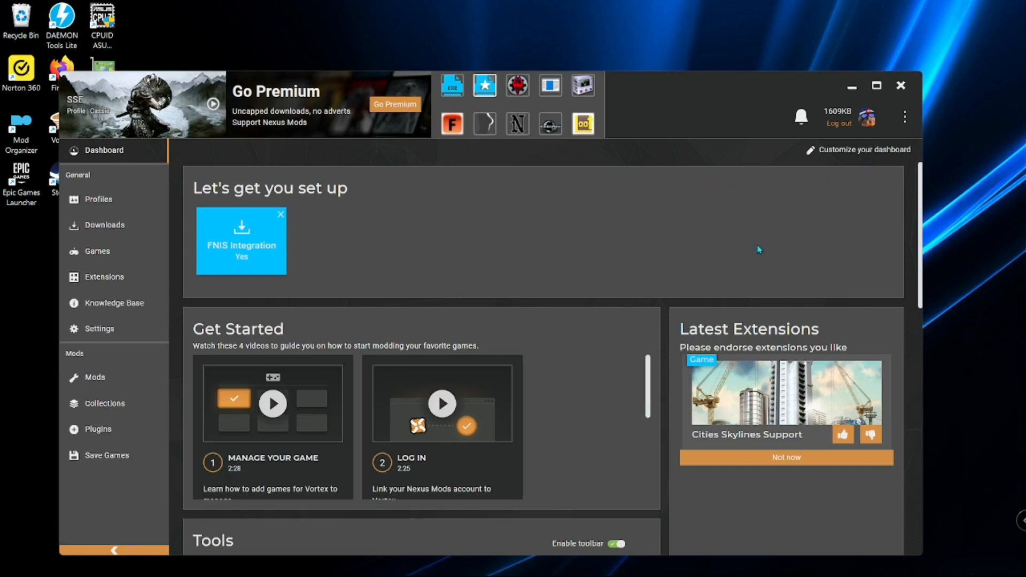
mouse_move(766, 232)
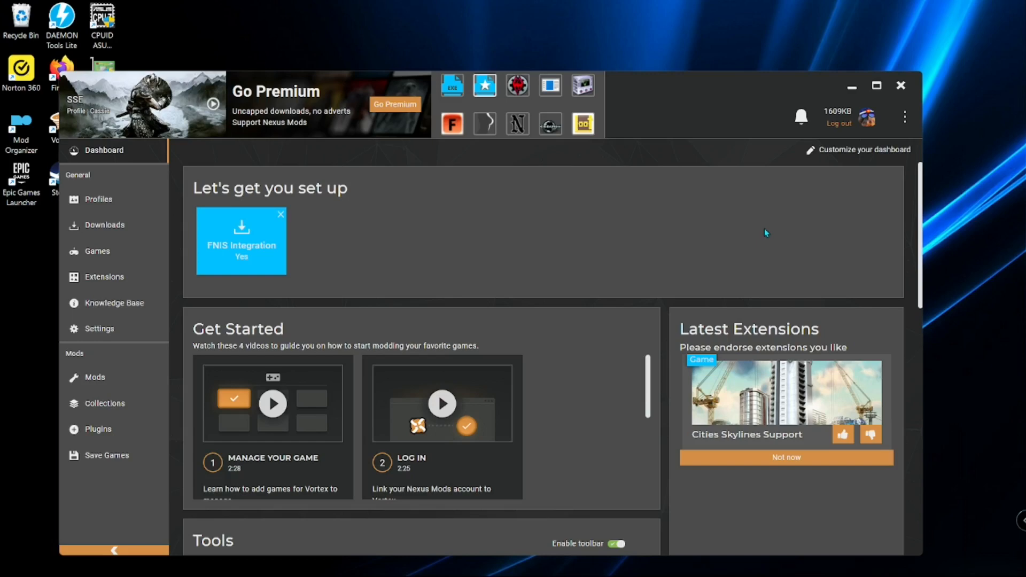
mouse_move(520, 179)
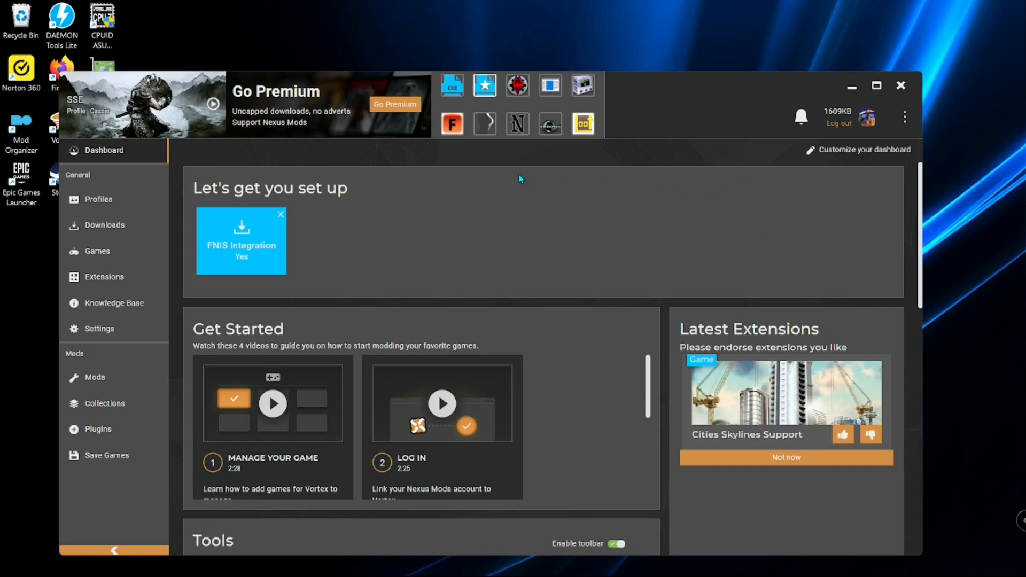
mouse_move(525, 179)
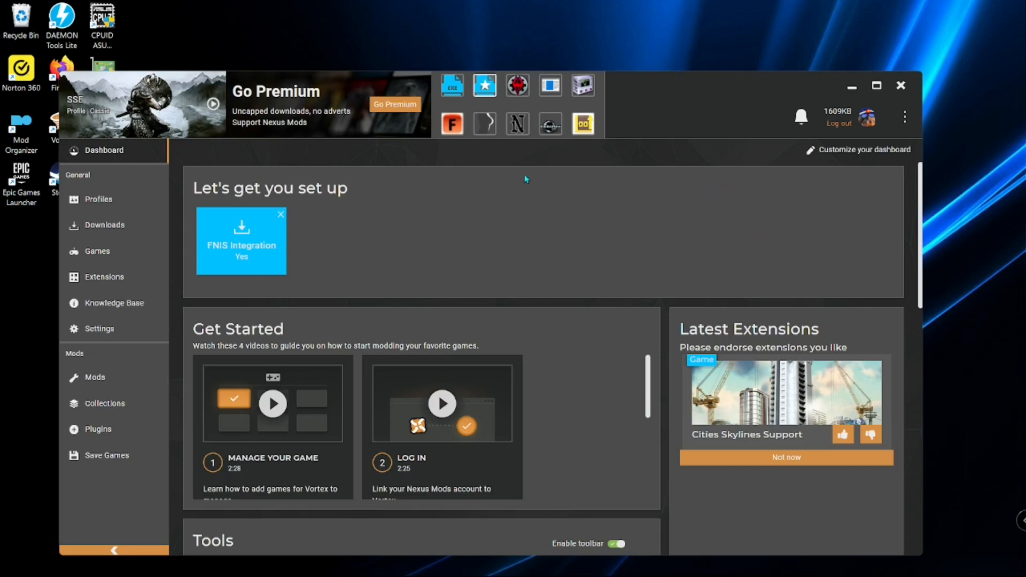
mouse_move(606, 171)
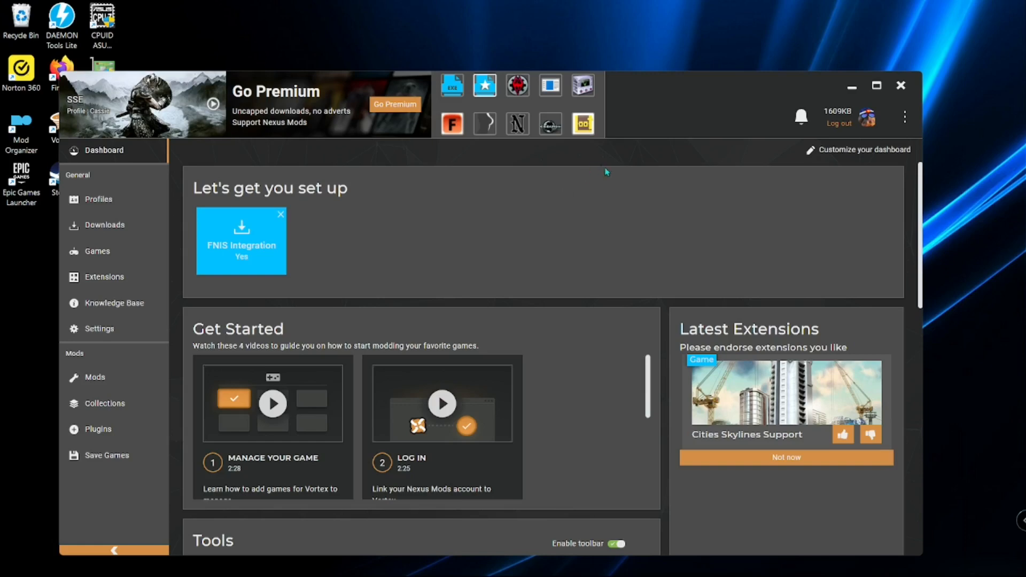
mouse_move(652, 188)
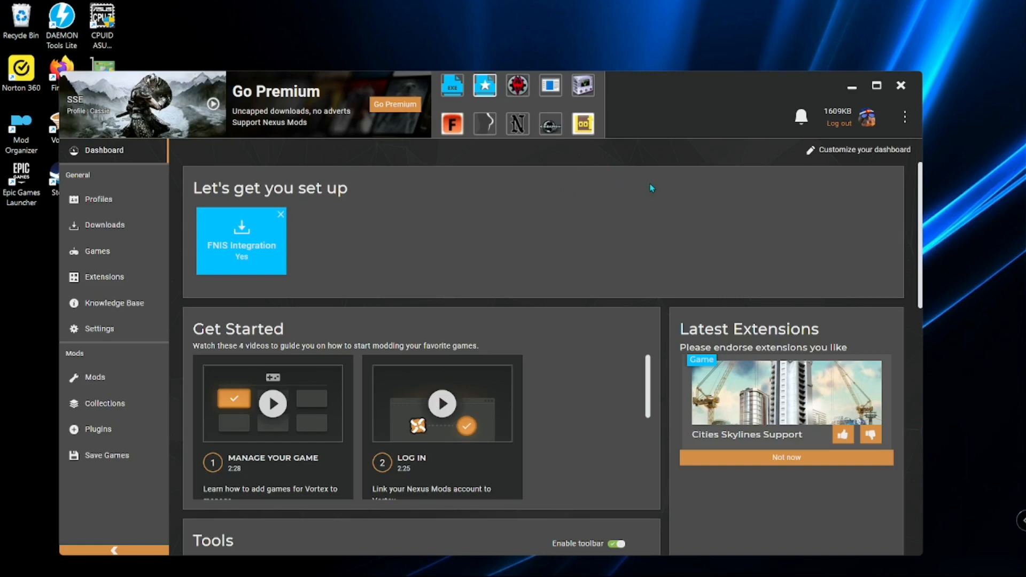
mouse_move(656, 183)
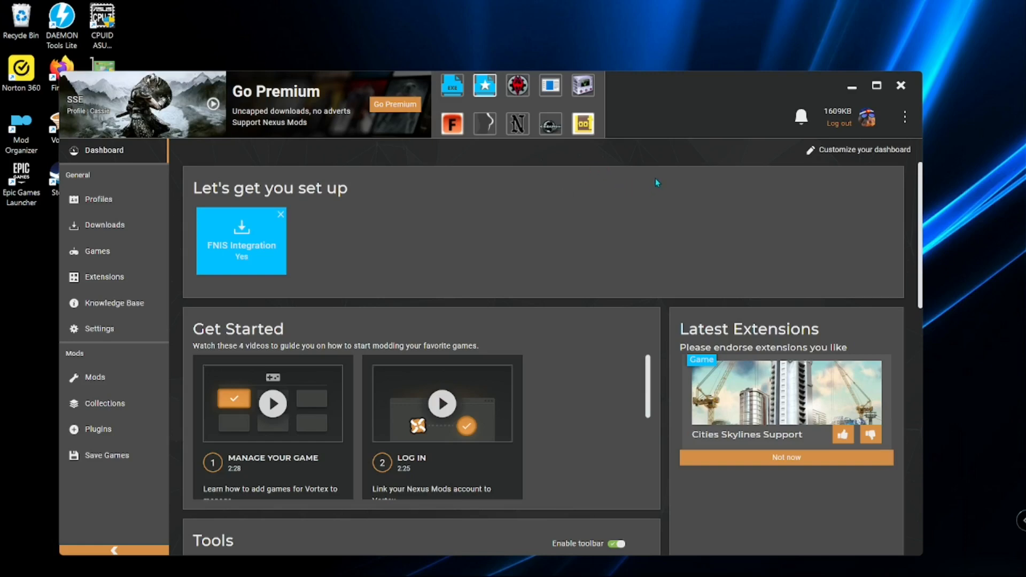
mouse_move(667, 171)
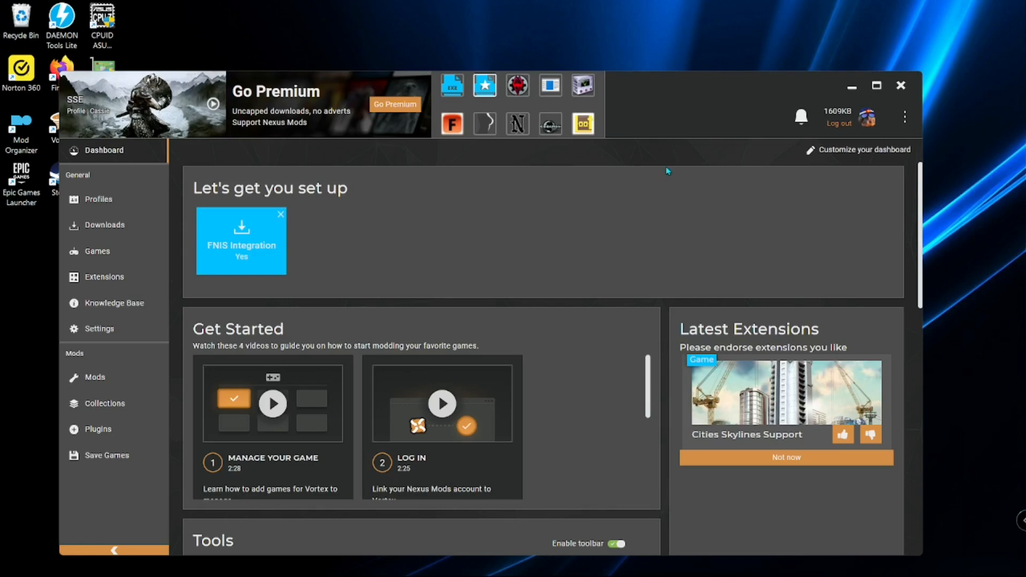
mouse_move(673, 212)
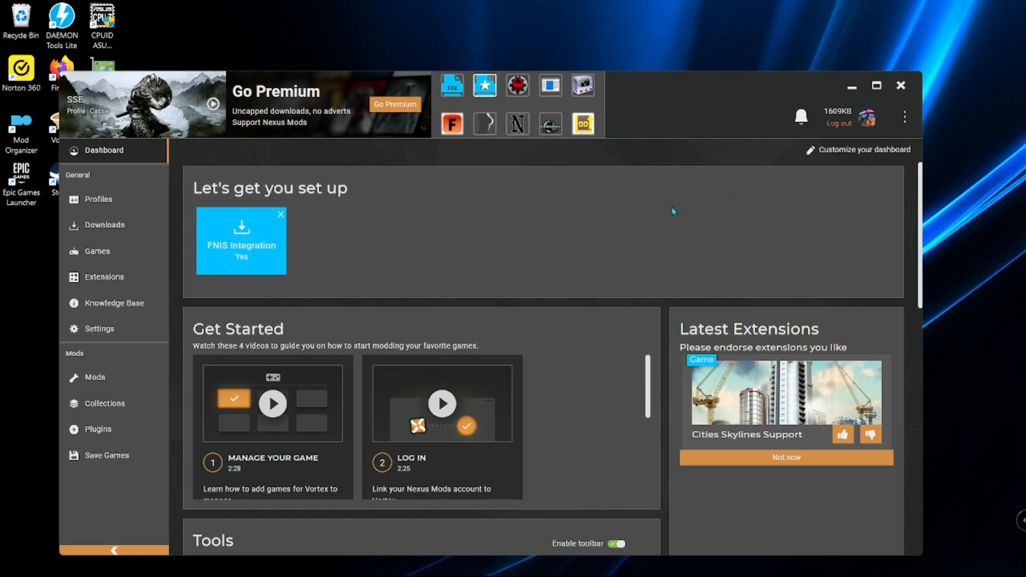
mouse_move(726, 206)
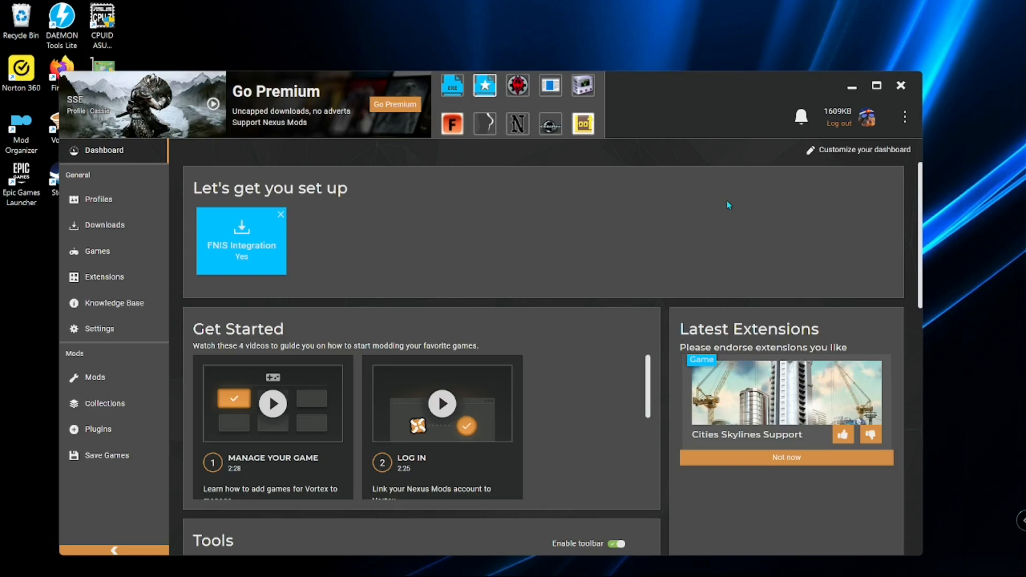
mouse_move(735, 192)
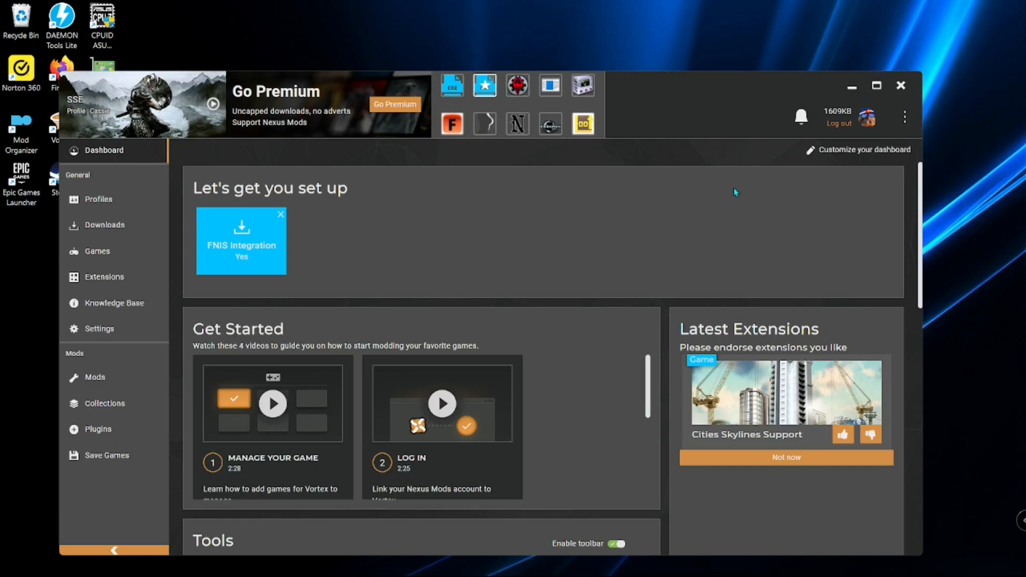
mouse_move(797, 179)
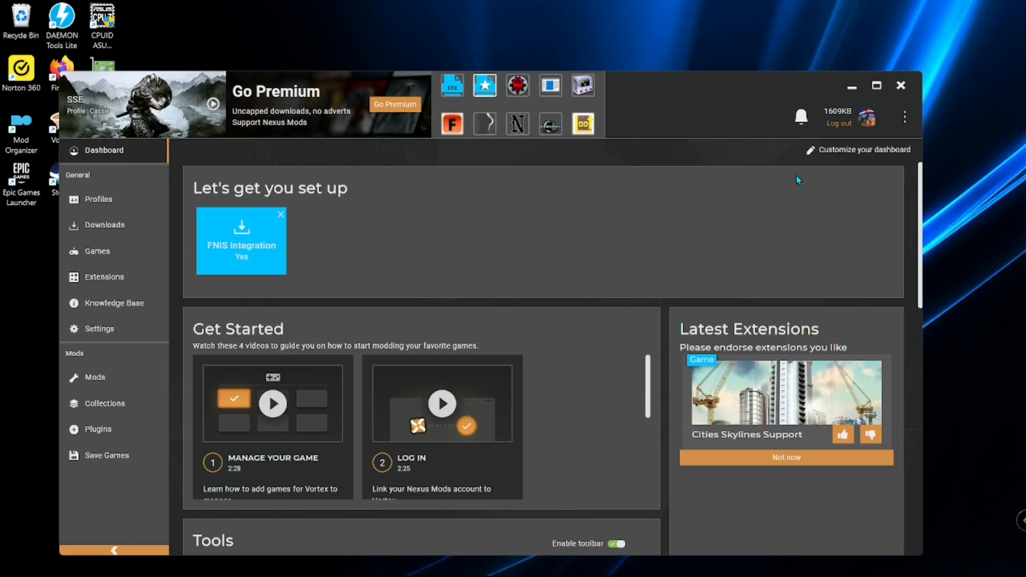
mouse_move(800, 156)
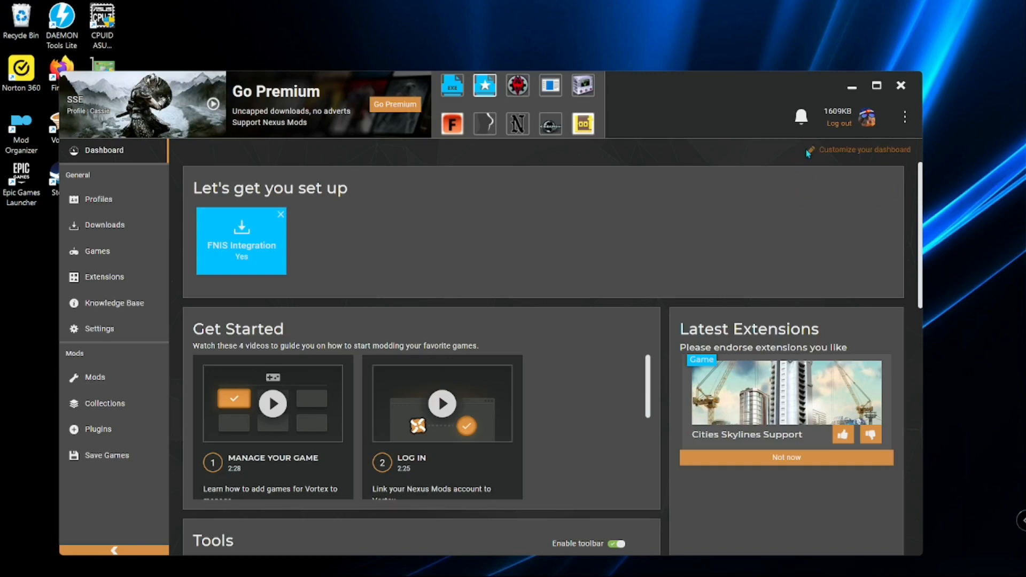
mouse_move(802, 169)
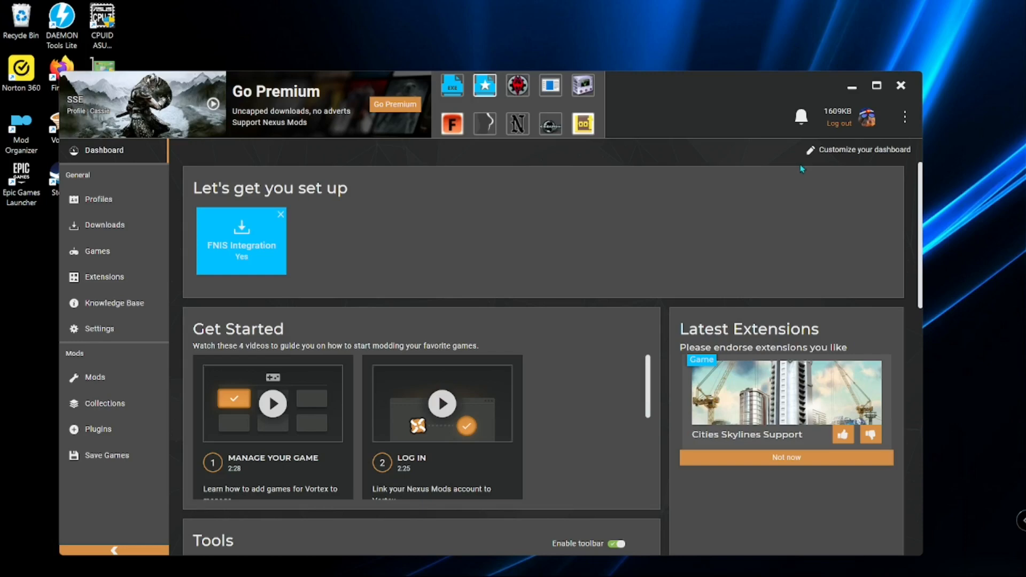
mouse_move(738, 183)
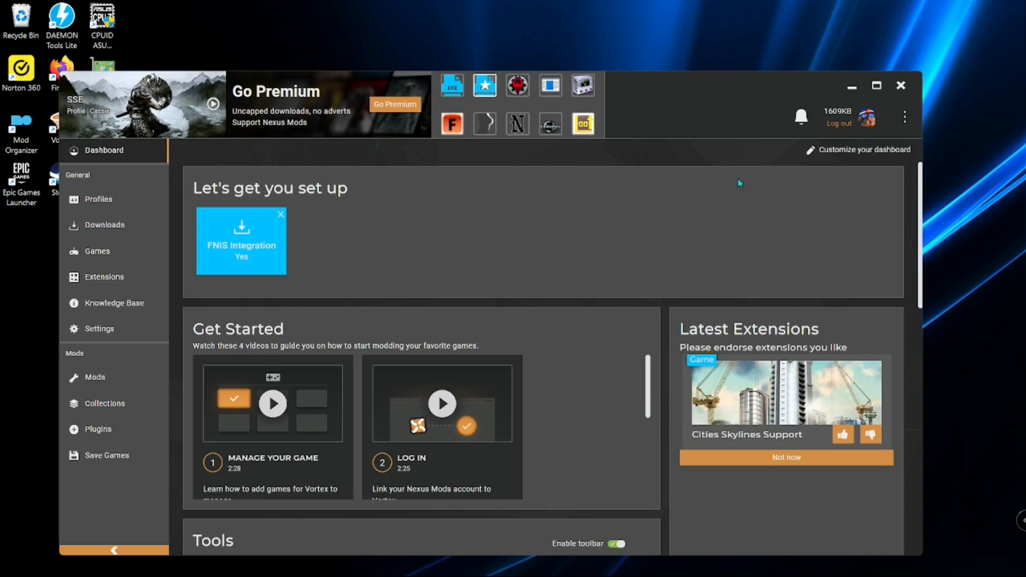
mouse_move(697, 184)
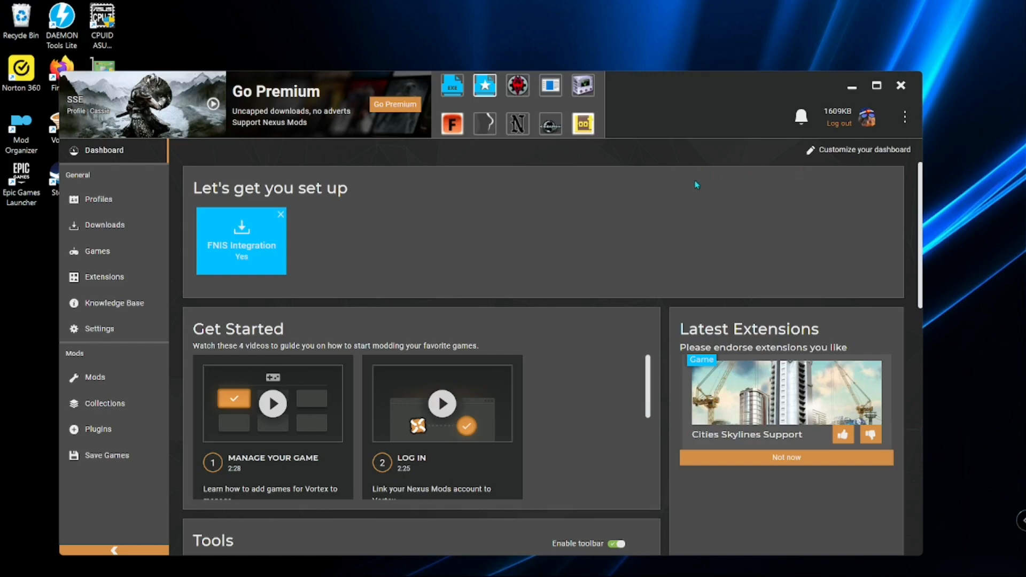
mouse_move(842, 190)
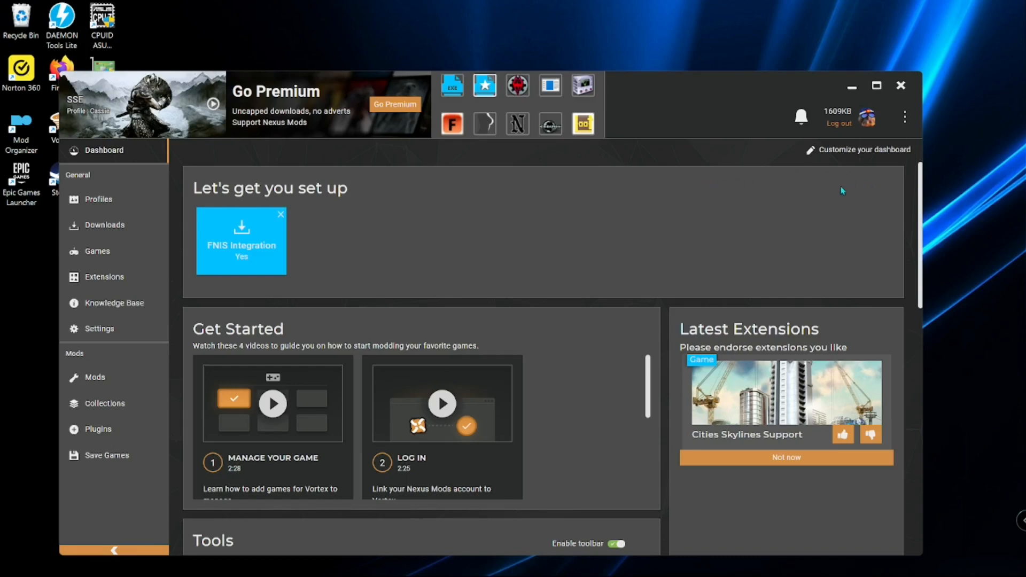
mouse_move(689, 208)
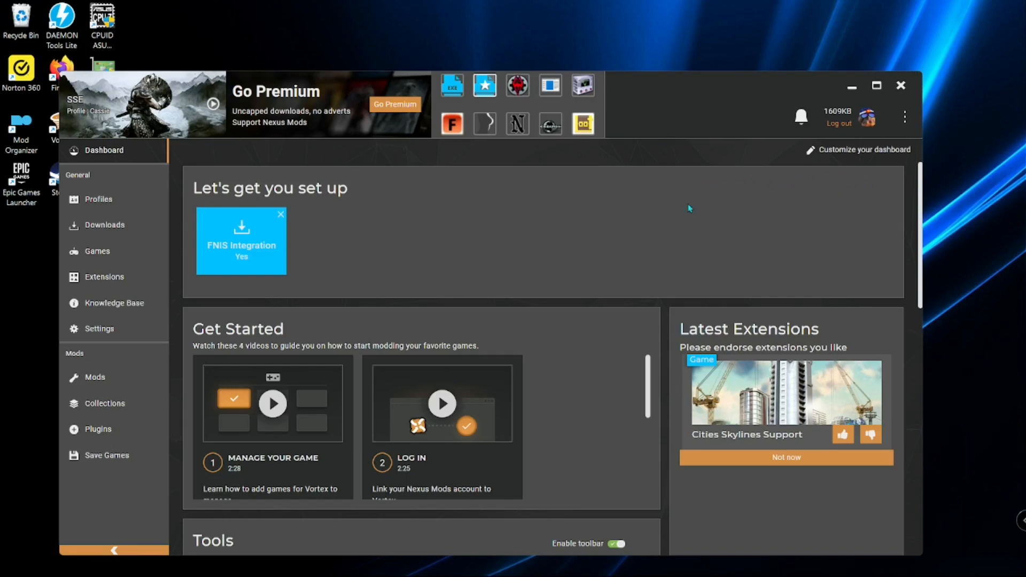
mouse_move(686, 164)
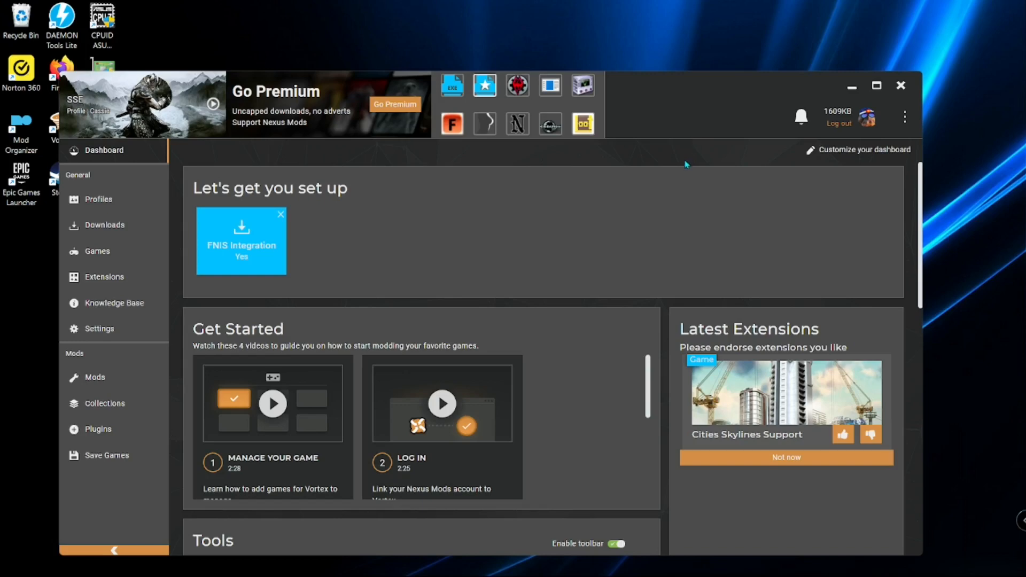
mouse_move(673, 158)
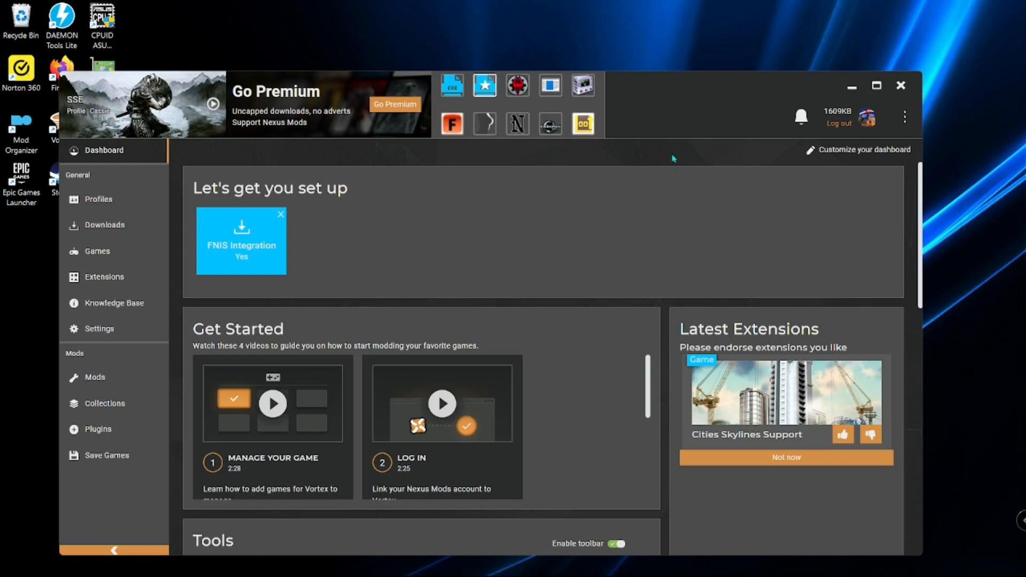
mouse_move(674, 180)
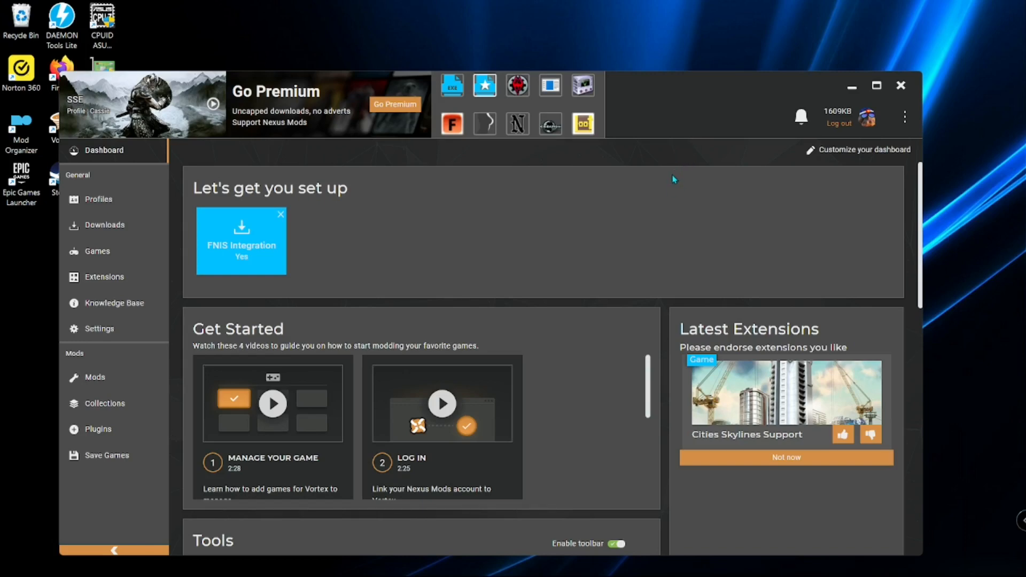
mouse_move(681, 175)
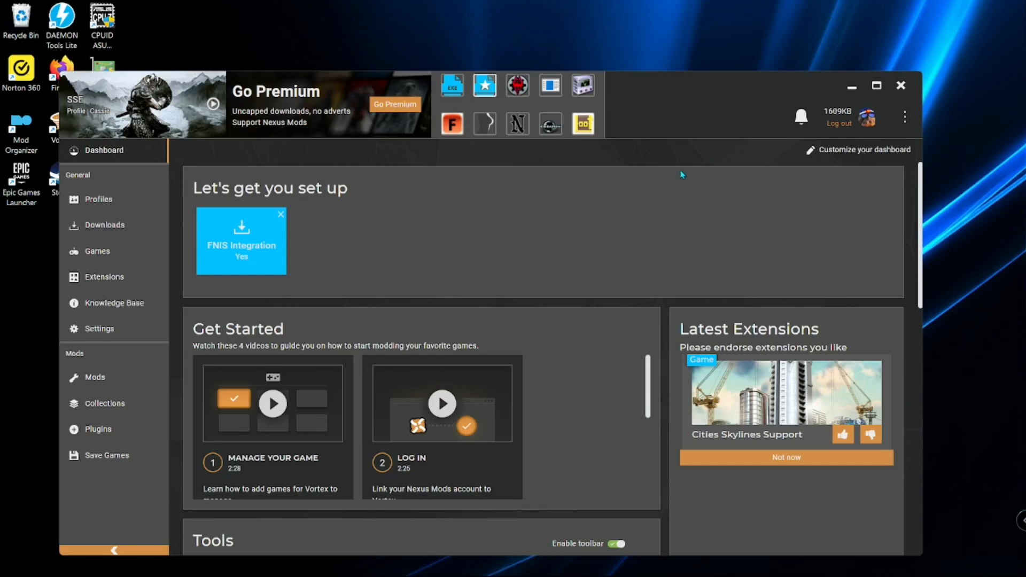
mouse_move(689, 173)
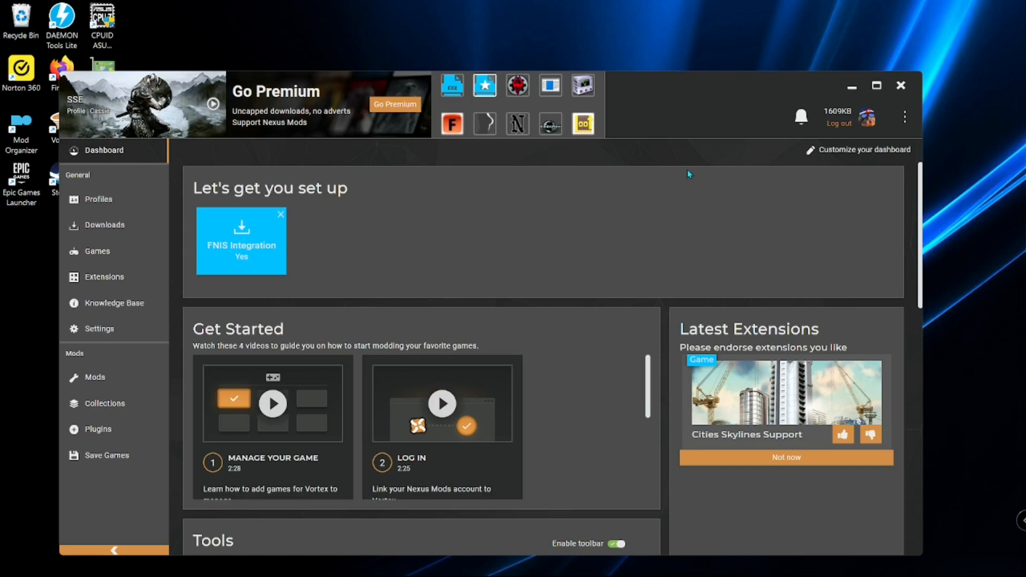
mouse_move(685, 184)
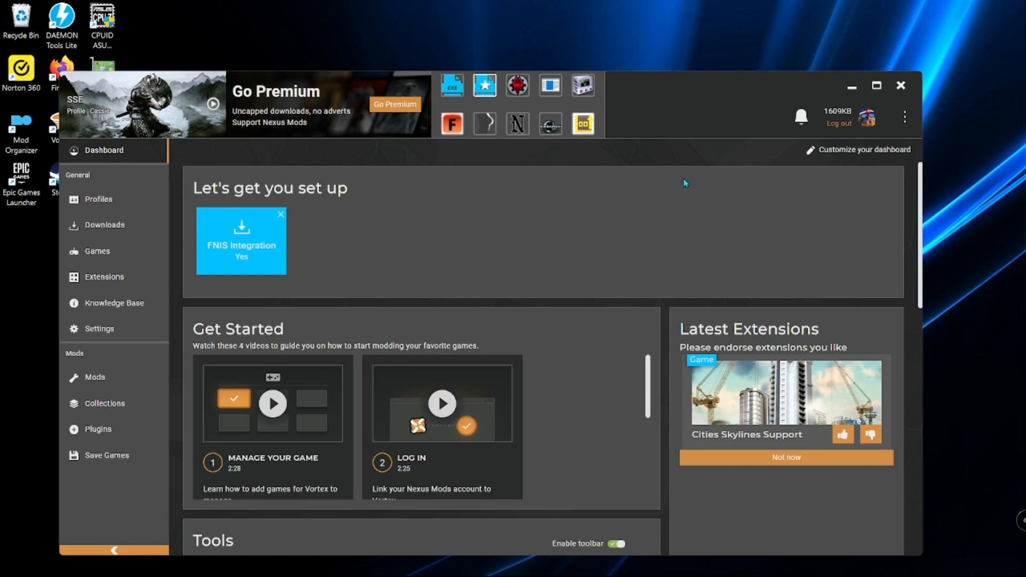
mouse_move(780, 226)
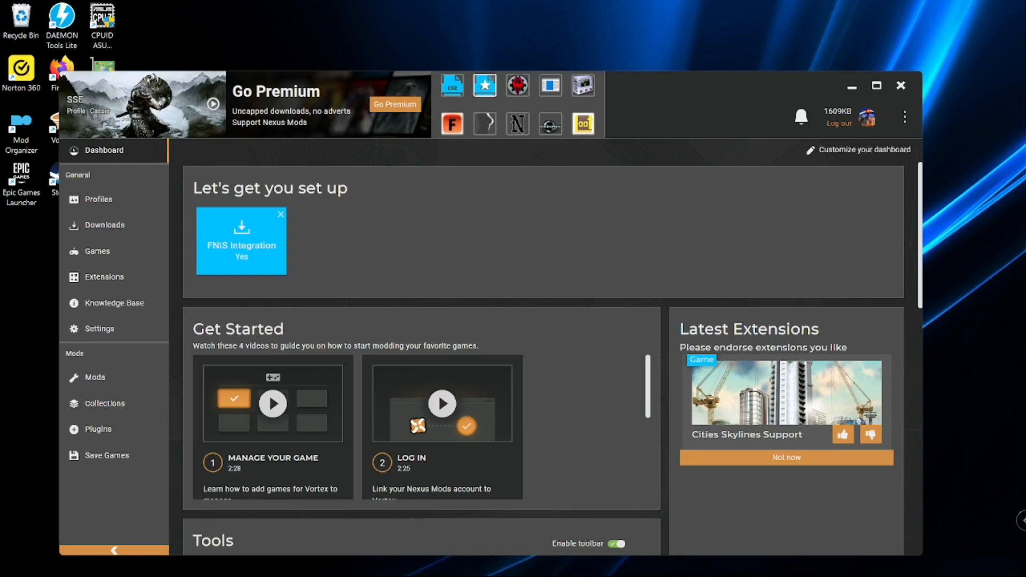
mouse_move(690, 249)
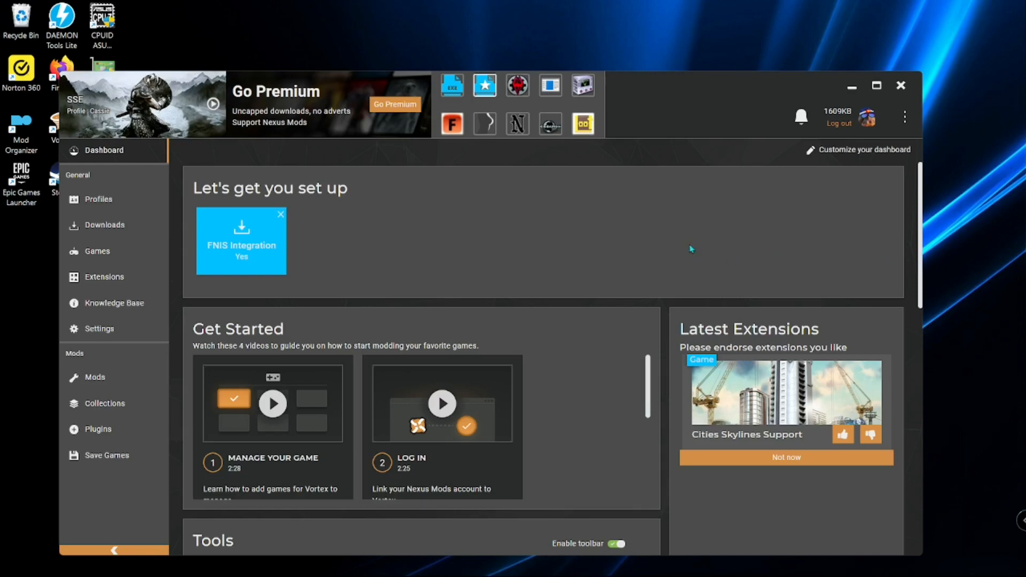
mouse_move(645, 189)
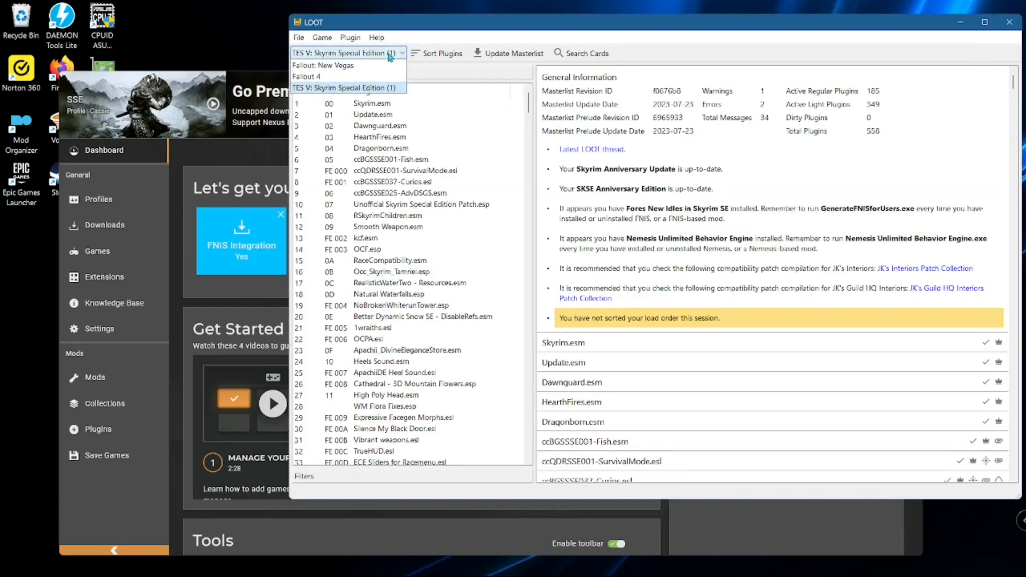
Sort the plugins for TES V: Skyrim Special Edition, clearing the unsorted-load-order warning.
click(349, 87)
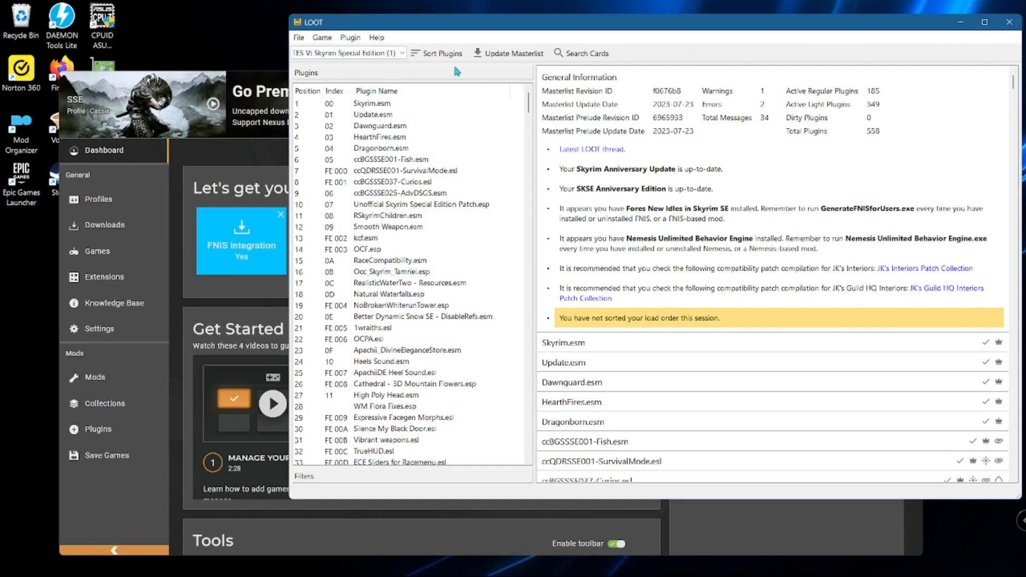
click(440, 53)
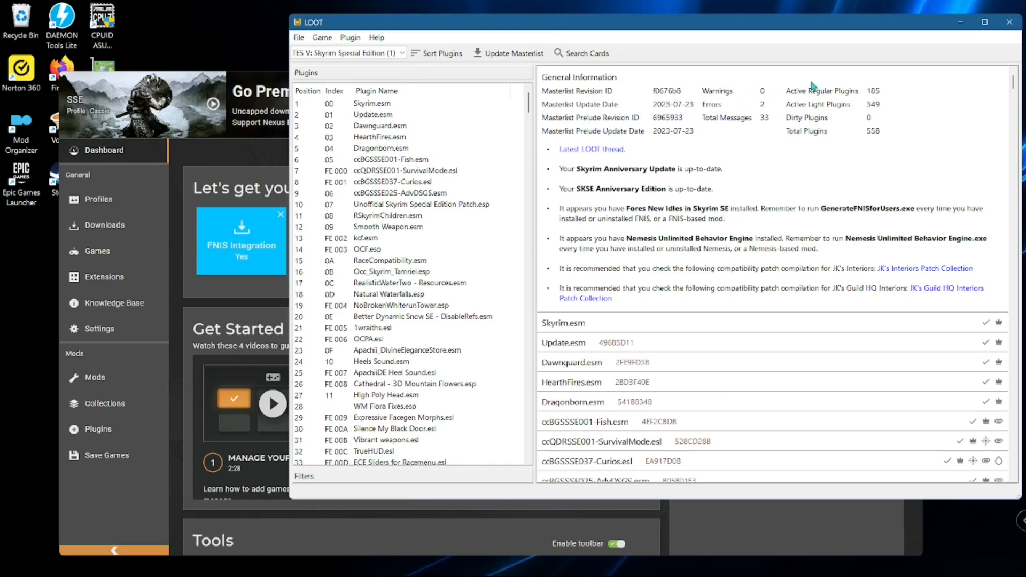
mouse_move(690, 240)
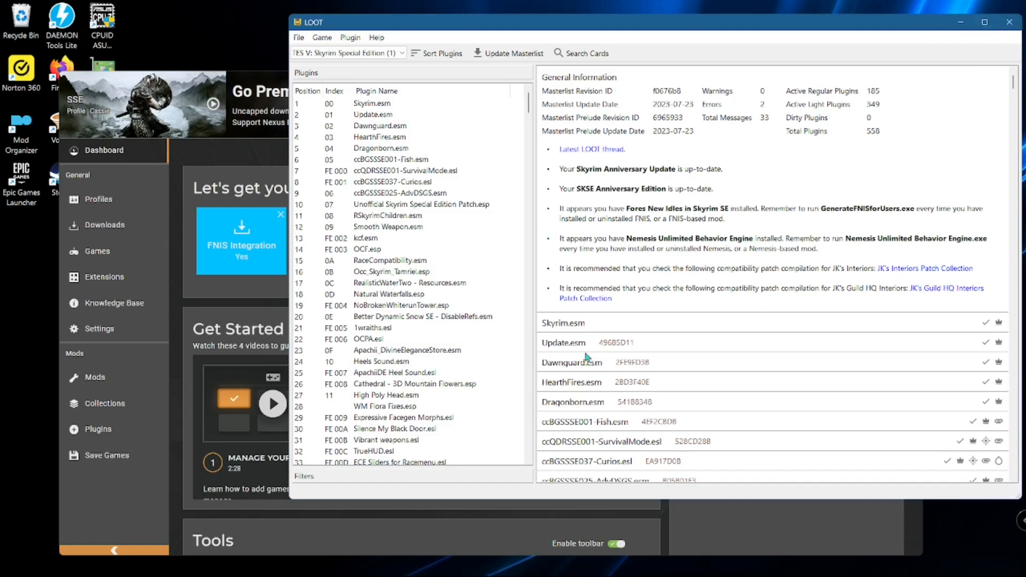
mouse_move(559, 415)
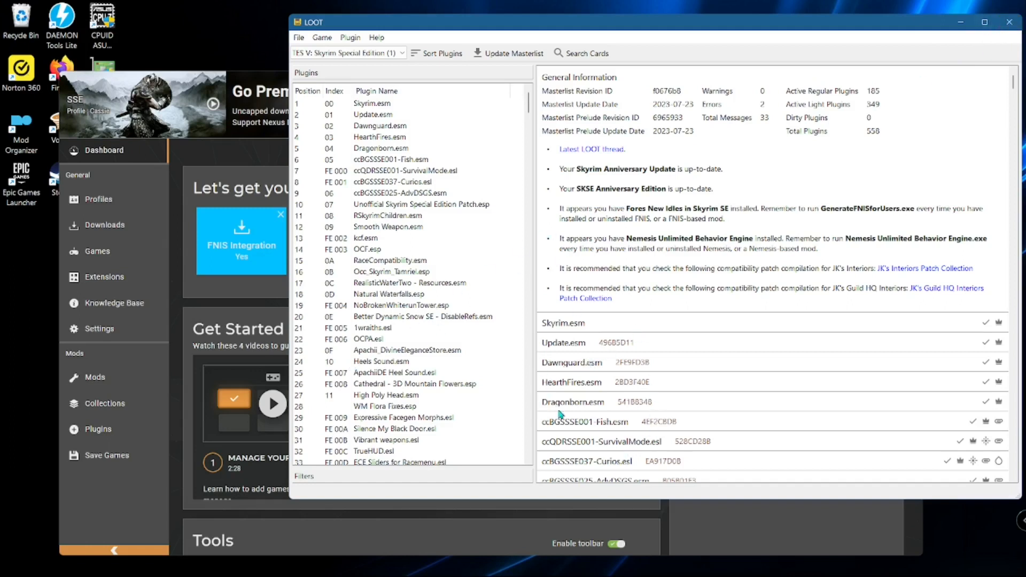
mouse_move(383, 440)
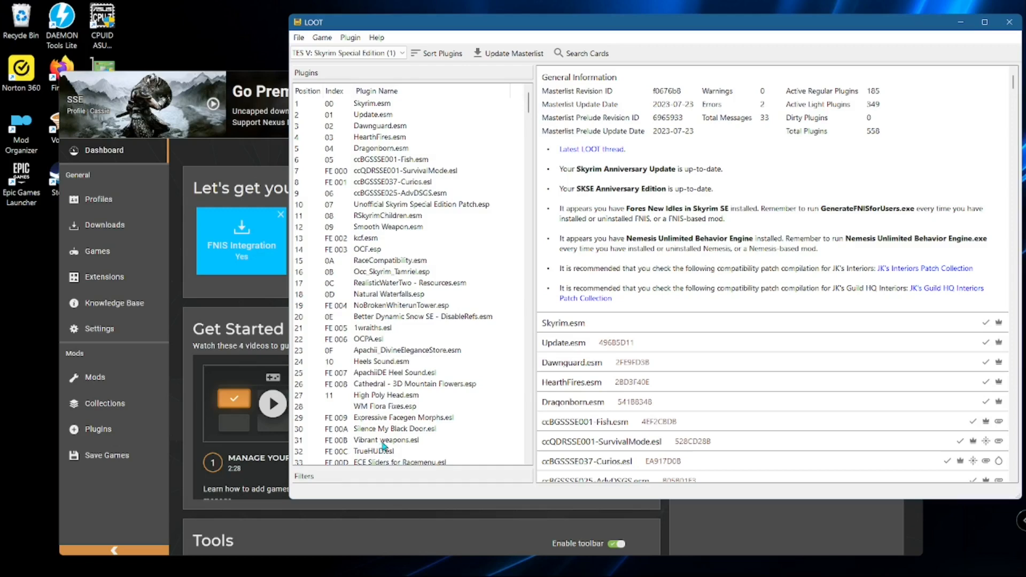
mouse_move(908, 43)
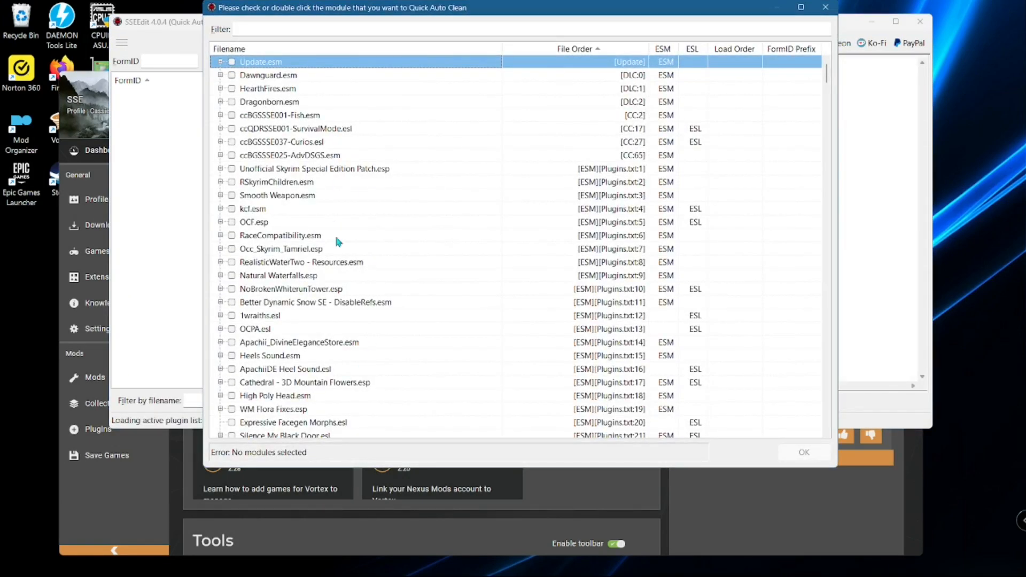
Scroll through the Quick Auto Clean module list and close it without cleaning anything.
scroll(down, 3)
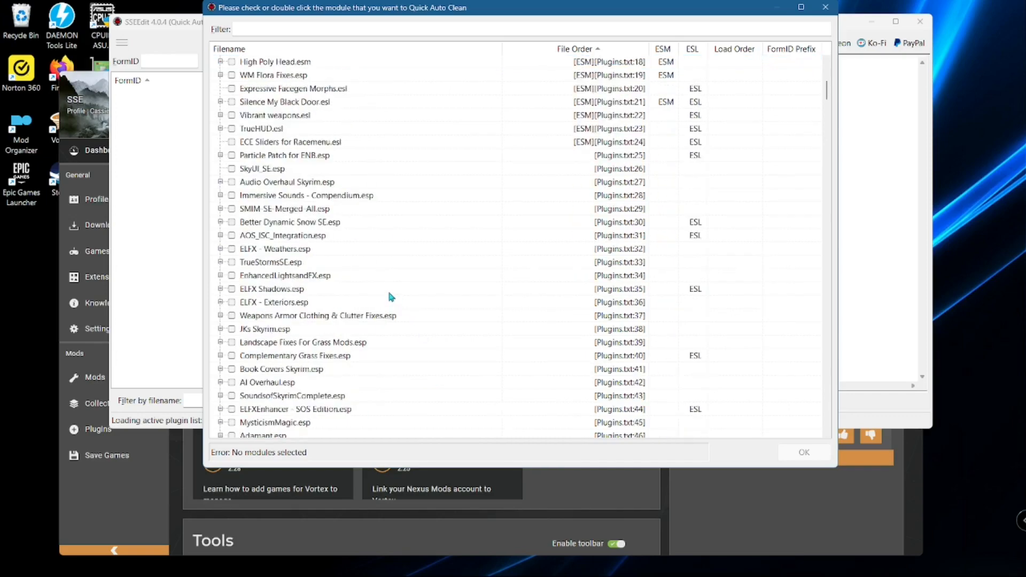
scroll(down, 3)
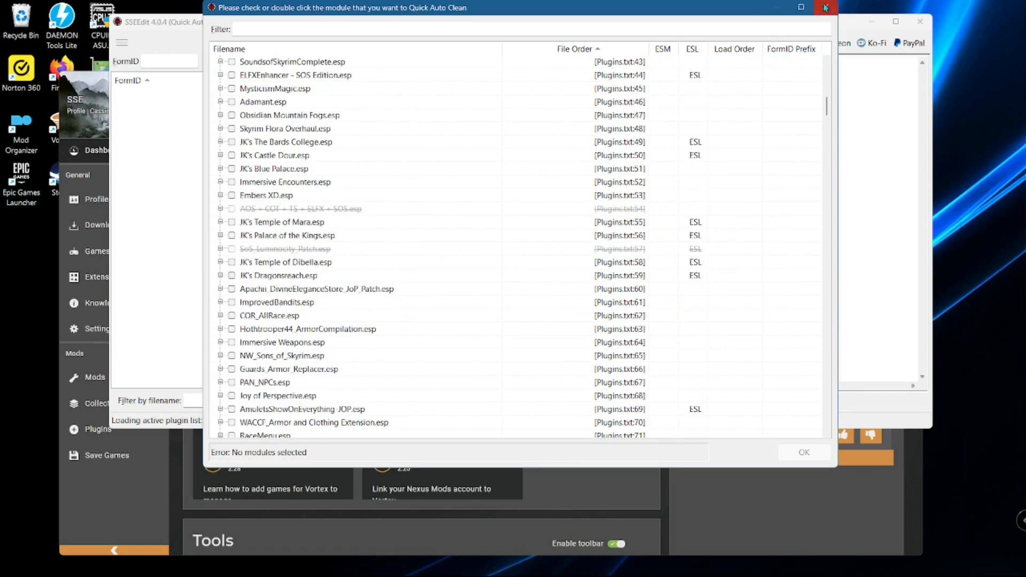
click(825, 6)
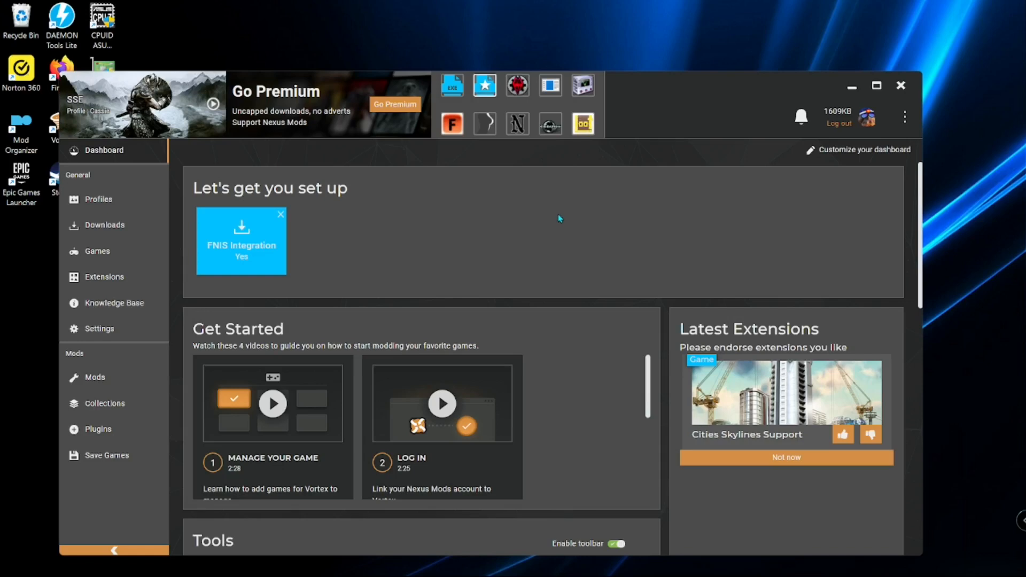
mouse_move(595, 224)
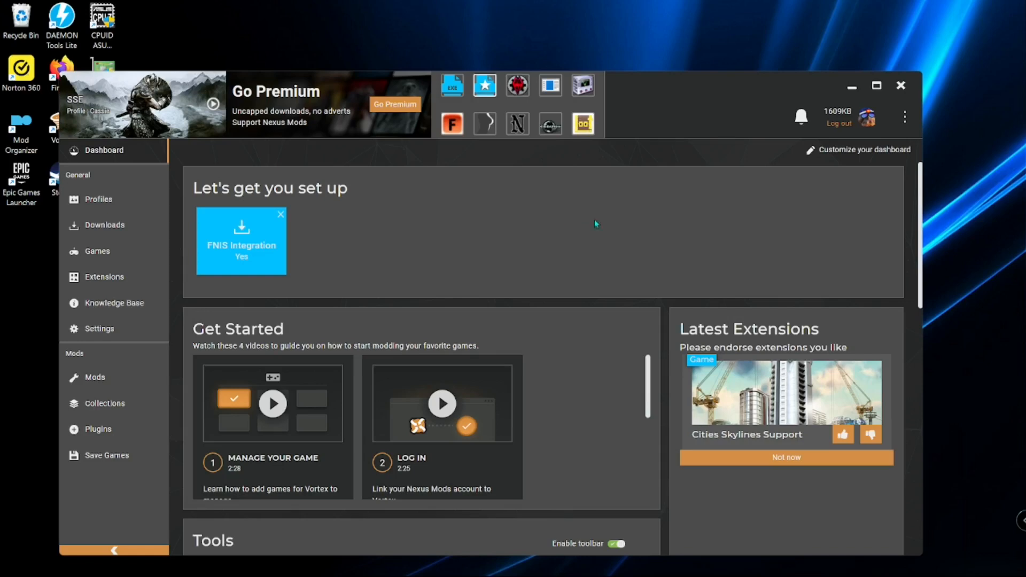
mouse_move(665, 226)
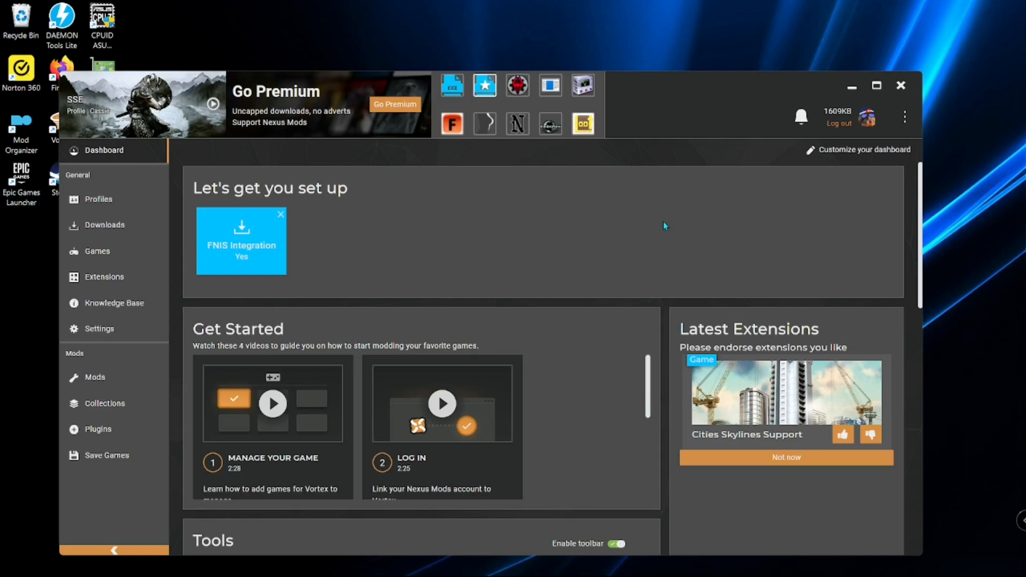
mouse_move(675, 306)
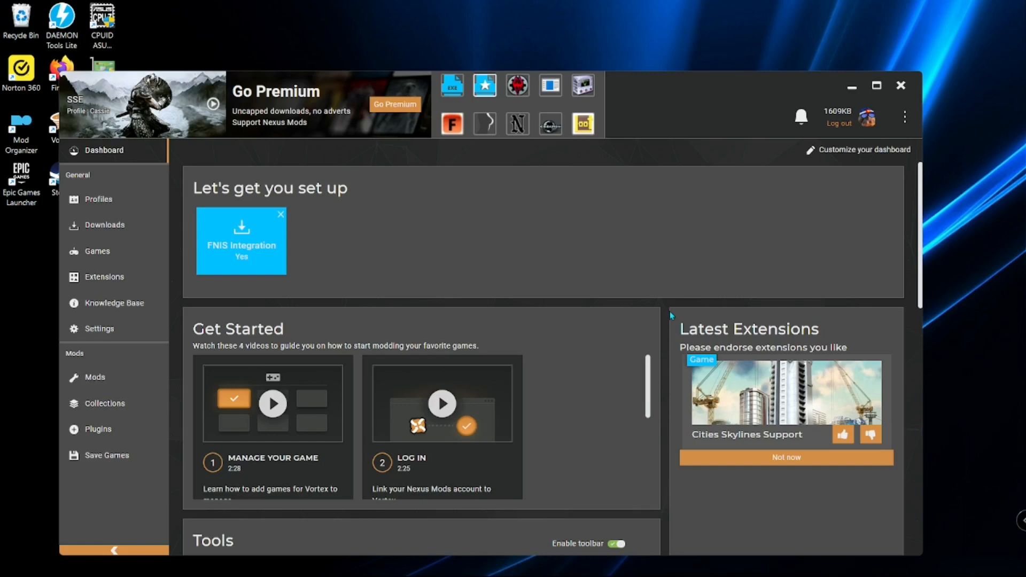
mouse_move(665, 323)
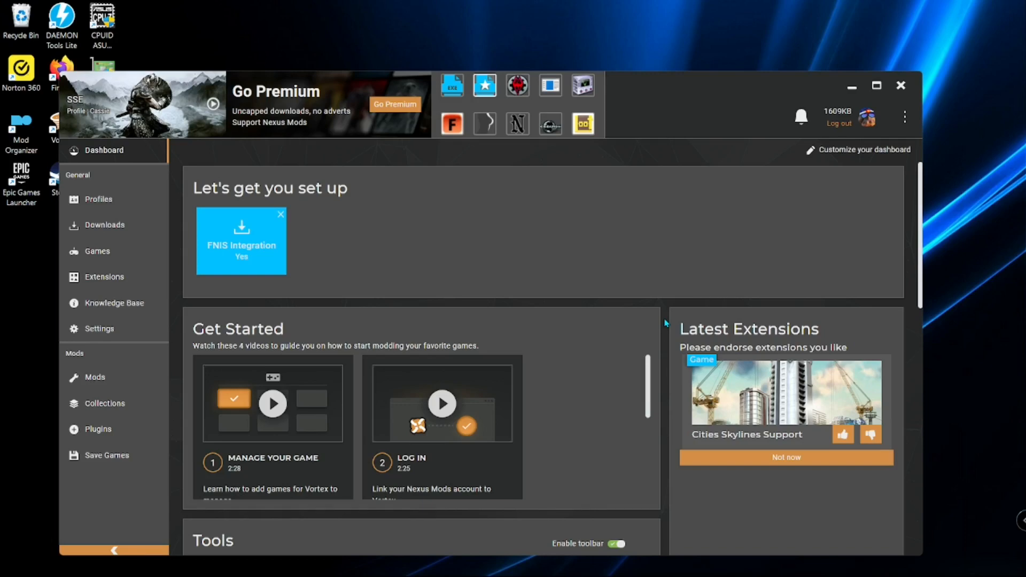
mouse_move(660, 328)
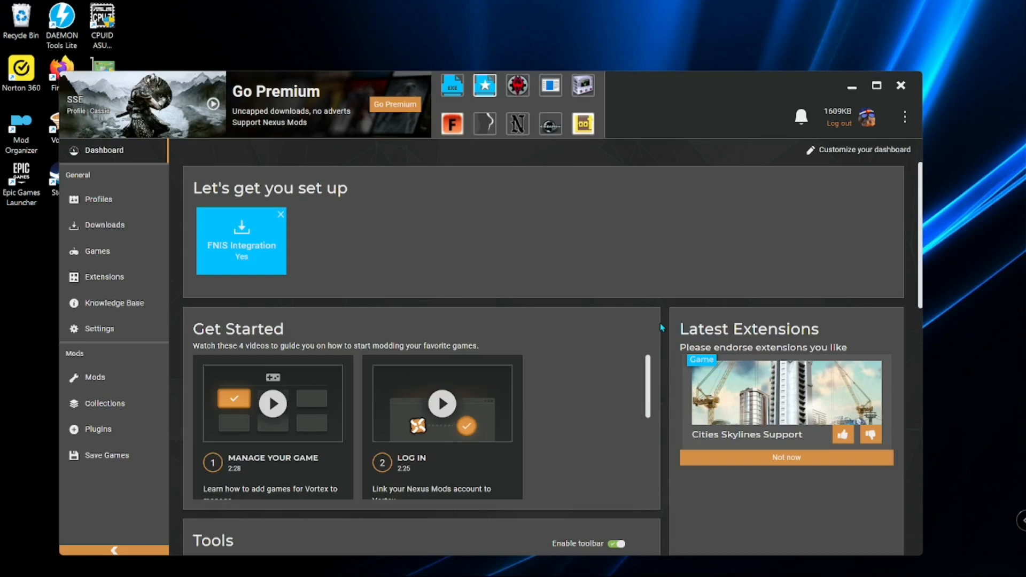
mouse_move(663, 317)
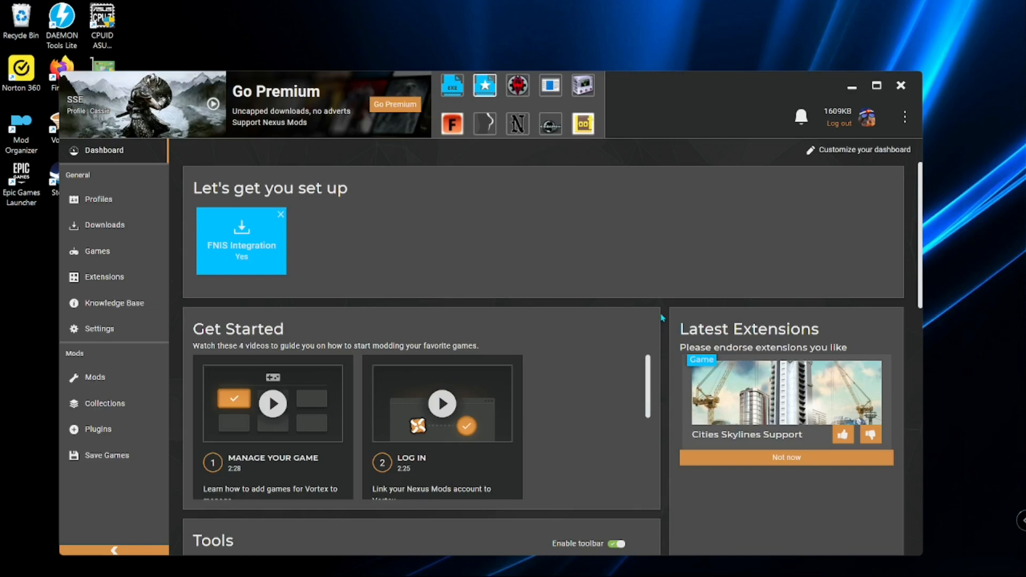
mouse_move(652, 291)
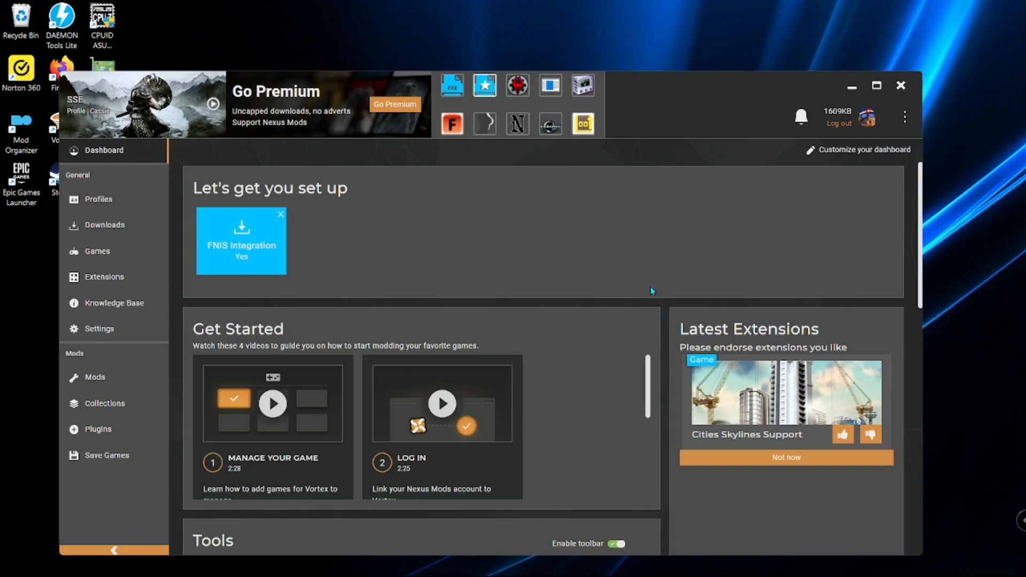
mouse_move(665, 314)
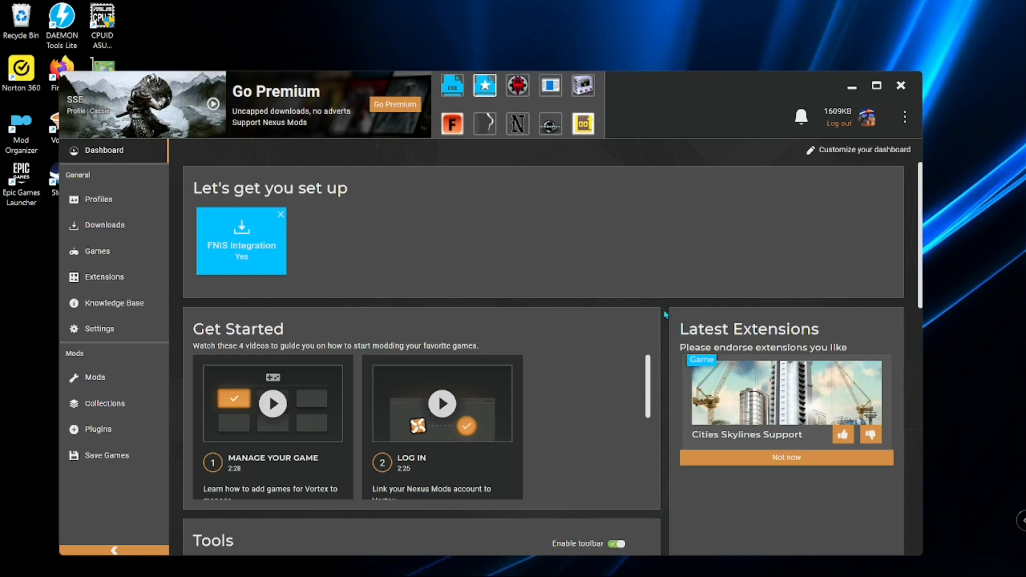
mouse_move(663, 314)
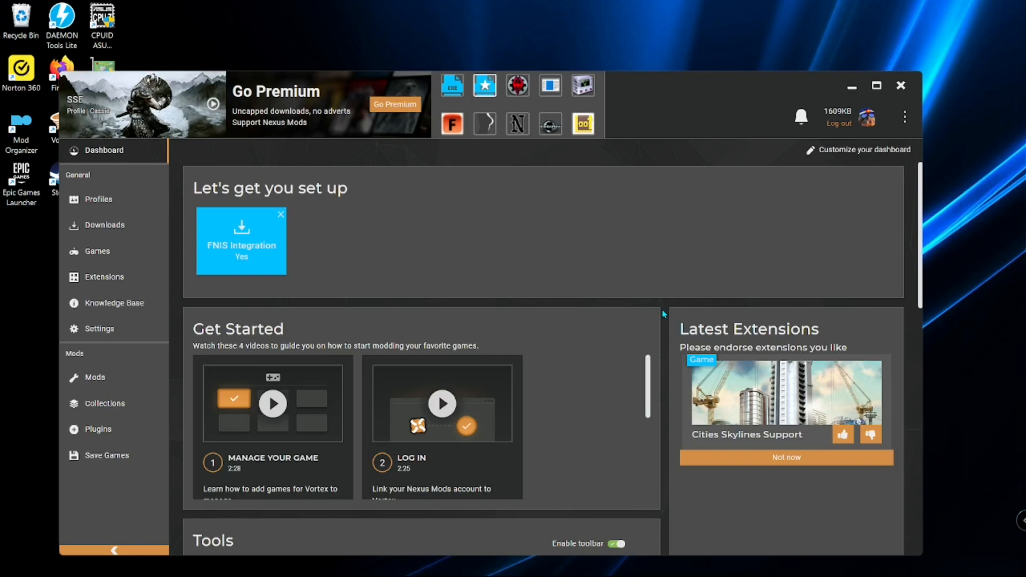
mouse_move(658, 319)
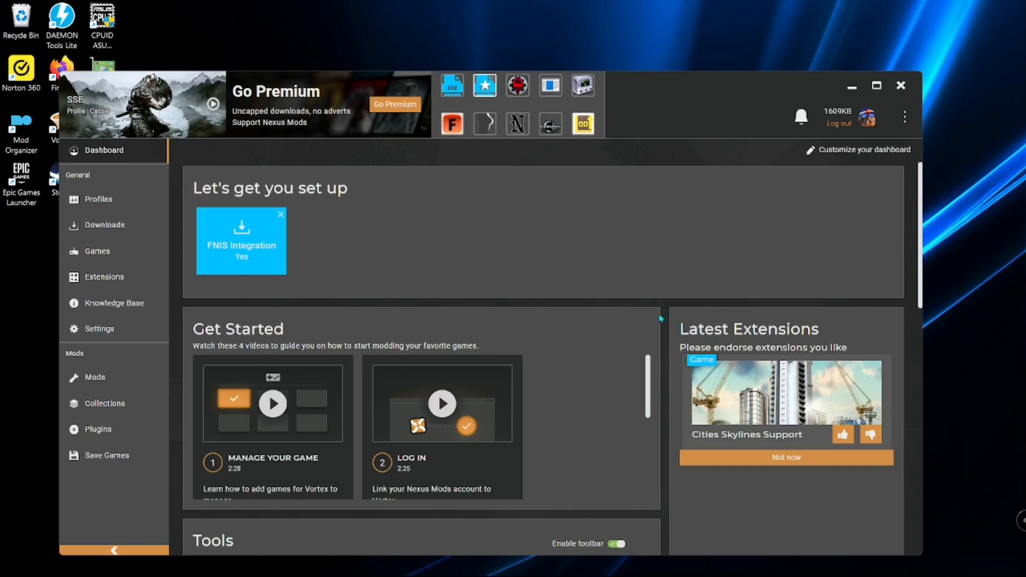